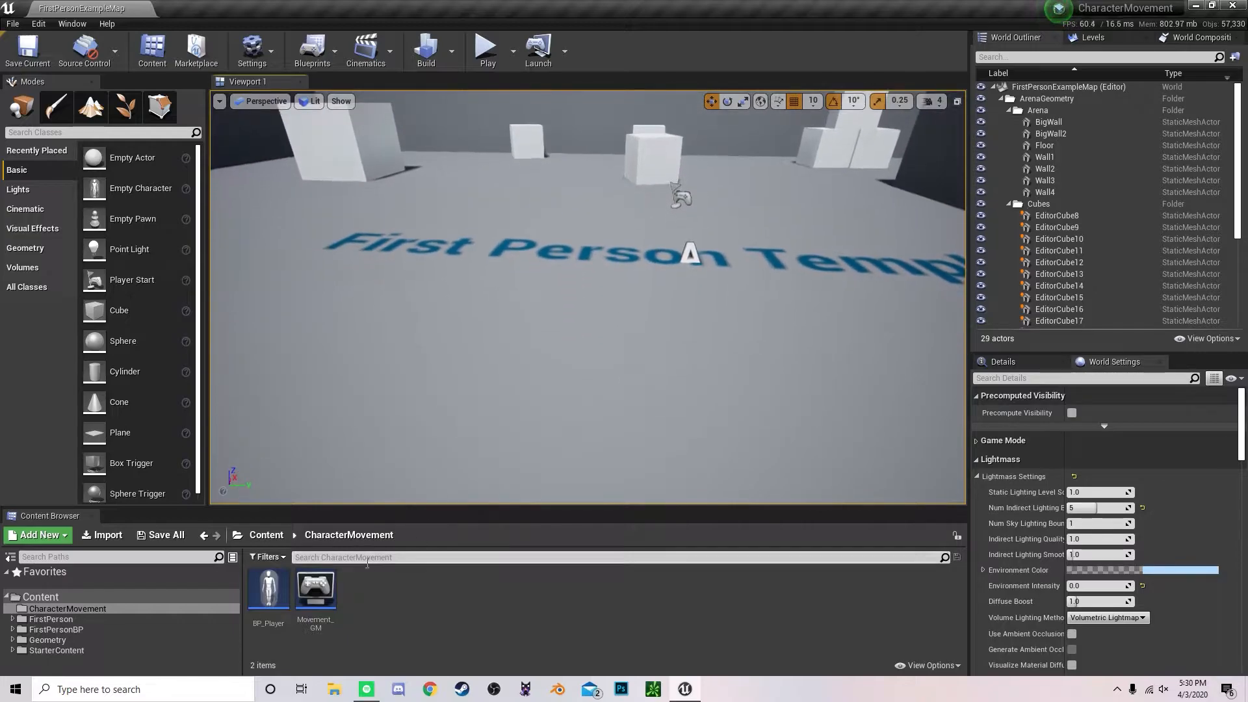
Step: Open BP_Player, add a float variable Sprint, compile, and start an isSprinting variable
{"action": "double_click", "coordinate": [268, 589]}
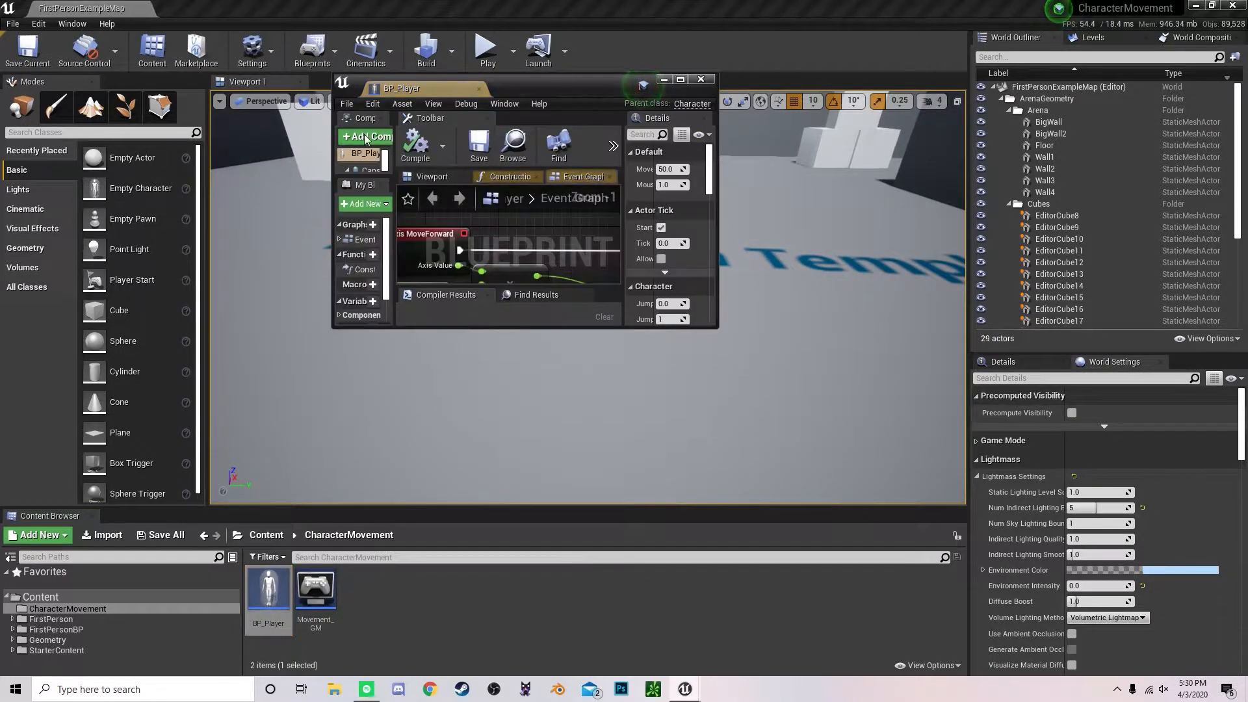
{"action": "left_click", "coordinate": [682, 79]}
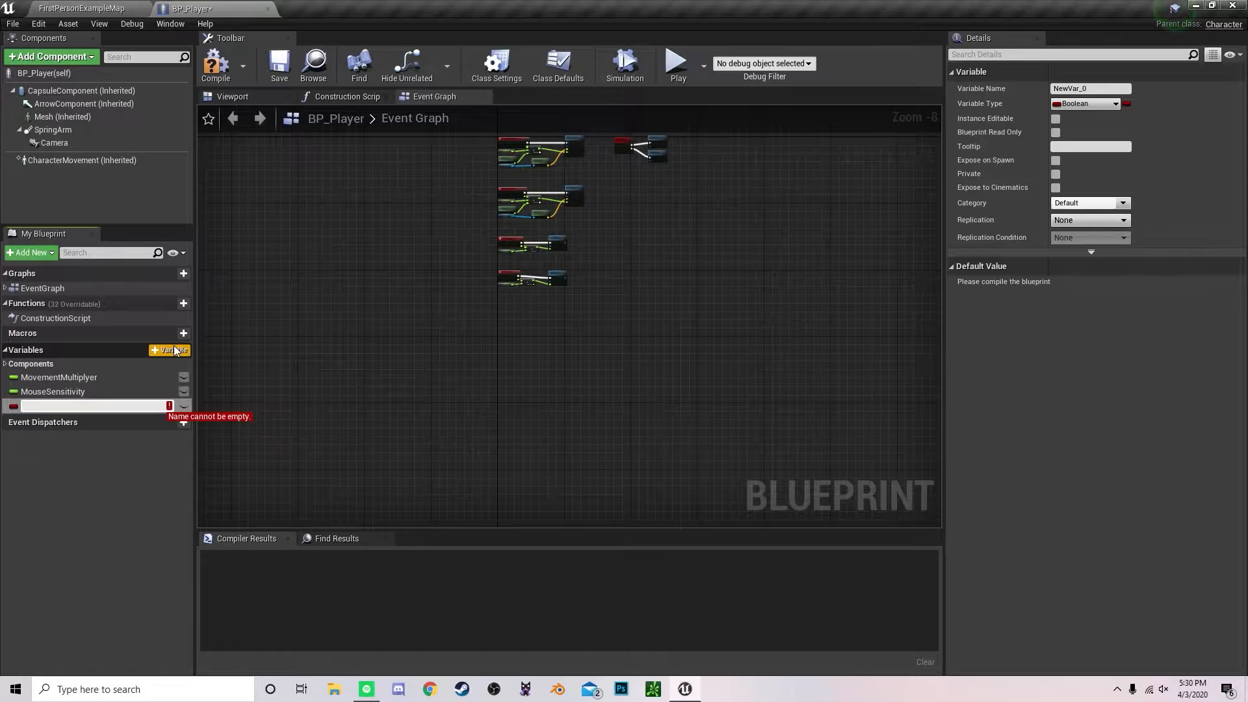
{"action": "type", "text": "Sprint"}
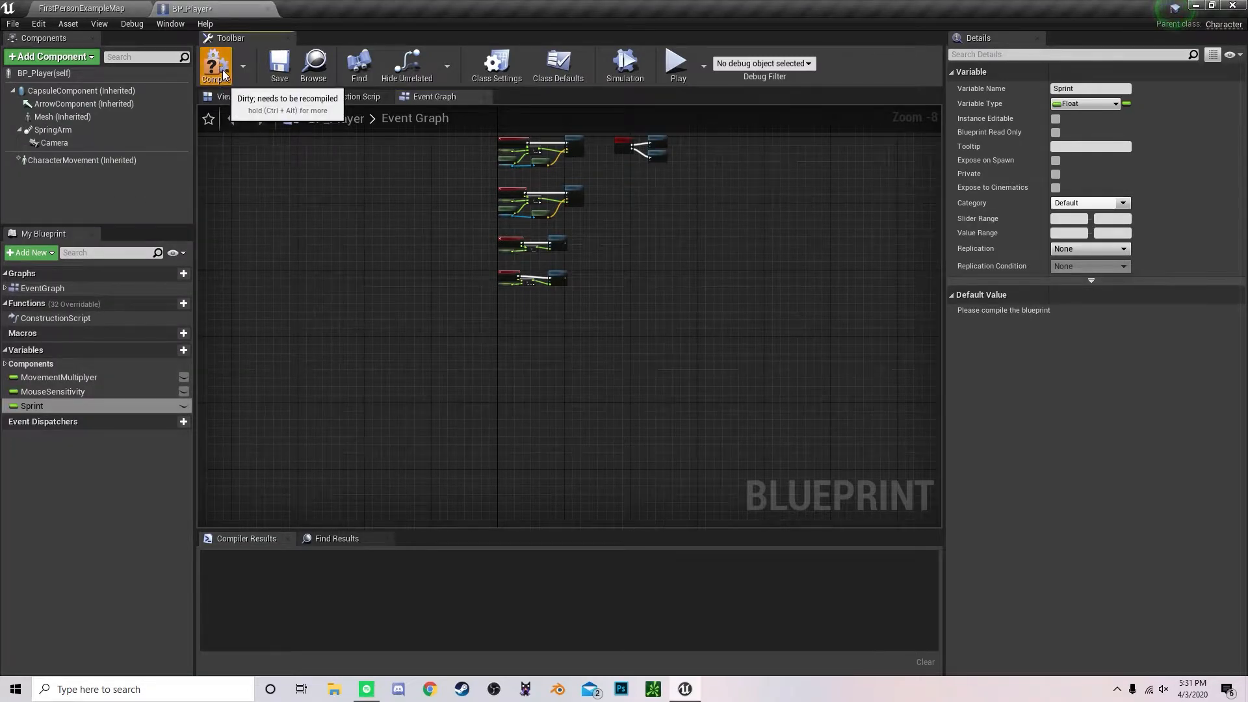
{"action": "left_click", "coordinate": [217, 61]}
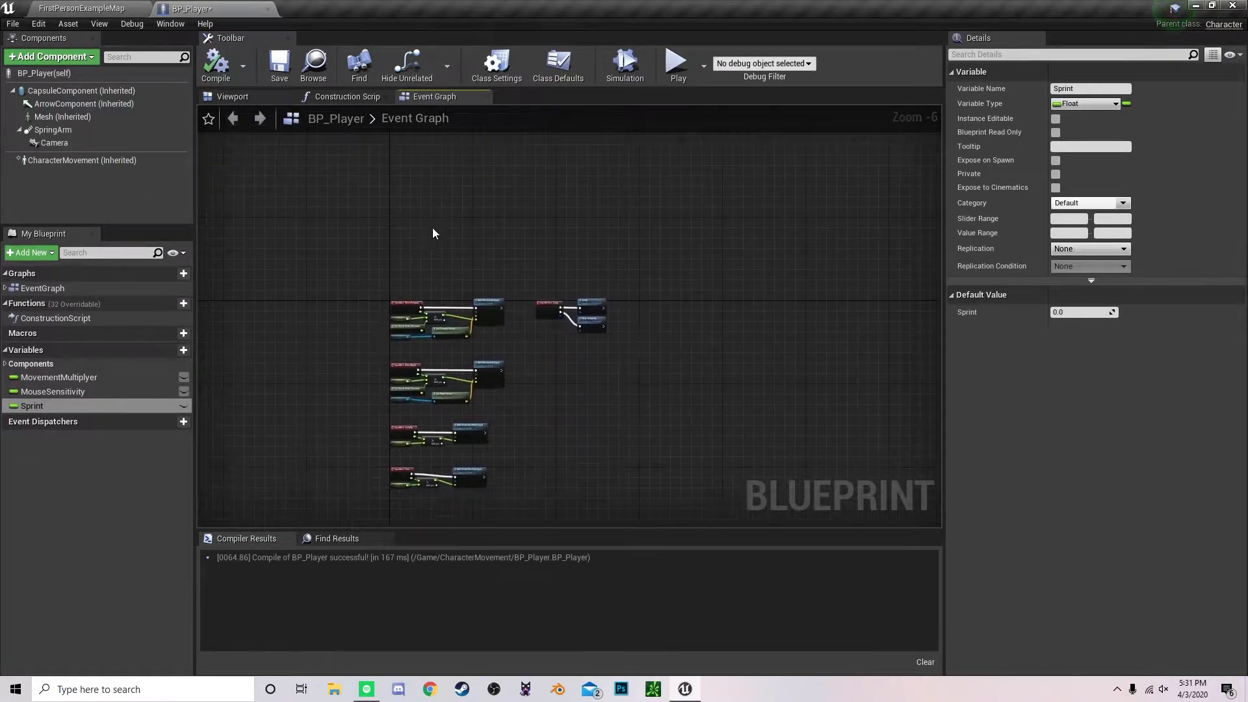
{"action": "left_click", "coordinate": [183, 350]}
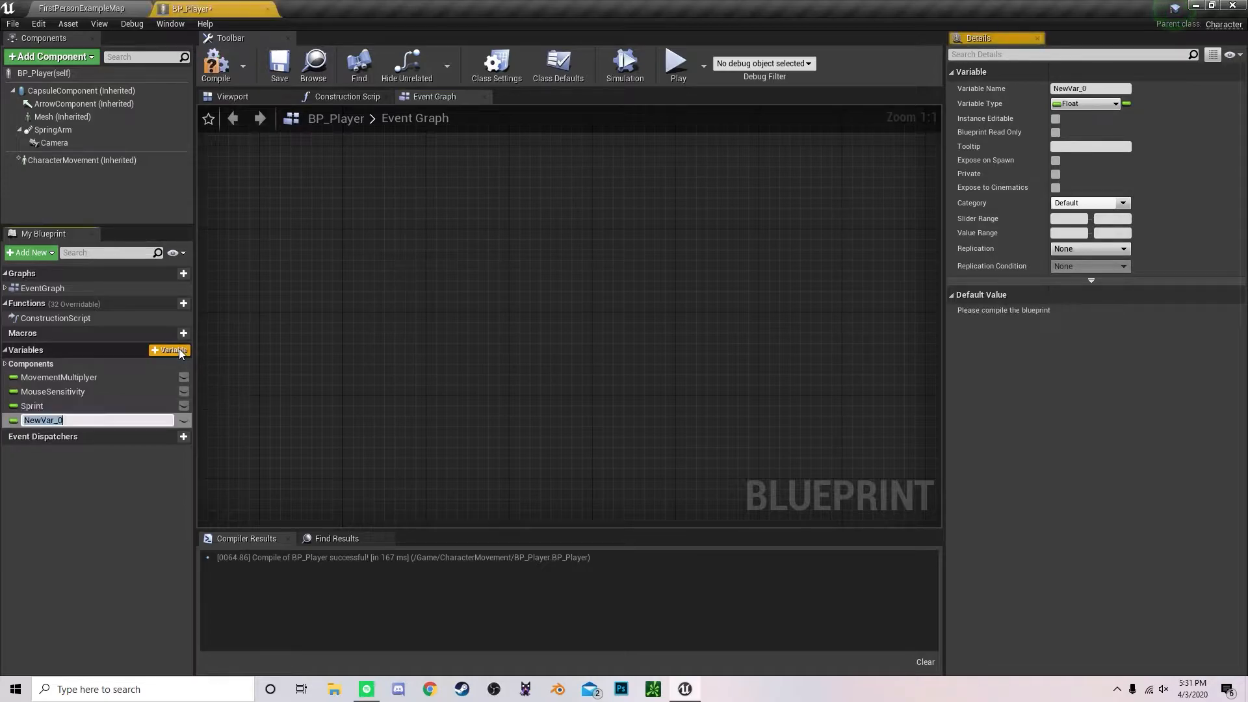
{"action": "type", "text": "isSprinting"}
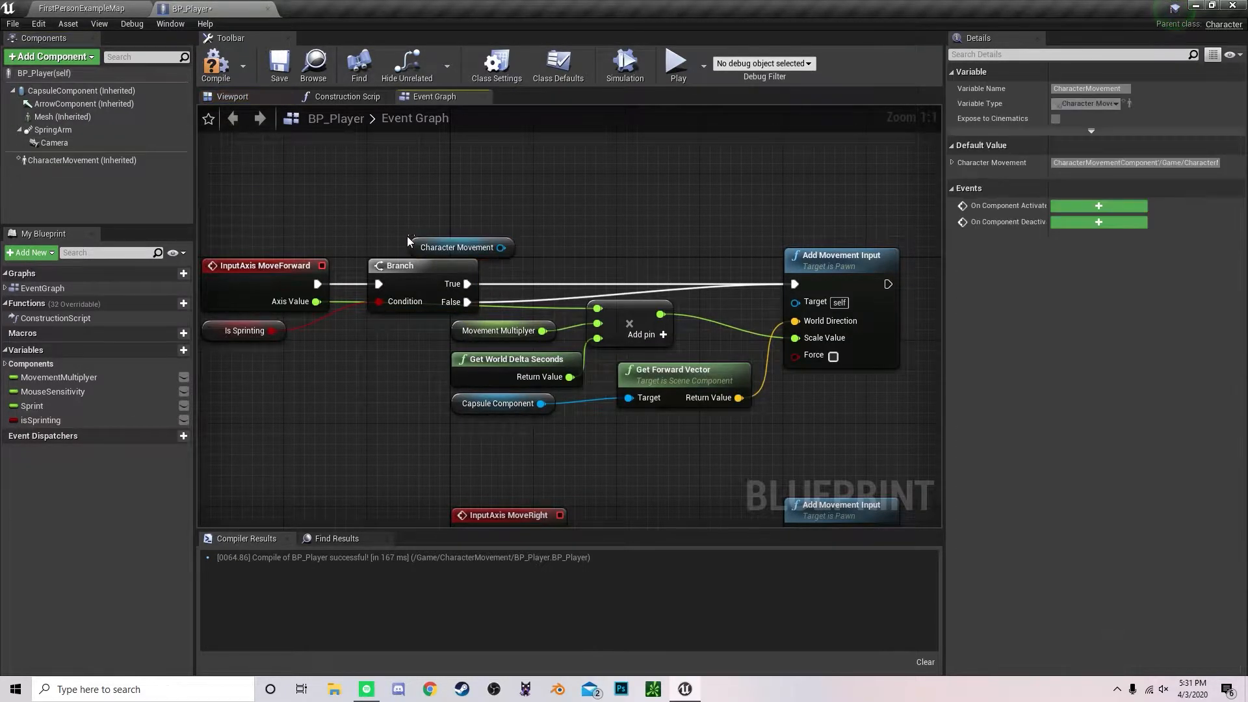
Step: Add a Set Max Walk Speed node on Character Movement with value 1000.0
{"action": "left_click_drag", "start_coordinate": [501, 247], "coordinate": [487, 217]}
{"action": "type", "text": "set max"}
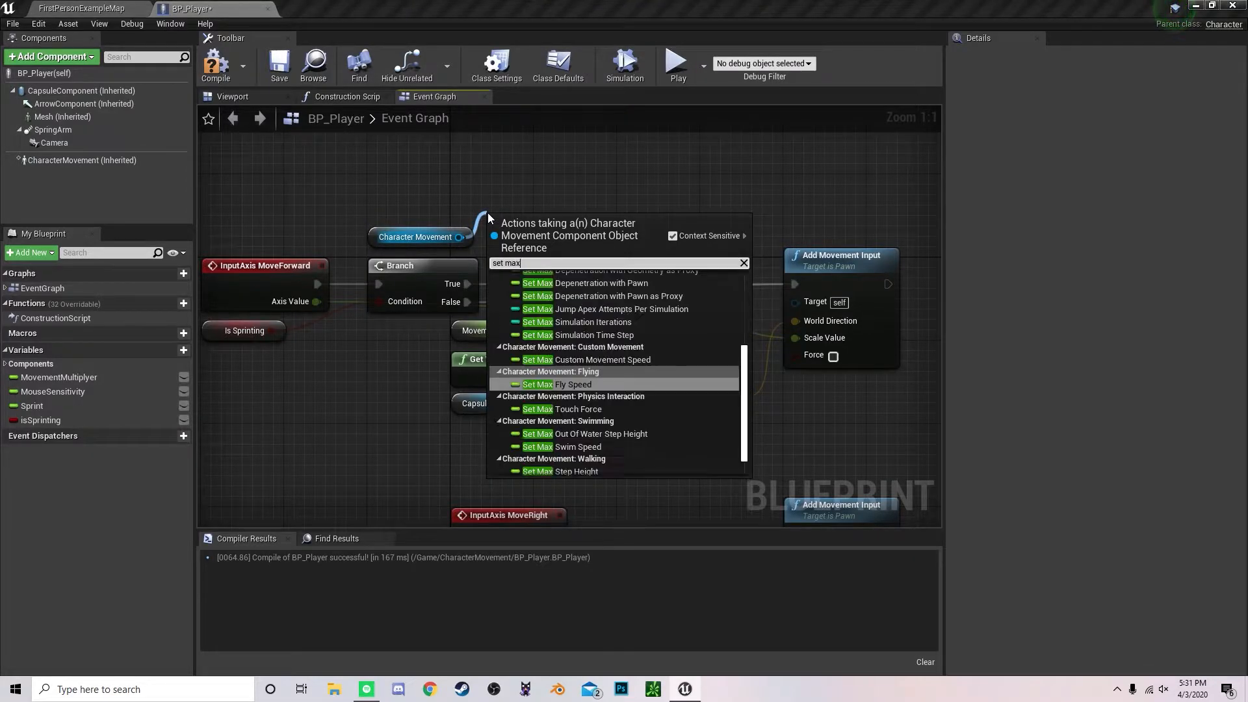
{"action": "type", "text": "w"}
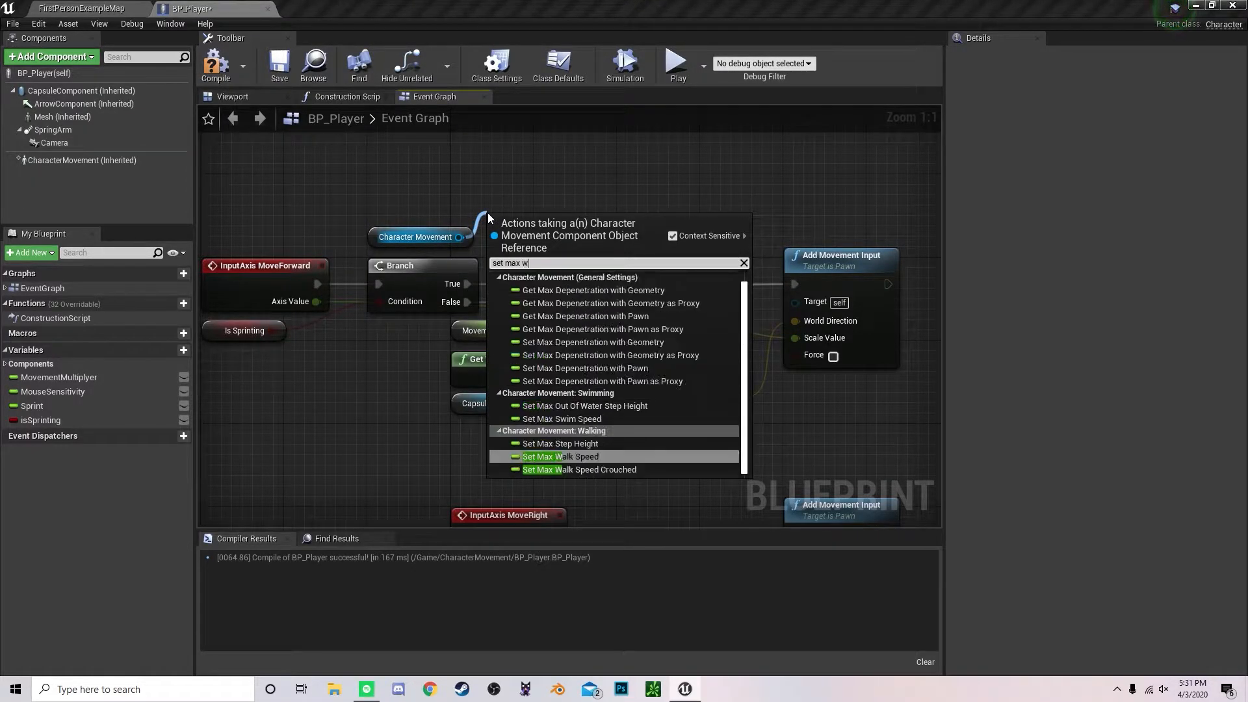
{"action": "left_click", "coordinate": [560, 456]}
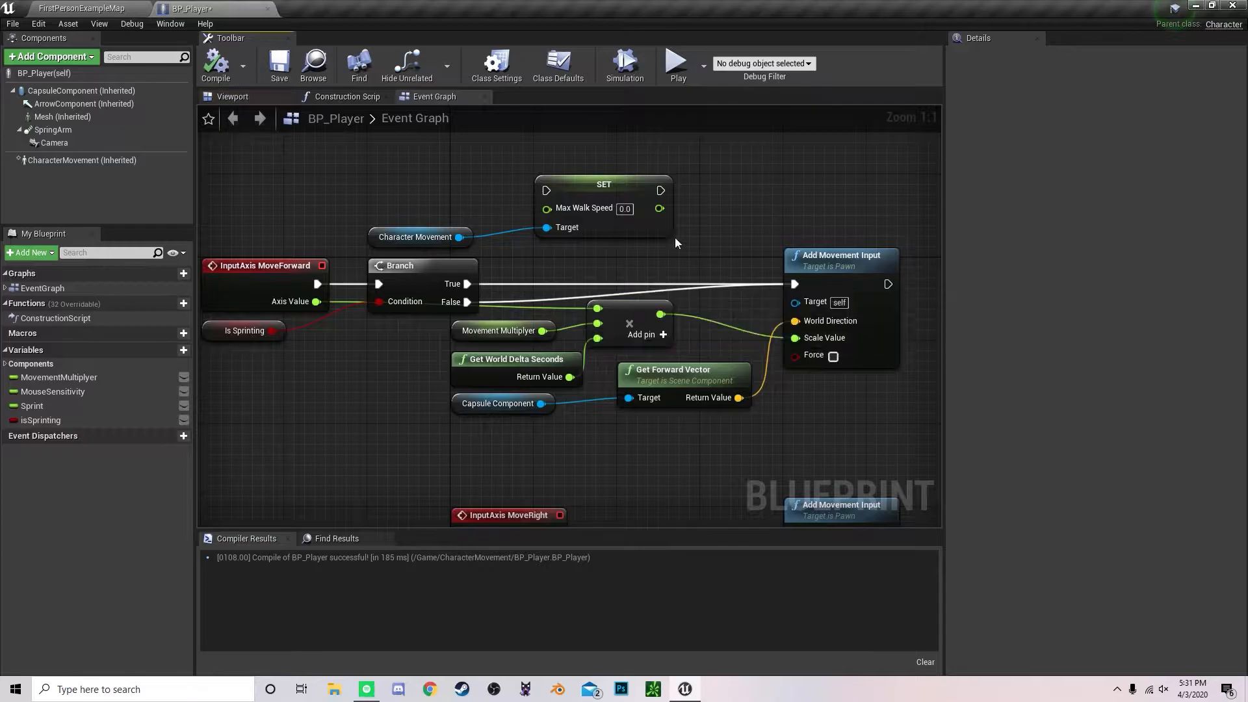
{"action": "left_click", "coordinate": [81, 160]}
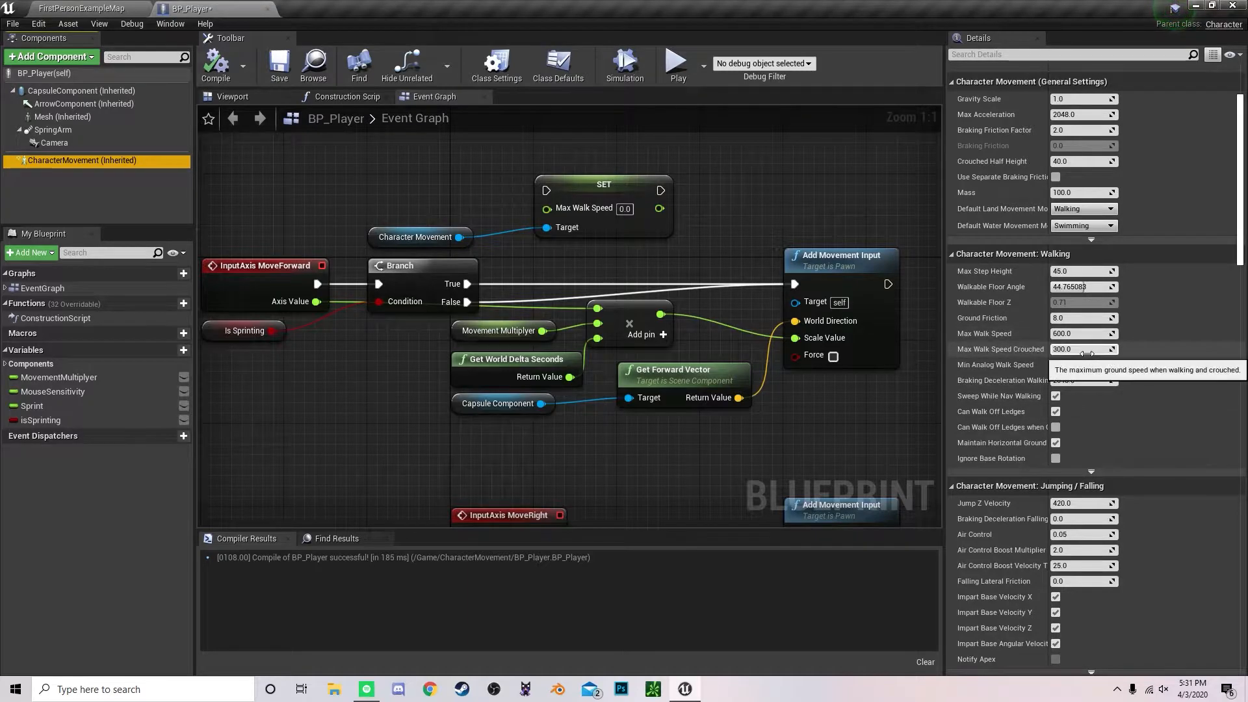
{"action": "left_click", "coordinate": [624, 208]}
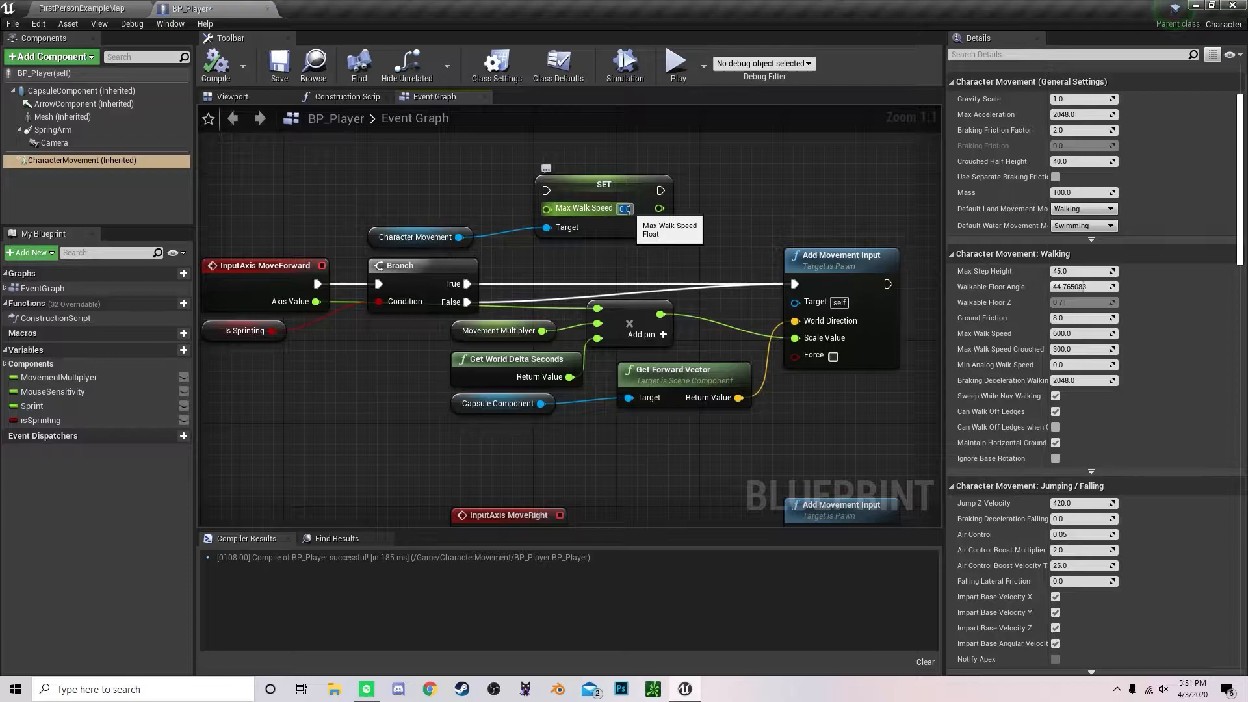
{"action": "type", "text": "1000.0"}
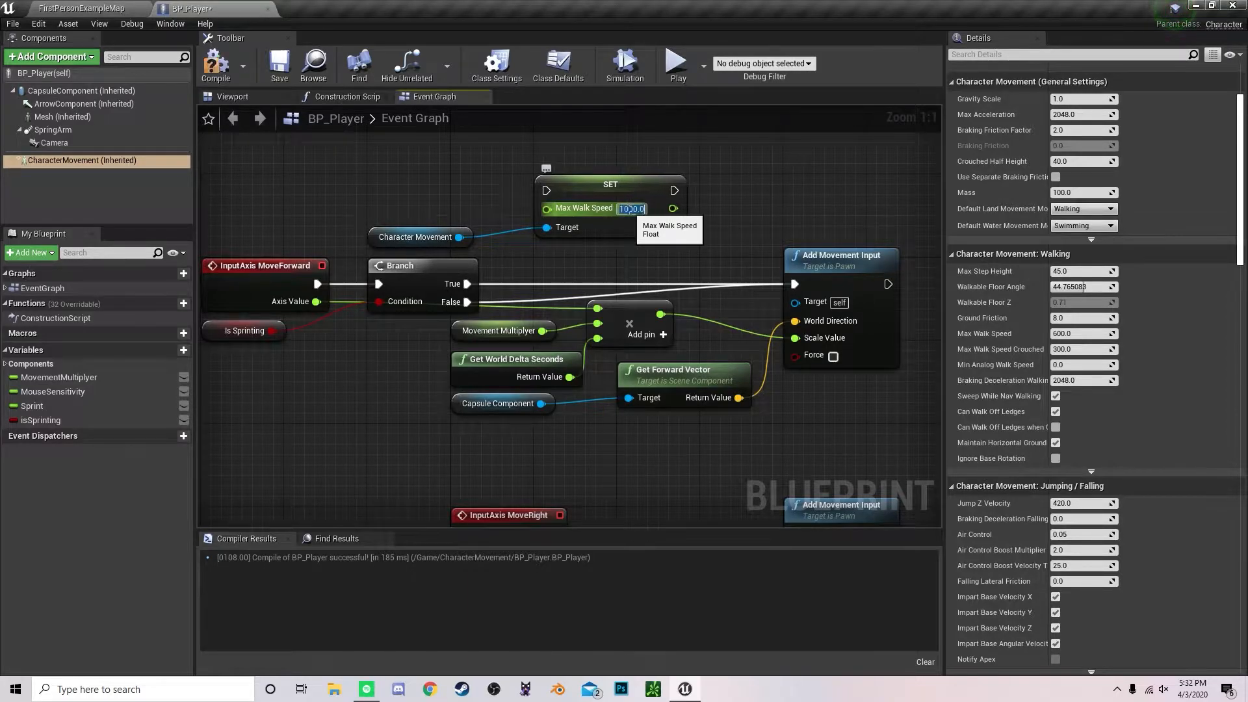
{"action": "type", "text": "1000.0"}
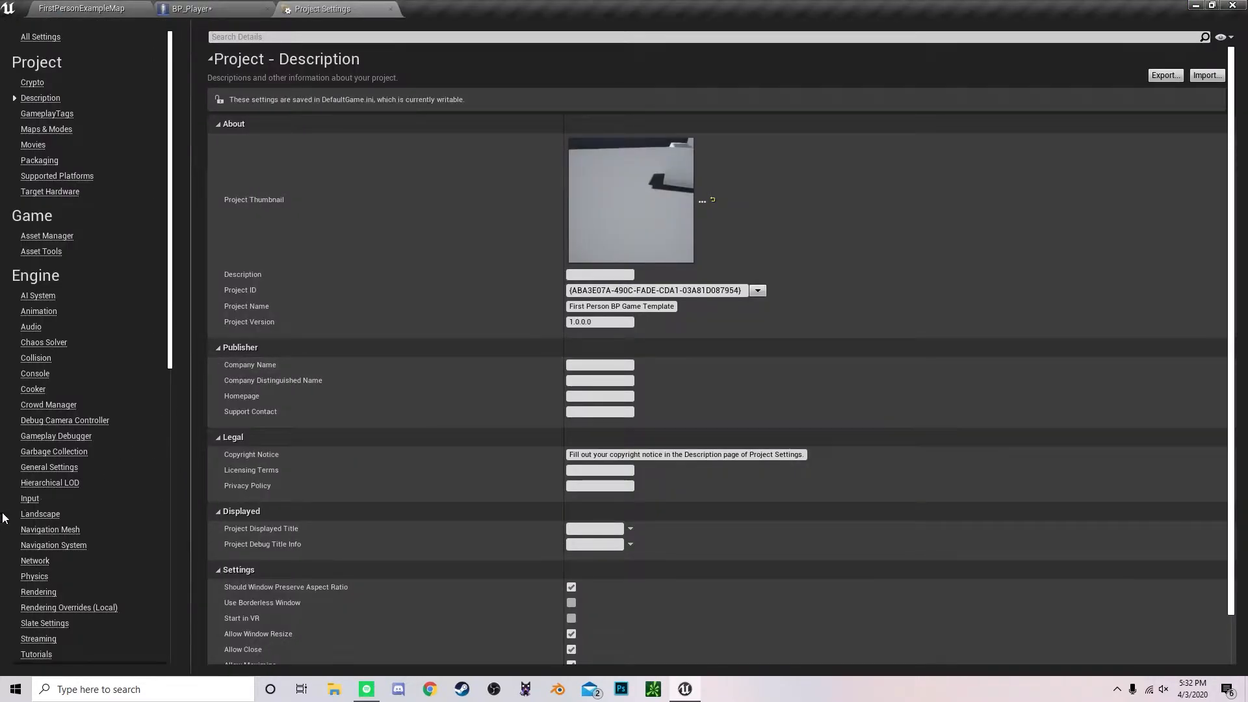
Step: Create a Sprint action mapping in the Input settings and search for the Left Shift key
{"action": "left_click", "coordinate": [30, 498]}
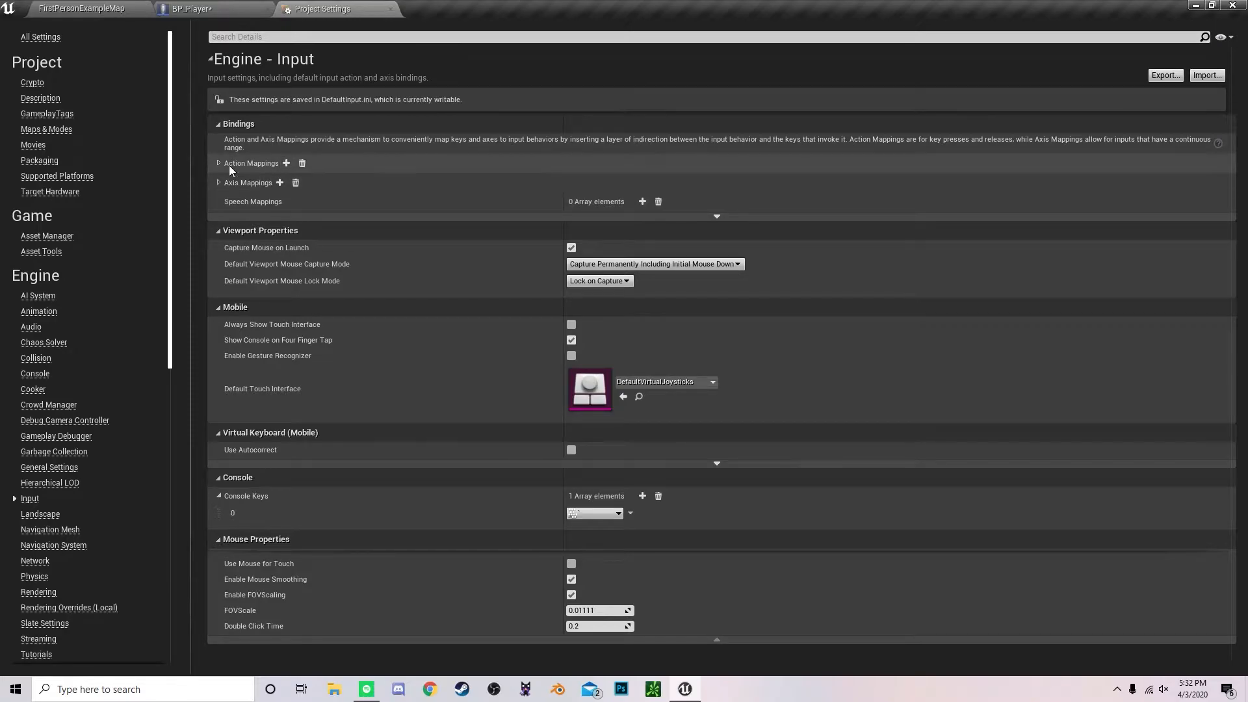
{"action": "left_click", "coordinate": [286, 163]}
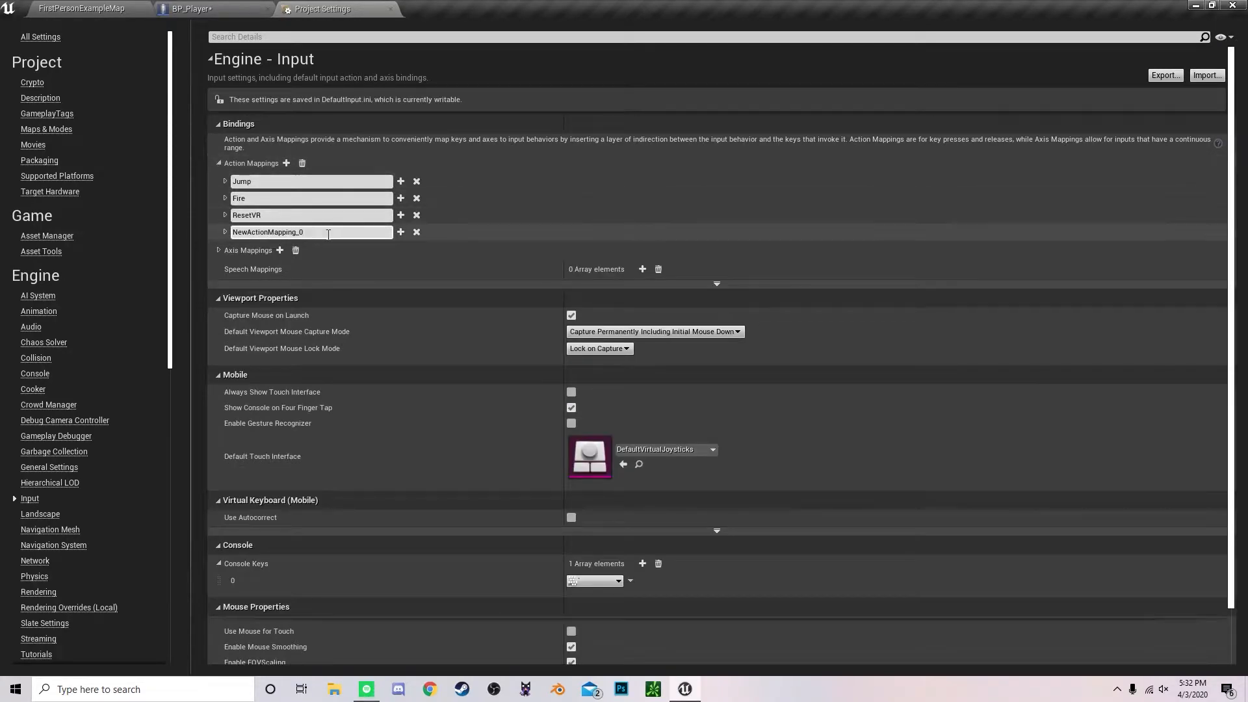
{"action": "type", "text": "Sp"}
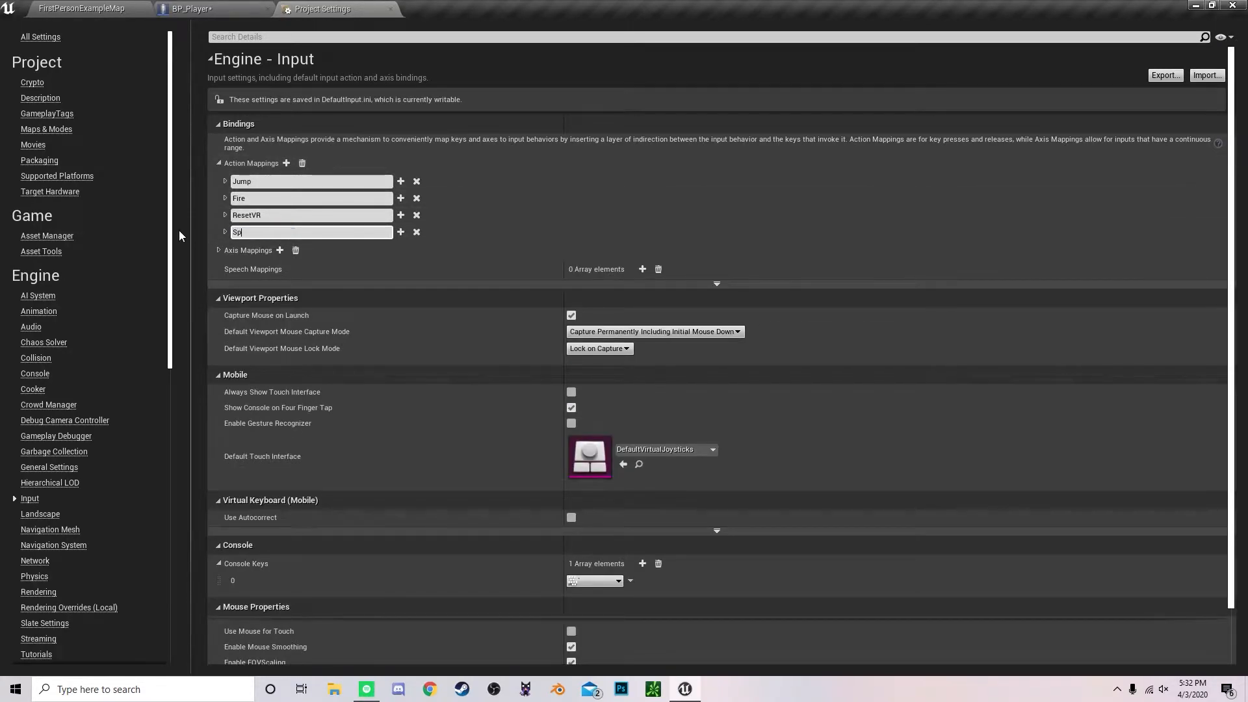
{"action": "left_click", "coordinate": [317, 249]}
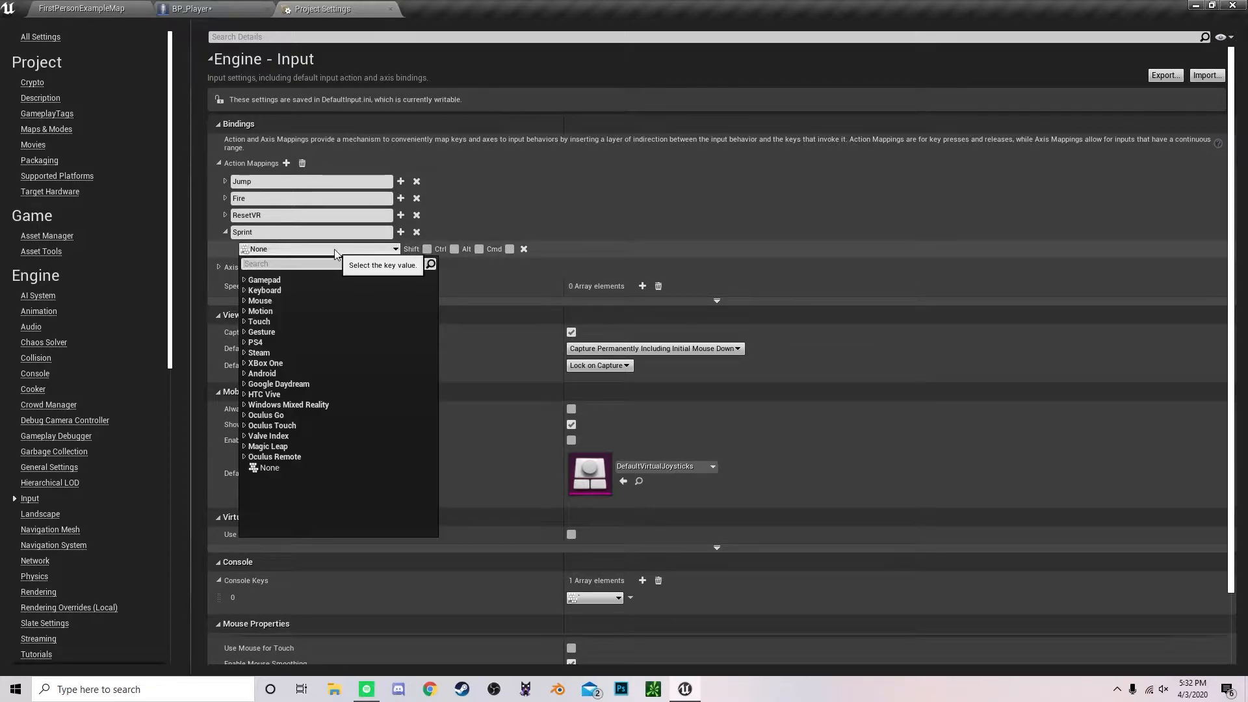
{"action": "type", "text": "left shift"}
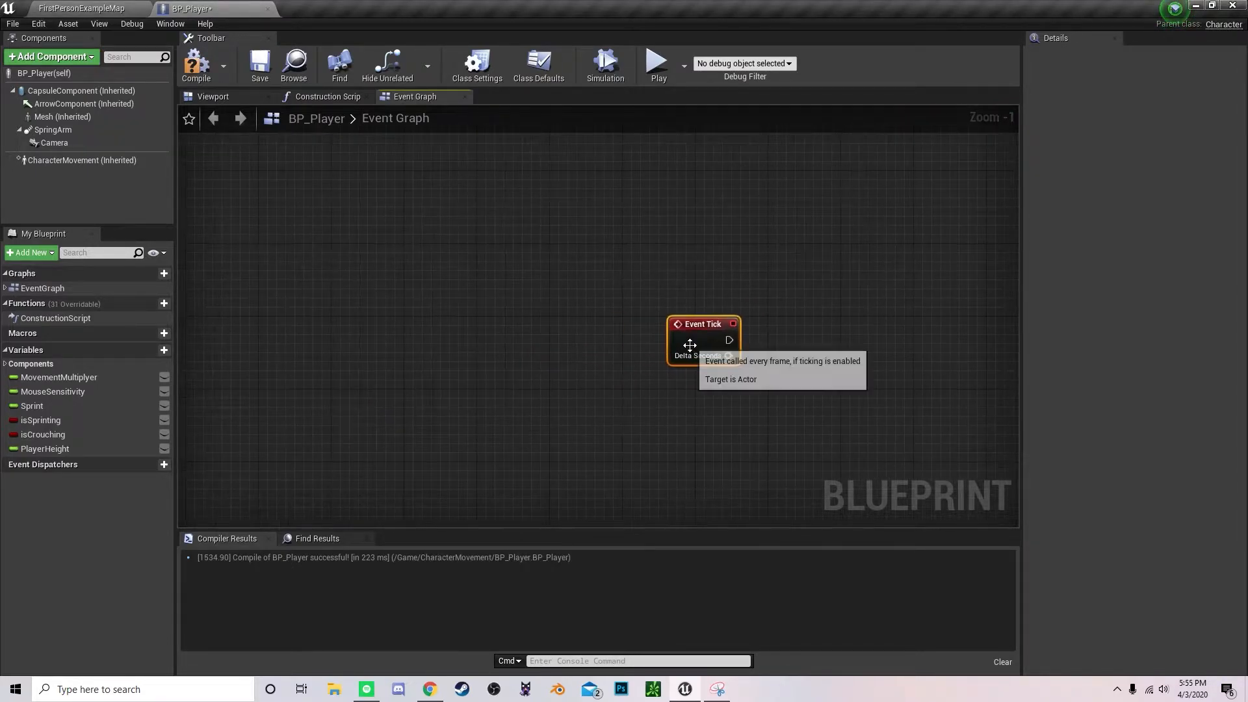
Step: Add a Sequence after Event Tick and a Branch on its first output
{"action": "left_click_drag", "start_coordinate": [704, 339], "coordinate": [367, 338]}
{"action": "type", "text": "seq"}
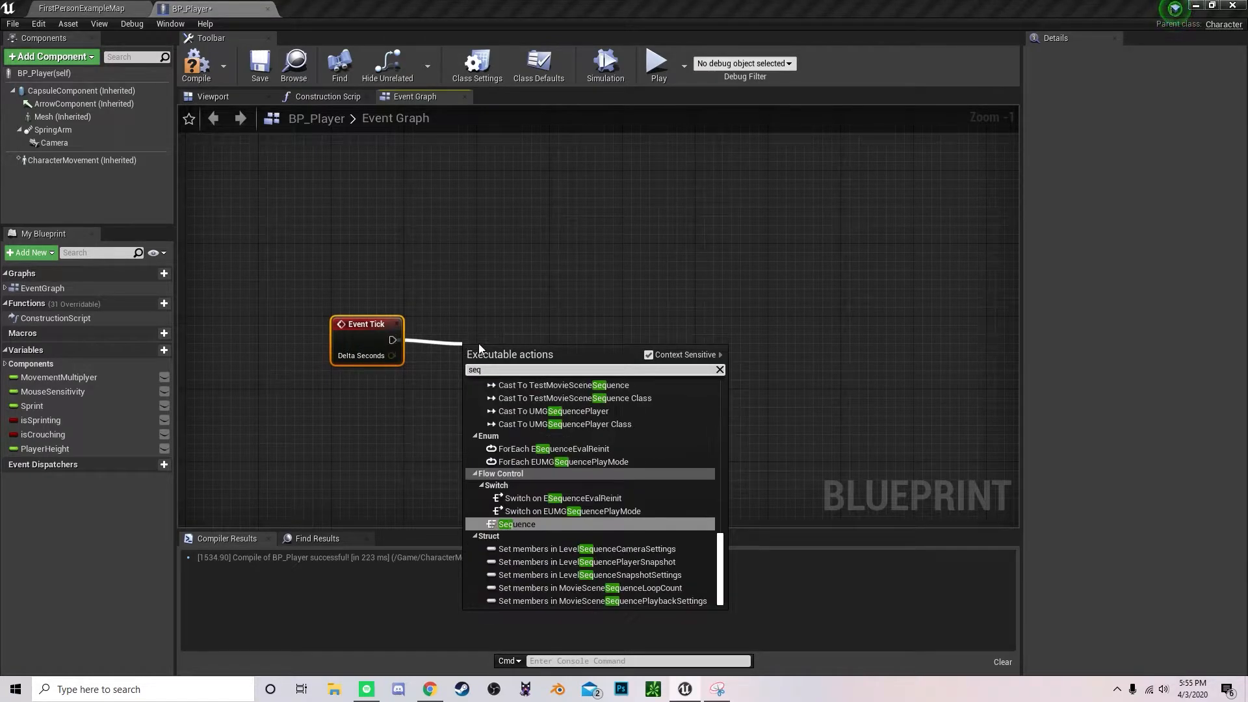
{"action": "left_click", "coordinate": [517, 524]}
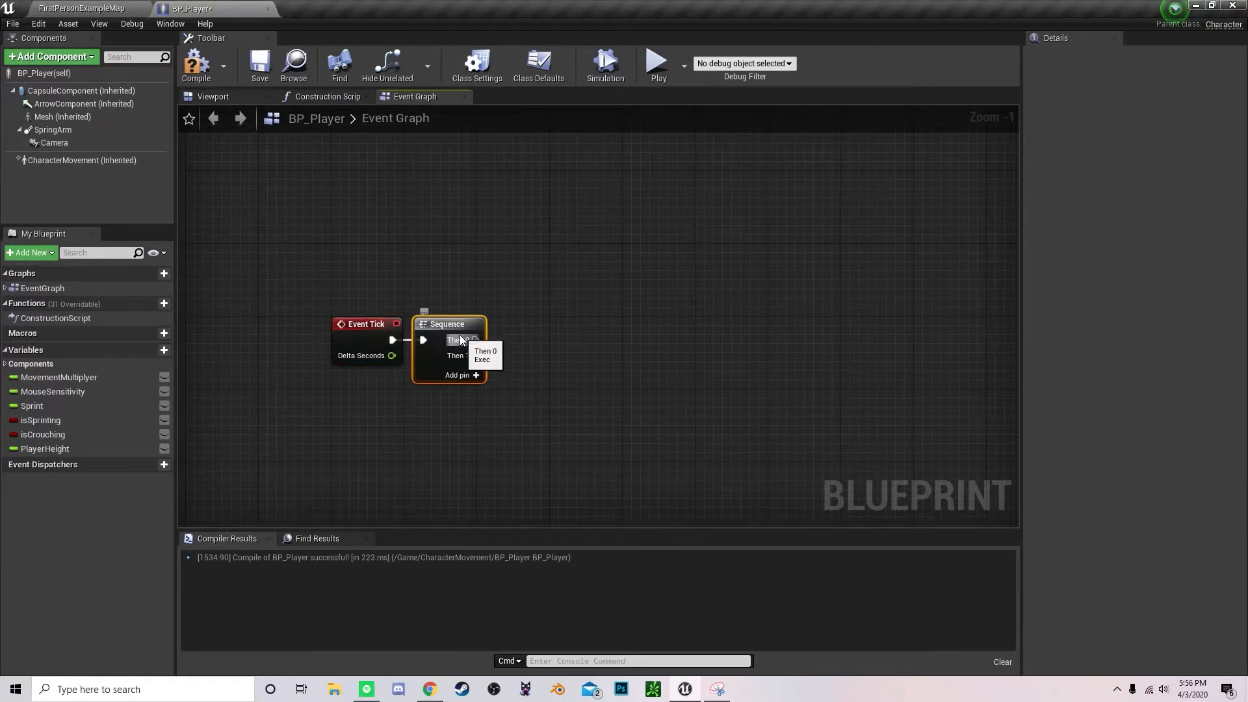
{"action": "mouse_move", "coordinate": [510, 328]}
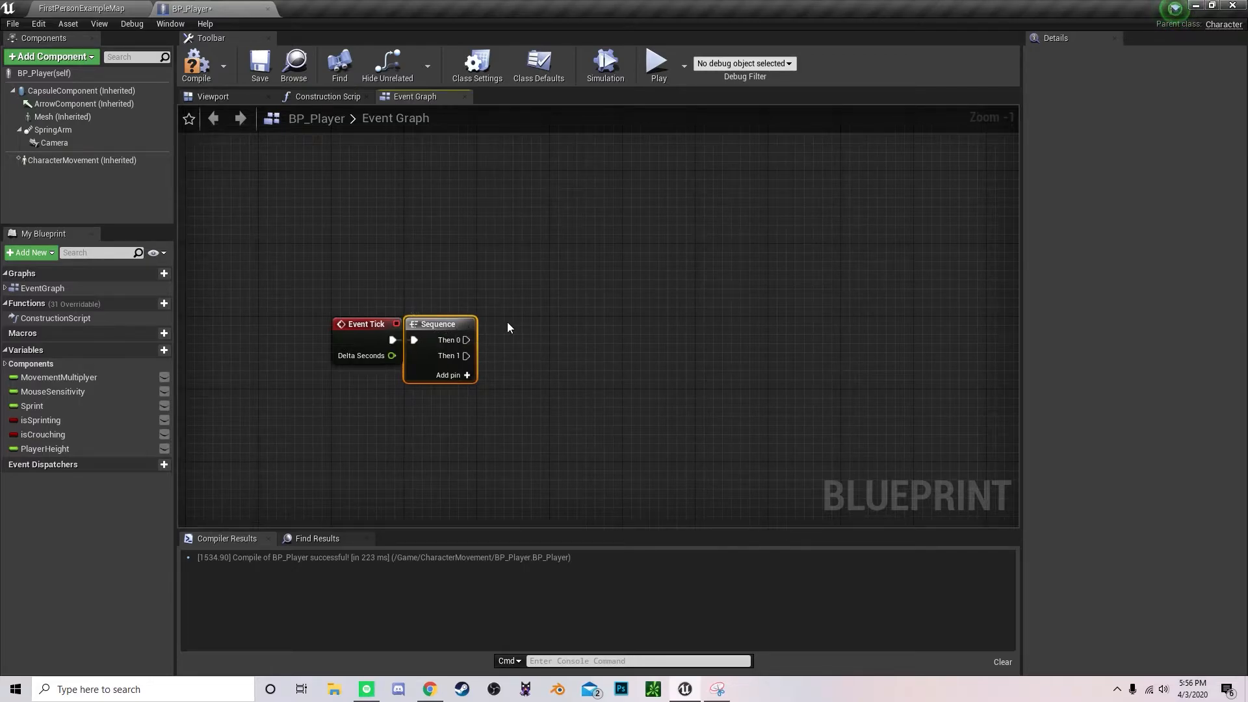
{"action": "mouse_move", "coordinate": [457, 379]}
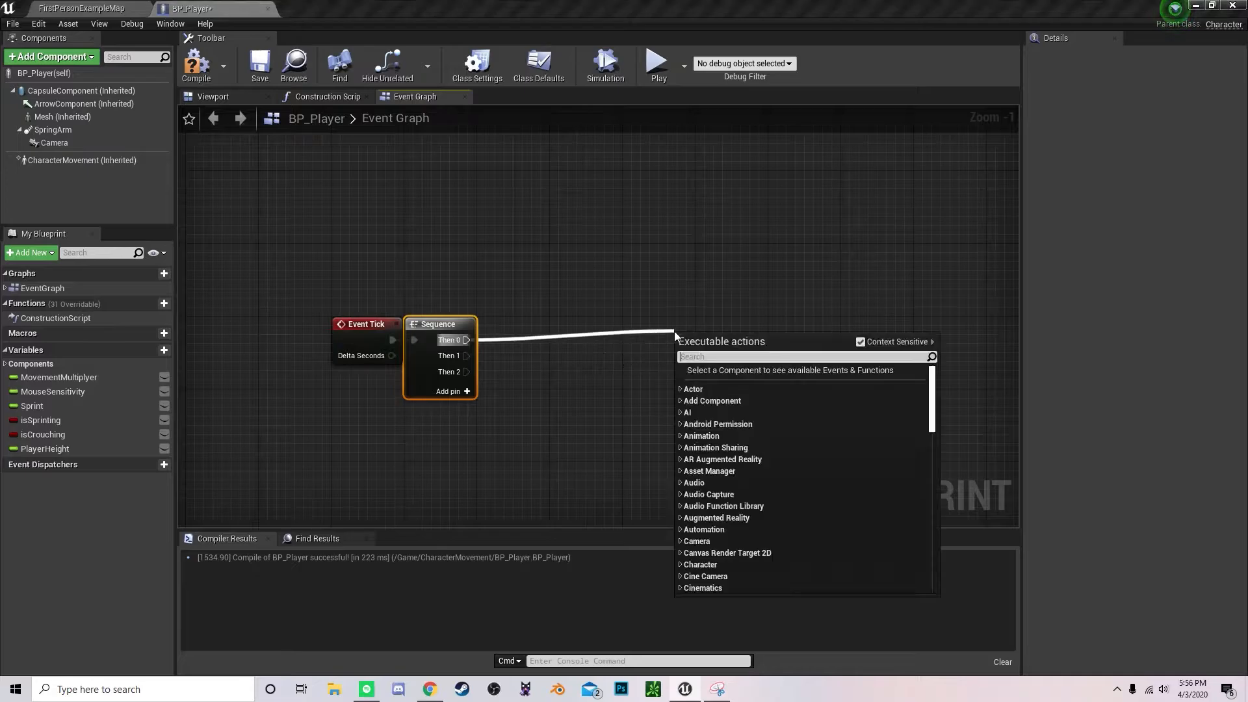
{"action": "type", "text": "br"}
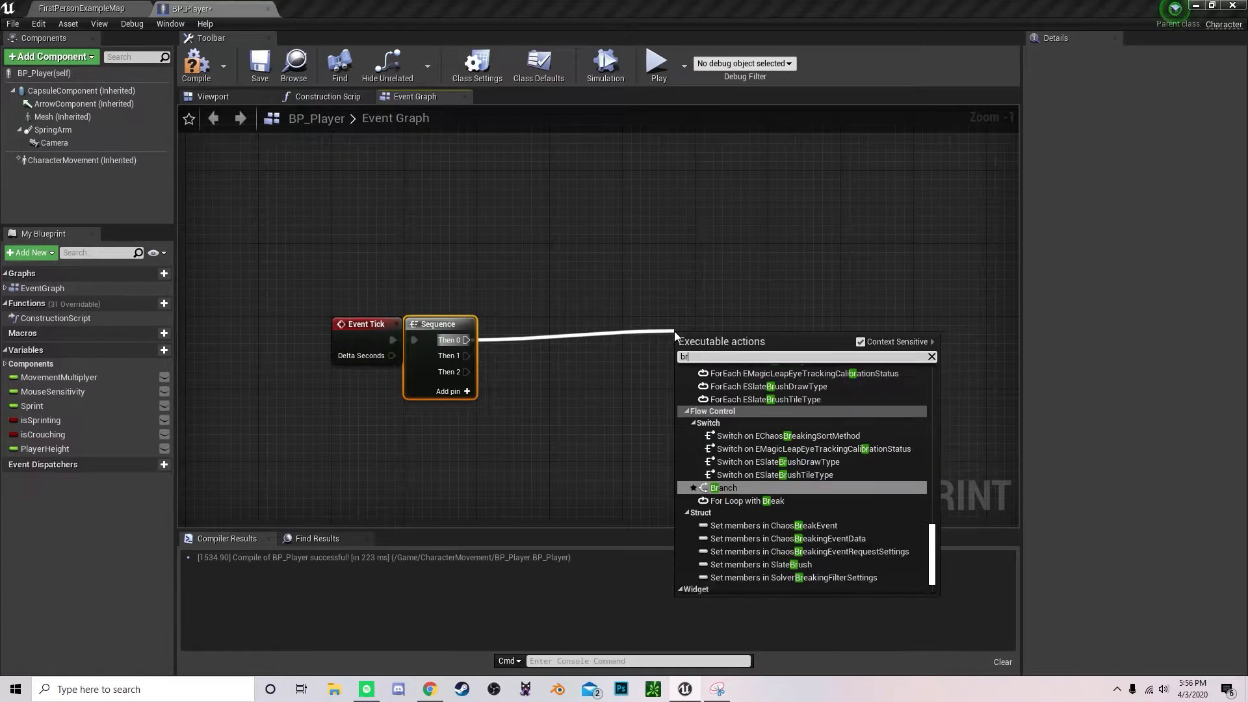
{"action": "left_click", "coordinate": [723, 487]}
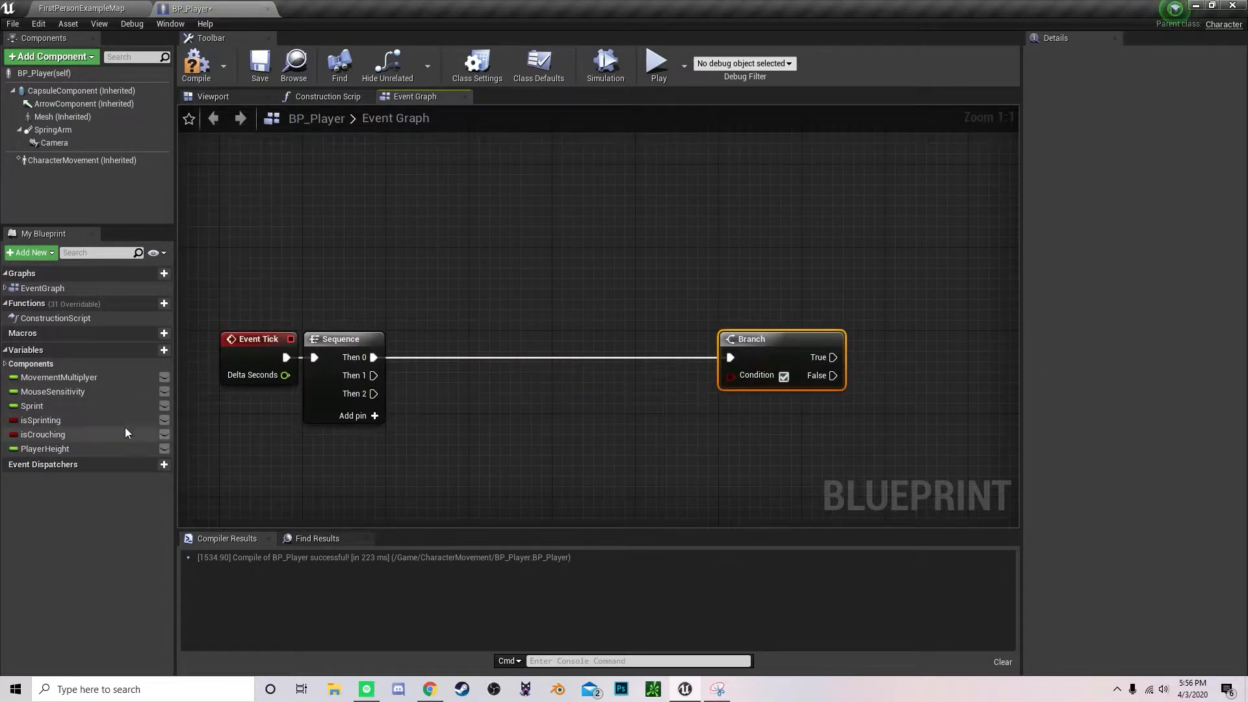
Step: Add a new variable named hasStamina
{"action": "left_click", "coordinate": [164, 350]}
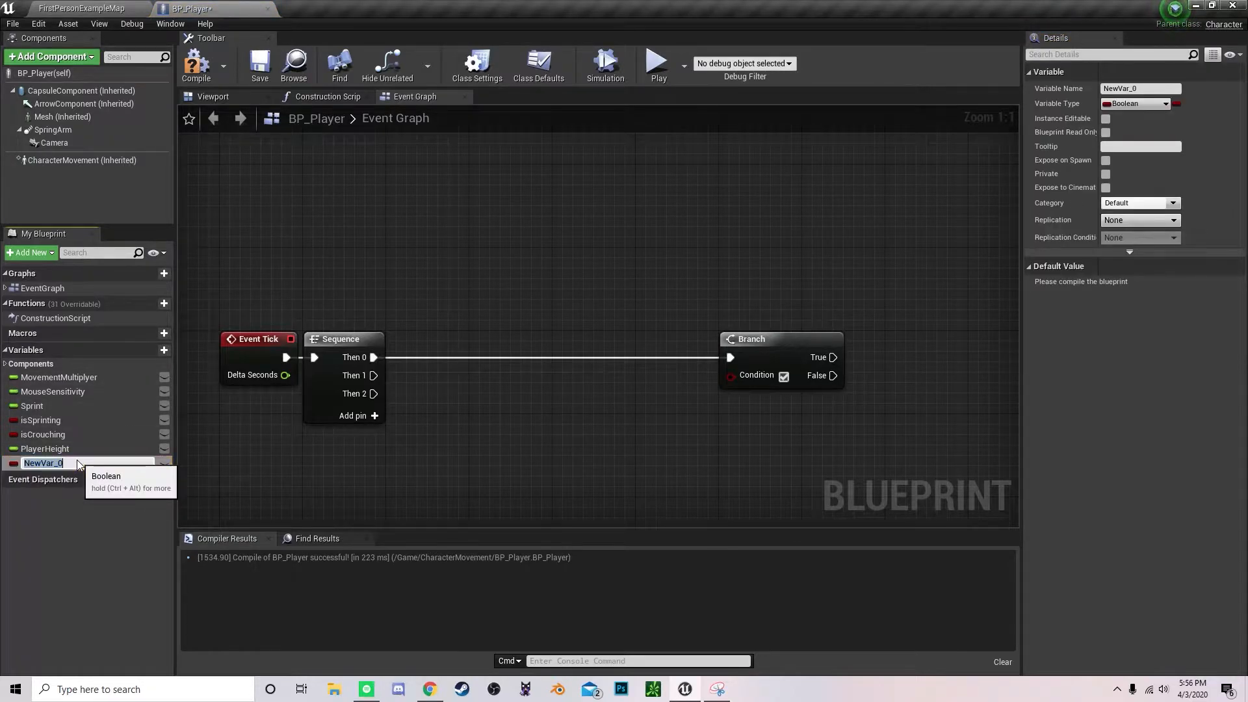
{"action": "key", "text": "Ctrl+a"}
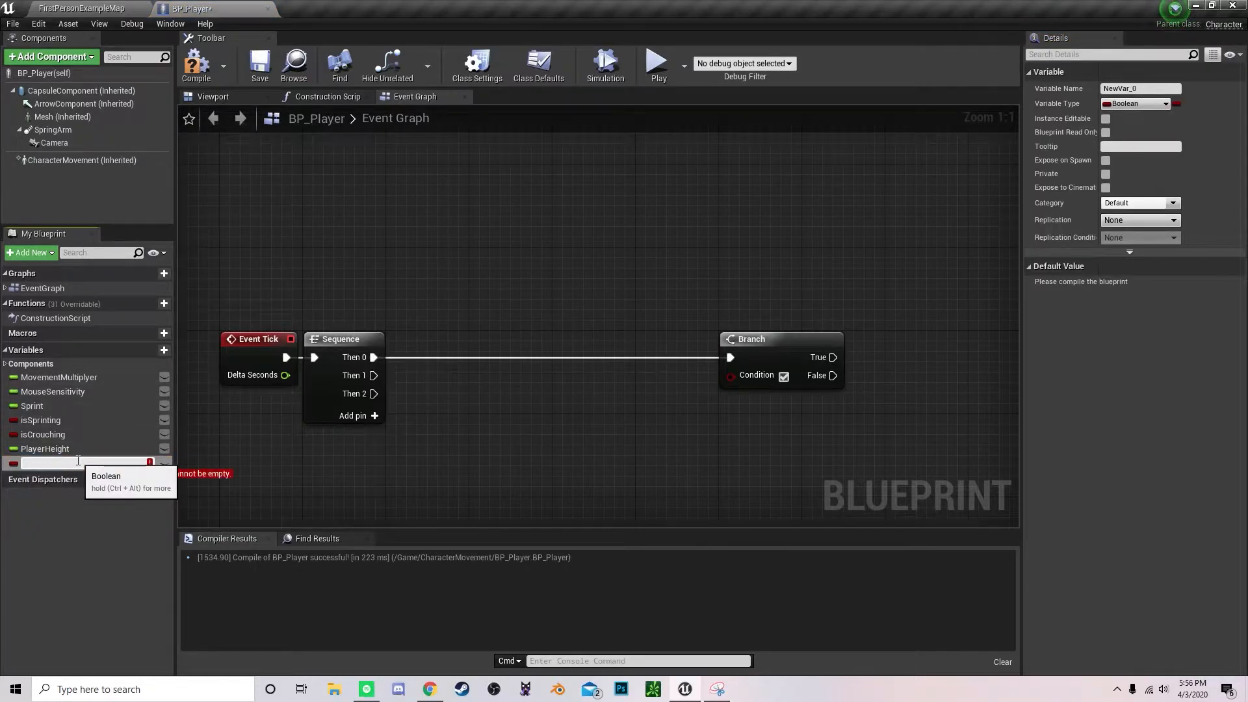
{"action": "type", "text": "hasStamina"}
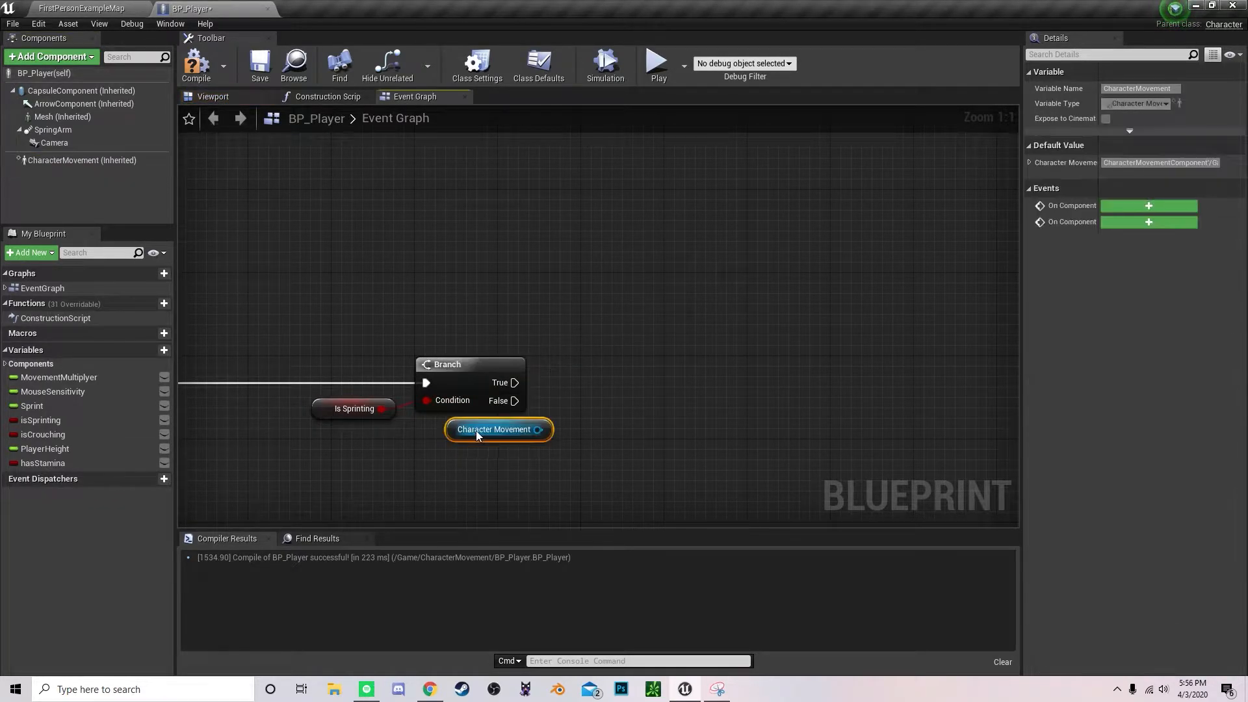
Step: Add a second Set Max Walk Speed node and wire the Branch's False output to it
{"action": "left_click_drag", "start_coordinate": [540, 429], "coordinate": [567, 424]}
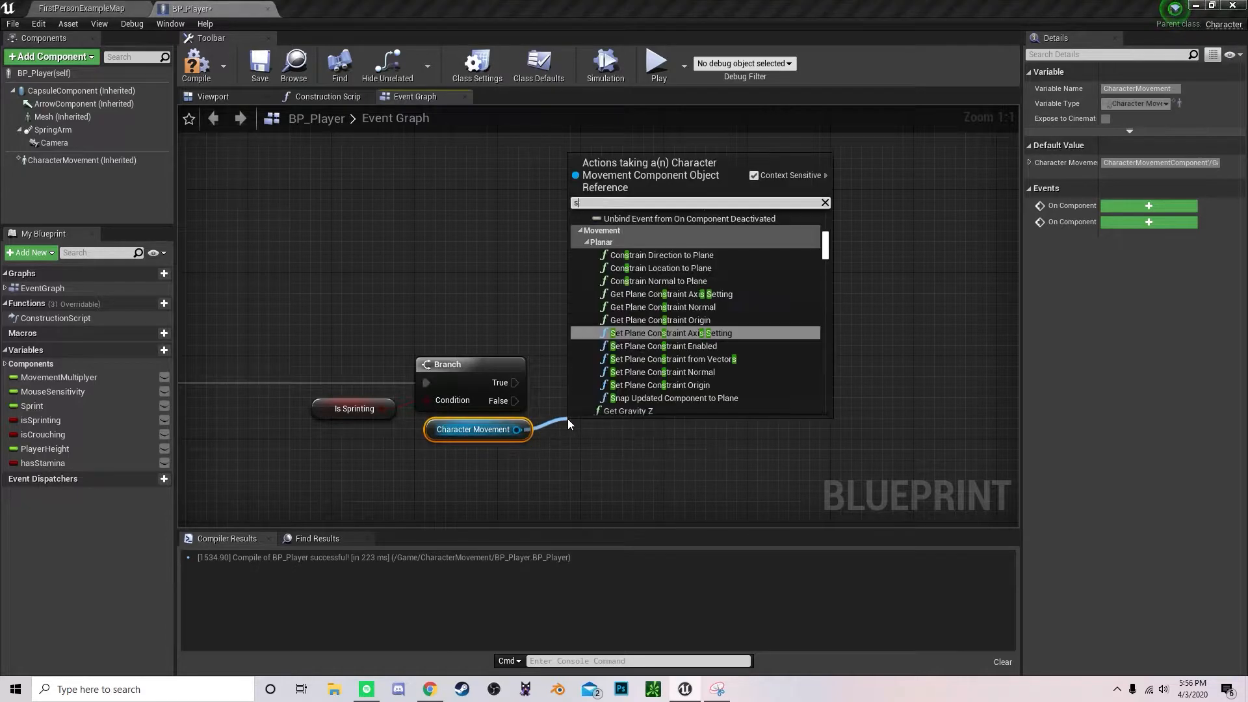
{"action": "type", "text": "et maxz"}
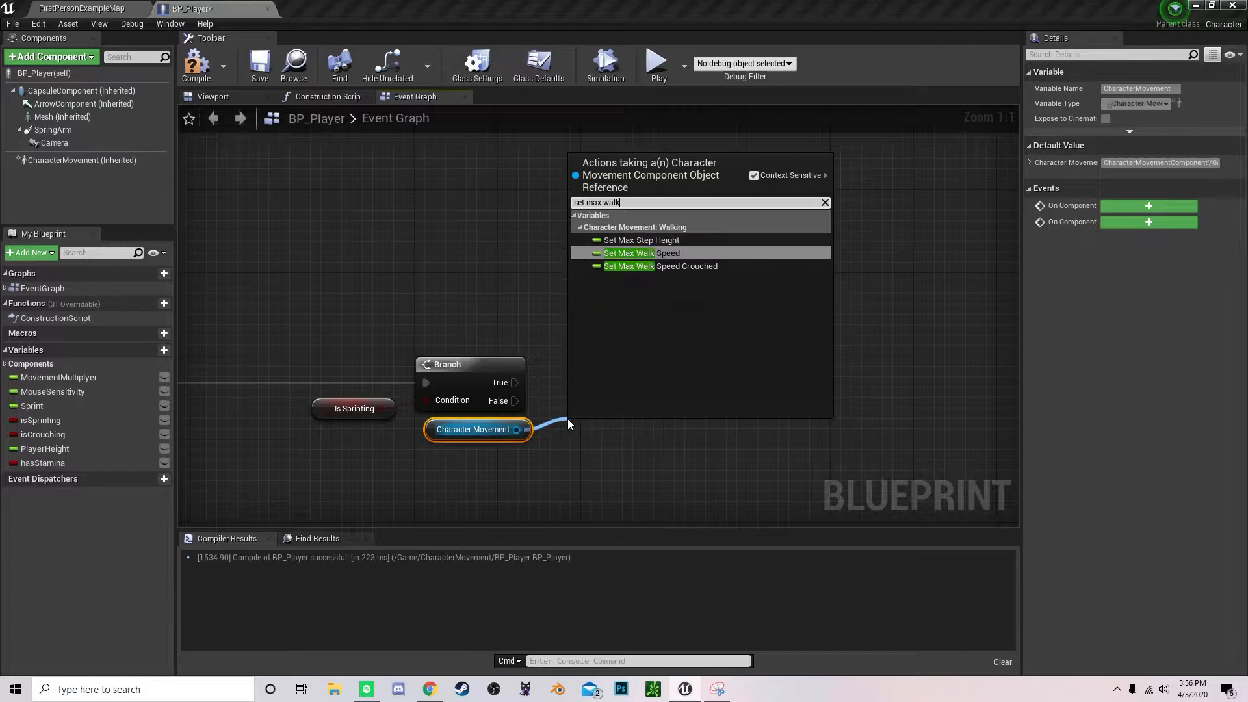
{"action": "left_click", "coordinate": [629, 253]}
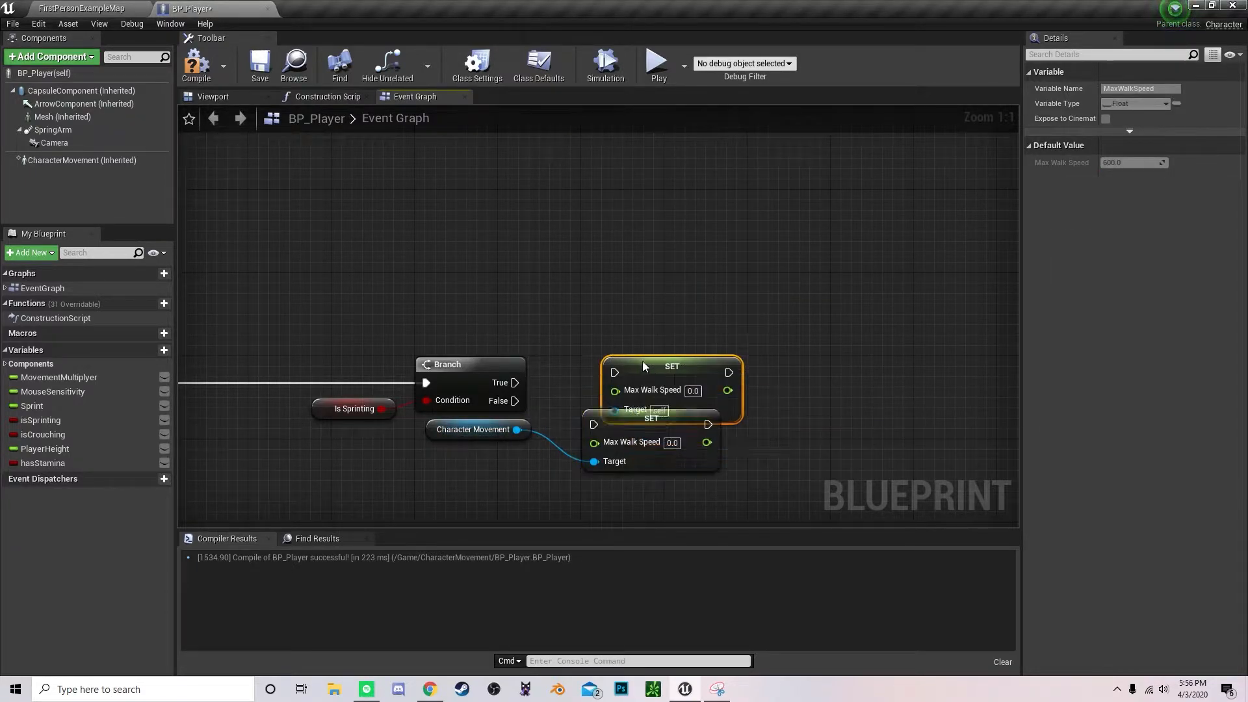
{"action": "left_click_drag", "start_coordinate": [671, 366], "coordinate": [650, 345]}
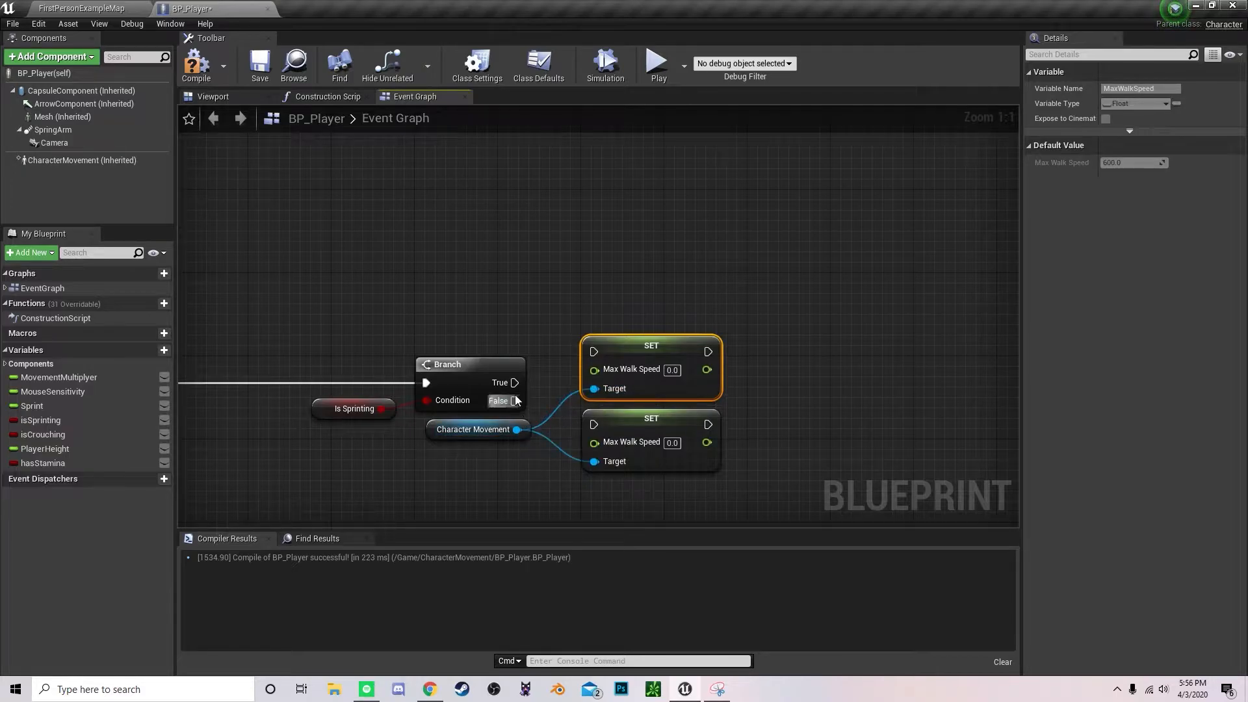
{"action": "left_click_drag", "start_coordinate": [515, 382], "coordinate": [593, 423]}
{"action": "type", "text": "1000"}
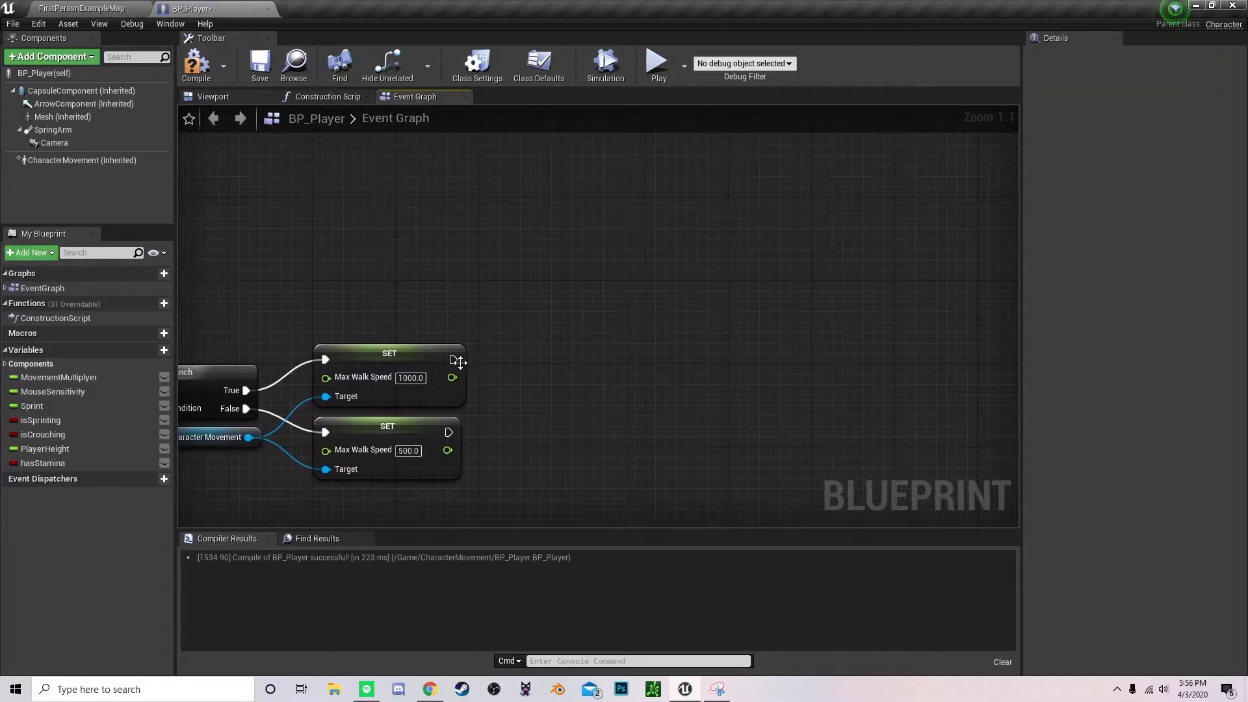
Step: Add a Delay after the sprint-speed setter and a Branch after the walk-speed setter
{"action": "left_click_drag", "start_coordinate": [454, 359], "coordinate": [521, 375]}
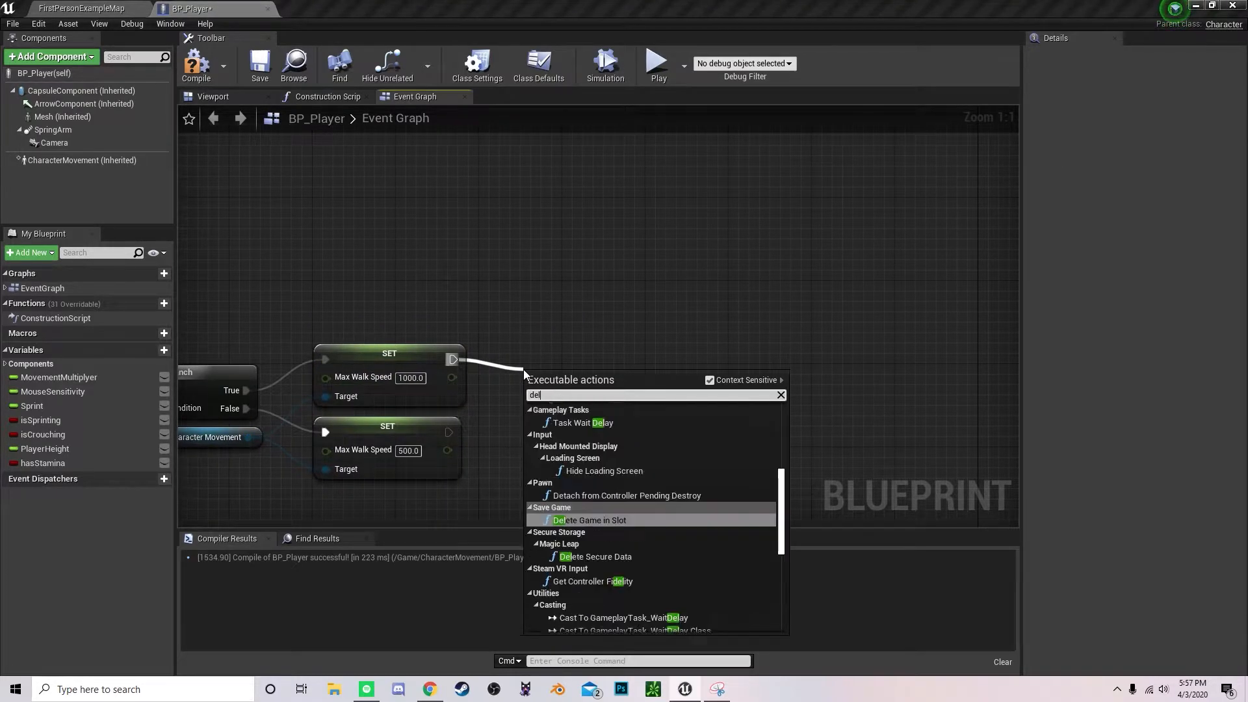
{"action": "left_click", "coordinate": [583, 423]}
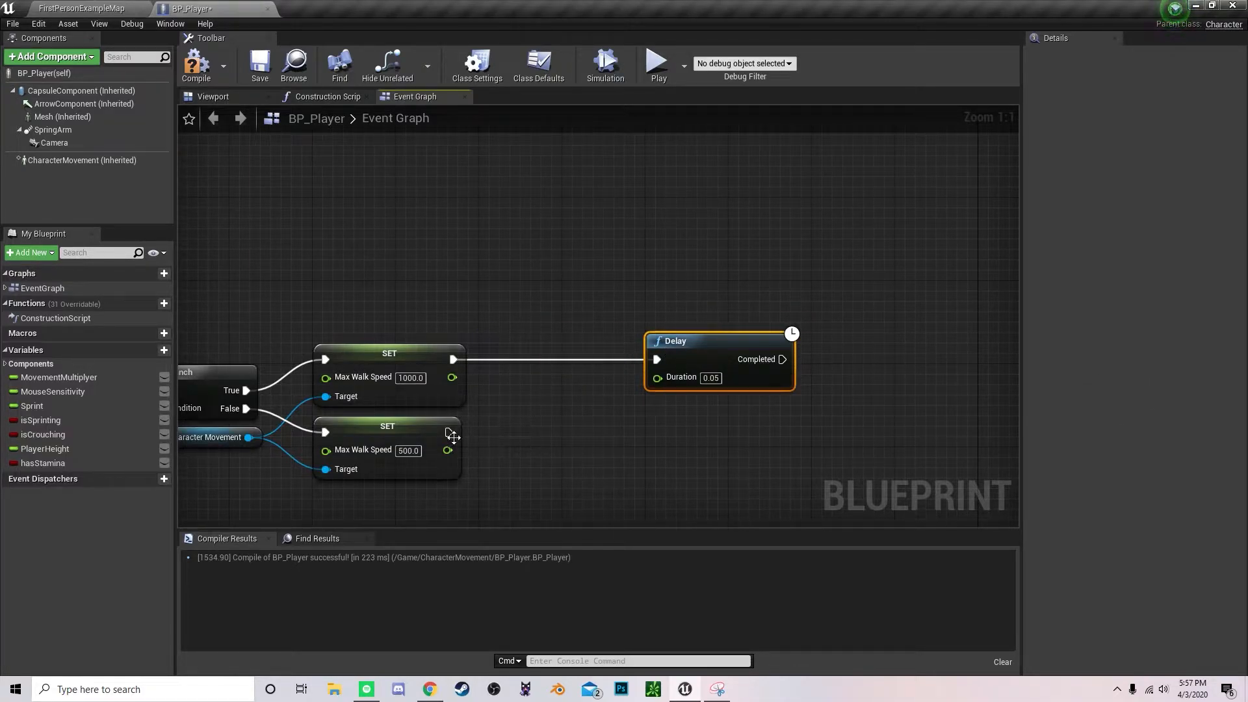
{"action": "type", "text": "bran"}
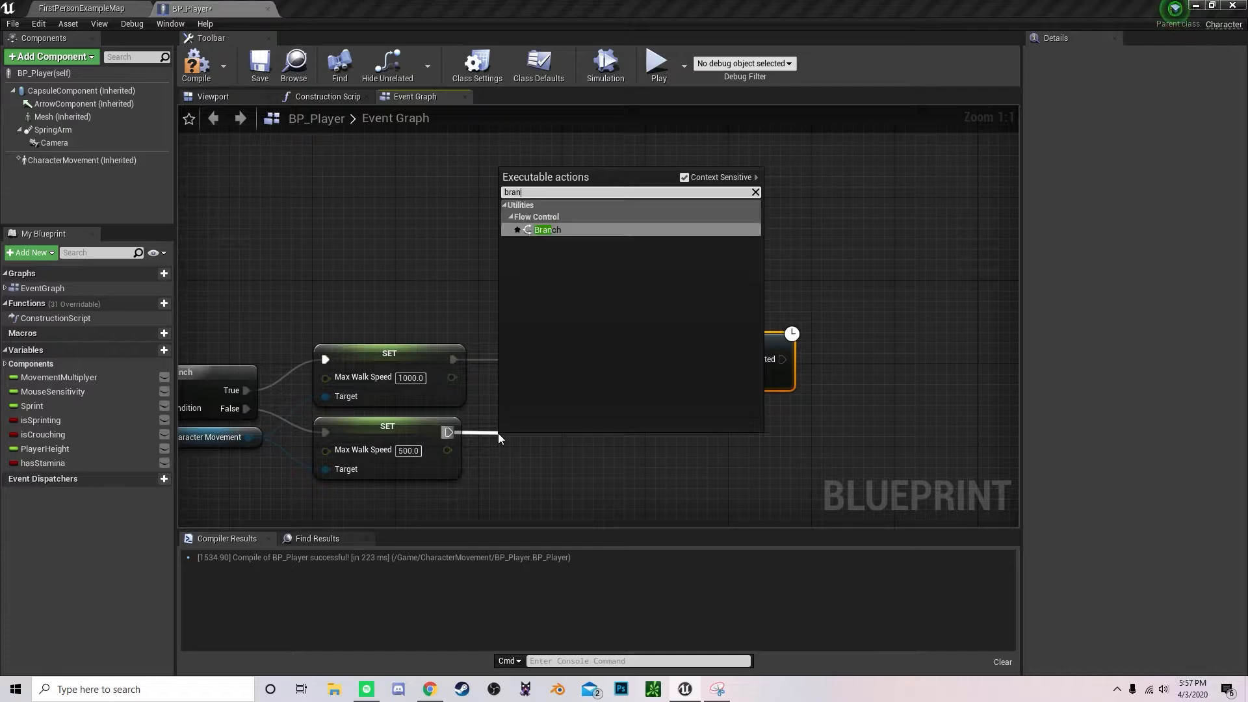
{"action": "left_click", "coordinate": [547, 229]}
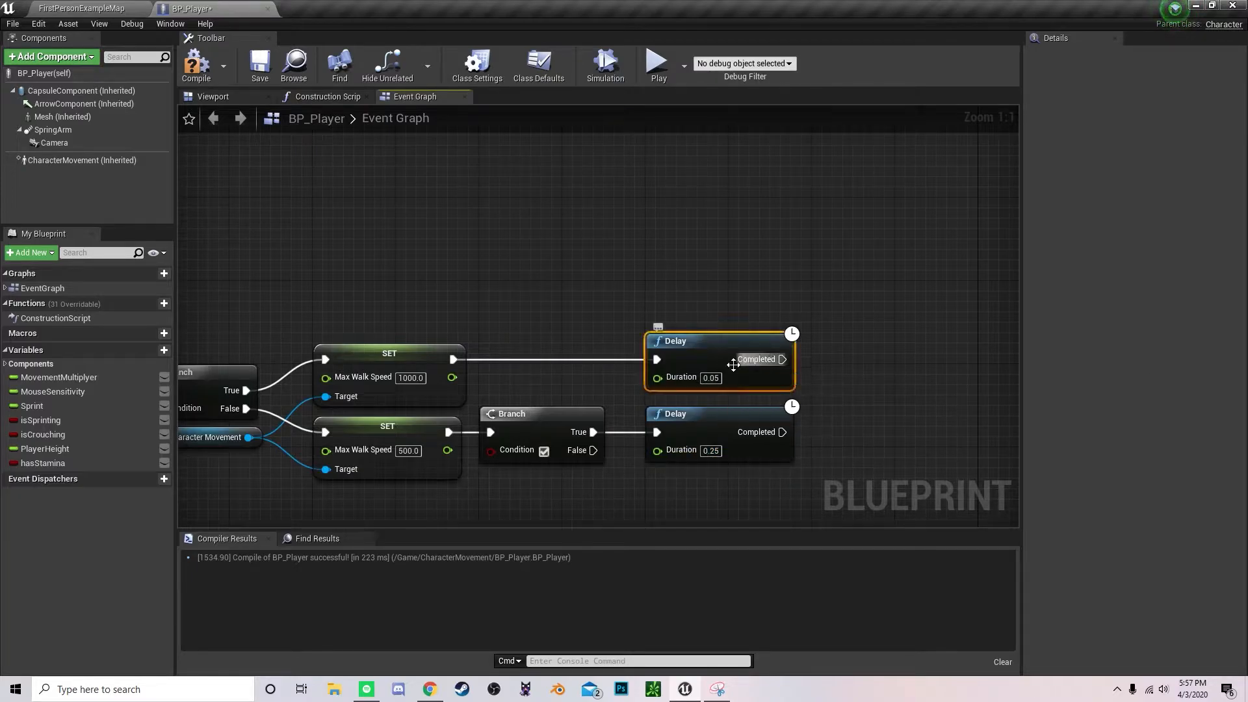
{"action": "mouse_move", "coordinate": [718, 377]}
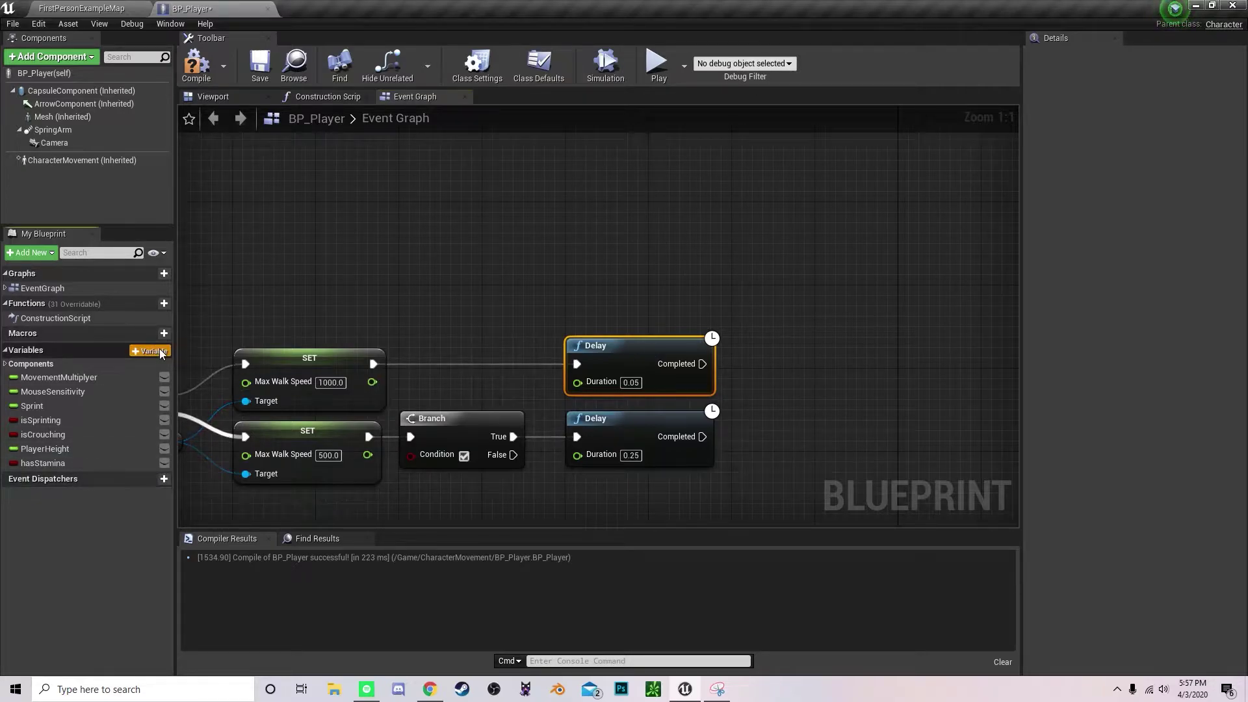
Step: Create and compile the Stamina variable, then set Stamina to Stamina minus 1 after the delay
{"action": "left_click", "coordinate": [149, 350]}
{"action": "type", "text": "Stamina"}
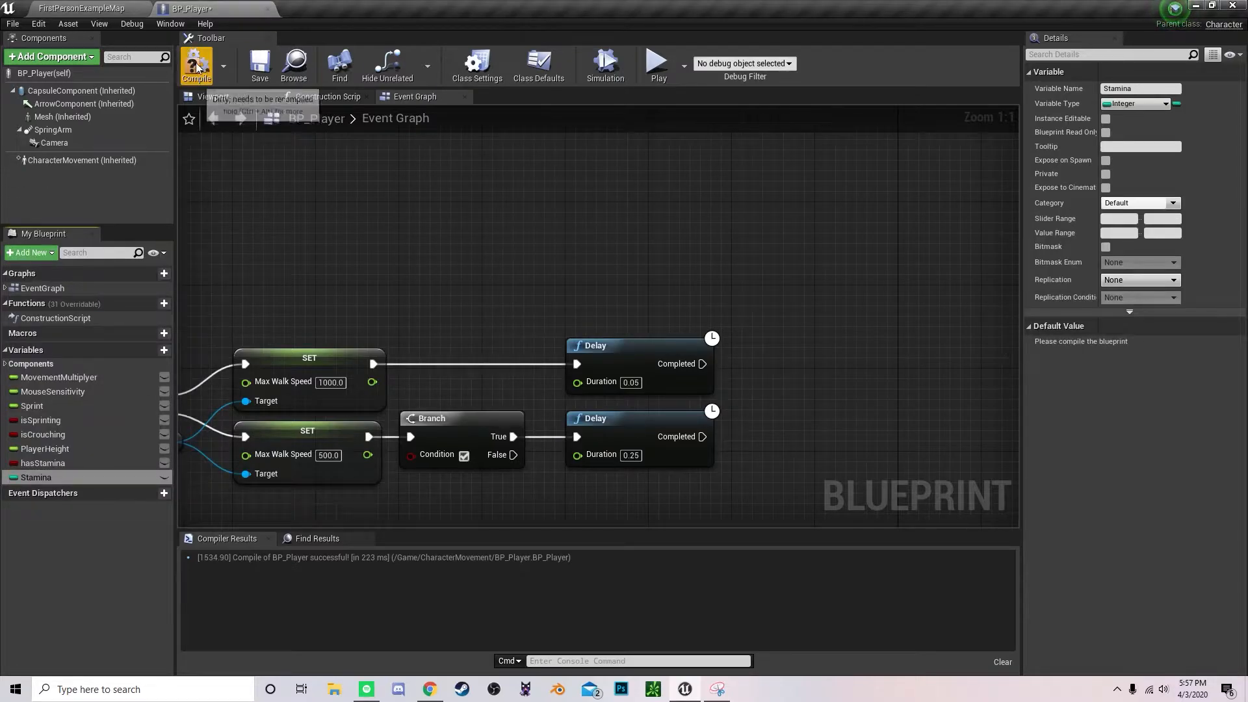
{"action": "left_click", "coordinate": [197, 63]}
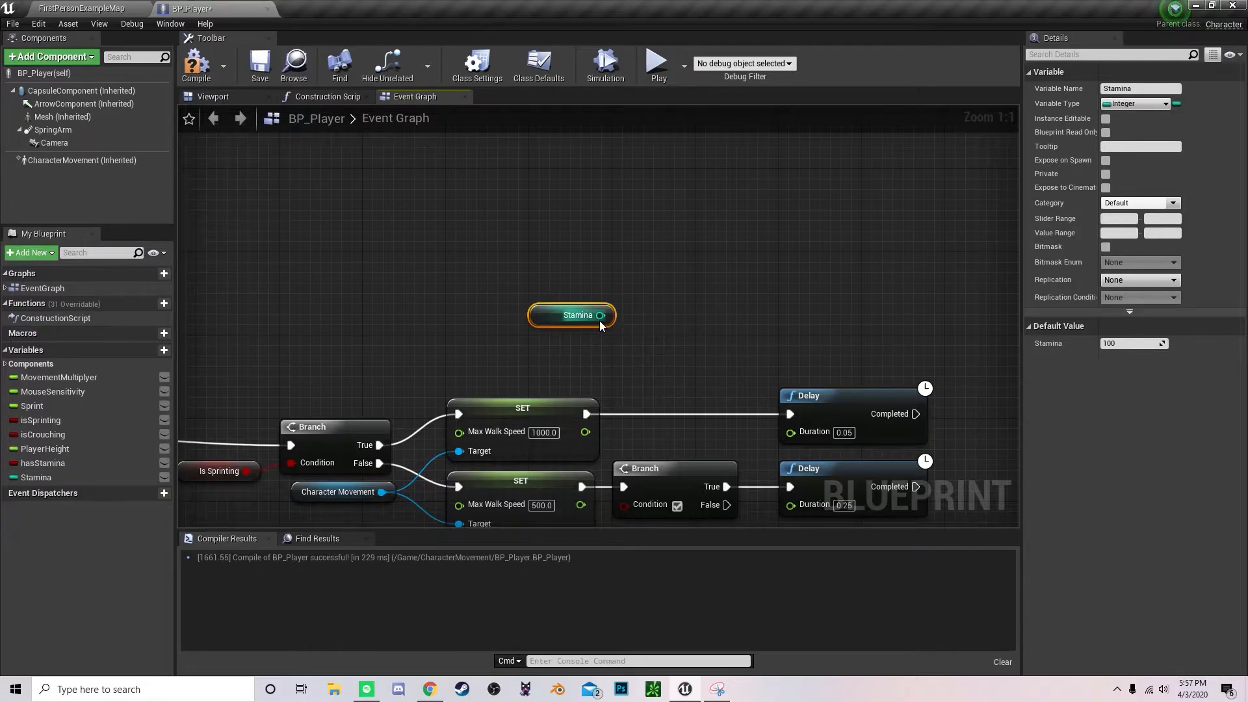
{"action": "left_click_drag", "start_coordinate": [611, 315], "coordinate": [693, 327]}
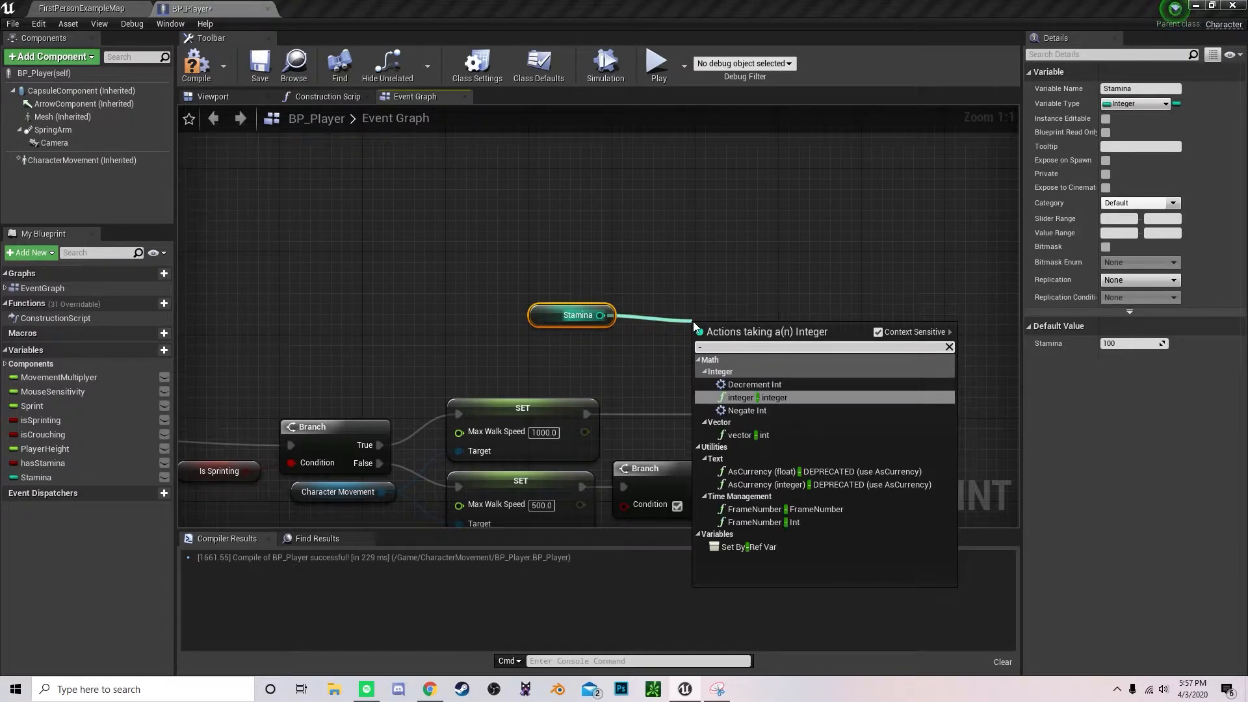
{"action": "left_click", "coordinate": [749, 397]}
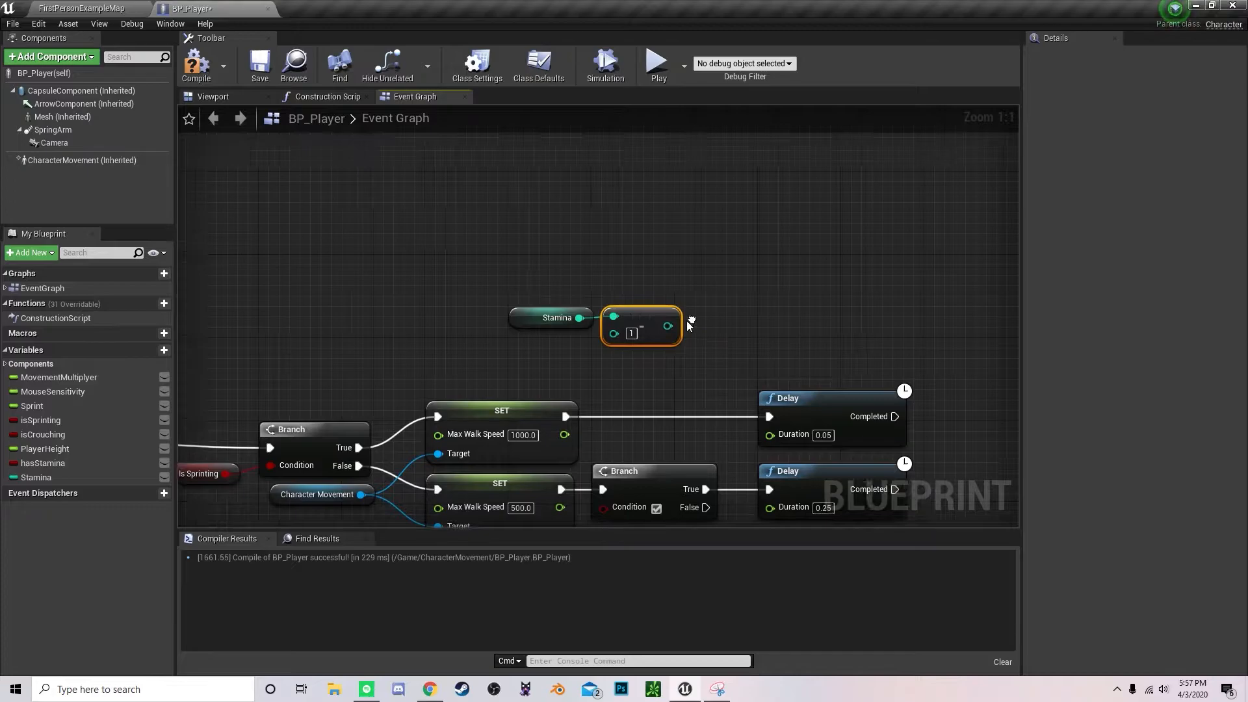
{"action": "left_click_drag", "start_coordinate": [667, 326], "coordinate": [740, 338]}
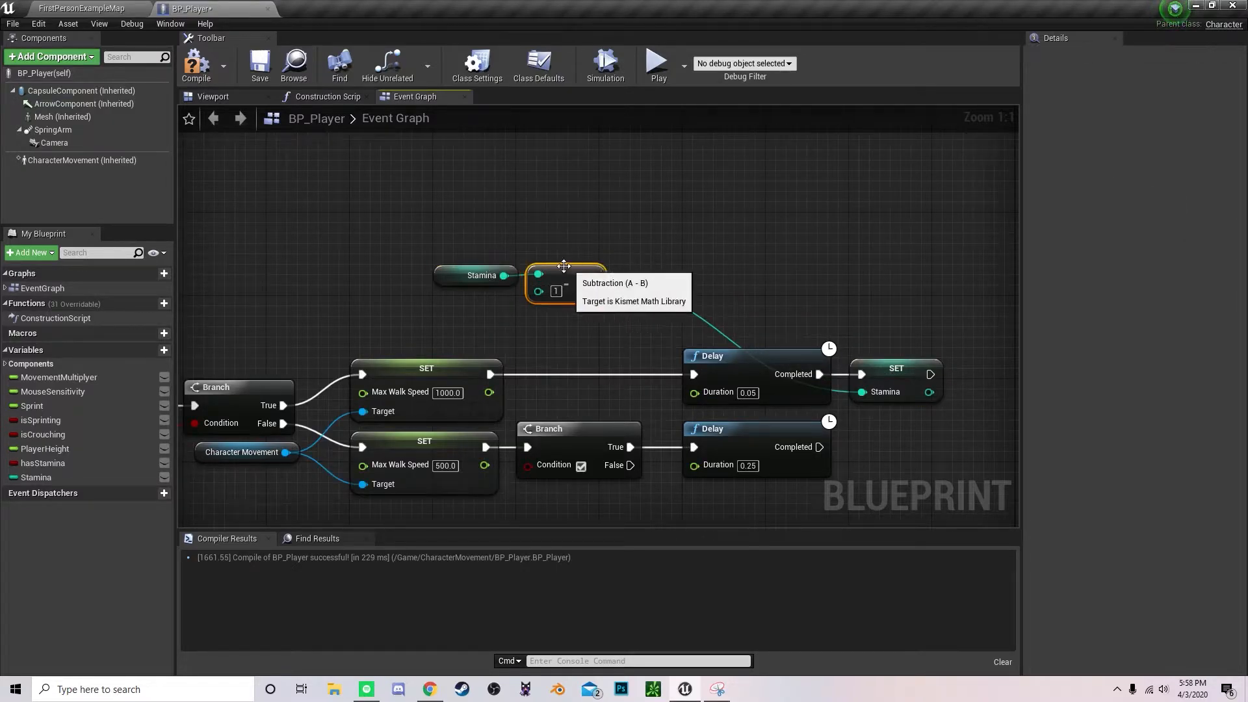
{"action": "left_click_drag", "start_coordinate": [557, 271], "coordinate": [784, 316]}
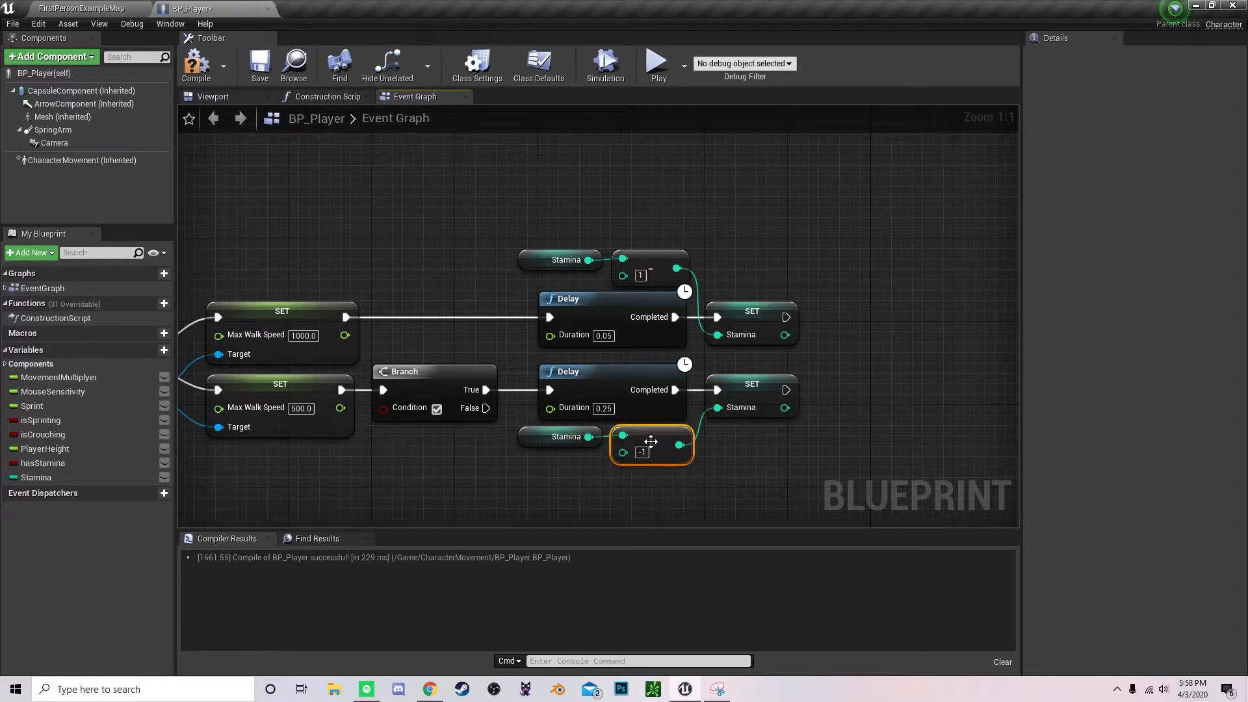
{"action": "mouse_move", "coordinate": [677, 461]}
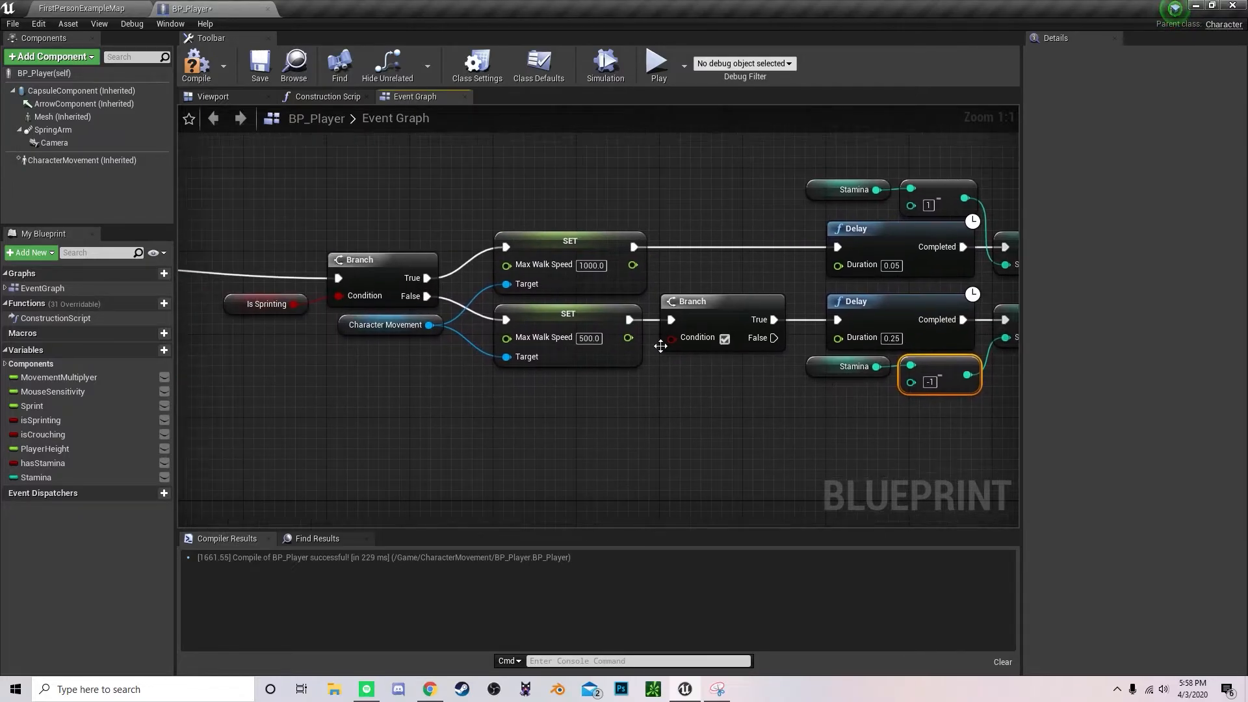
Step: Add a Stamina getter with a comparison against 100
{"action": "left_click", "coordinate": [36, 477]}
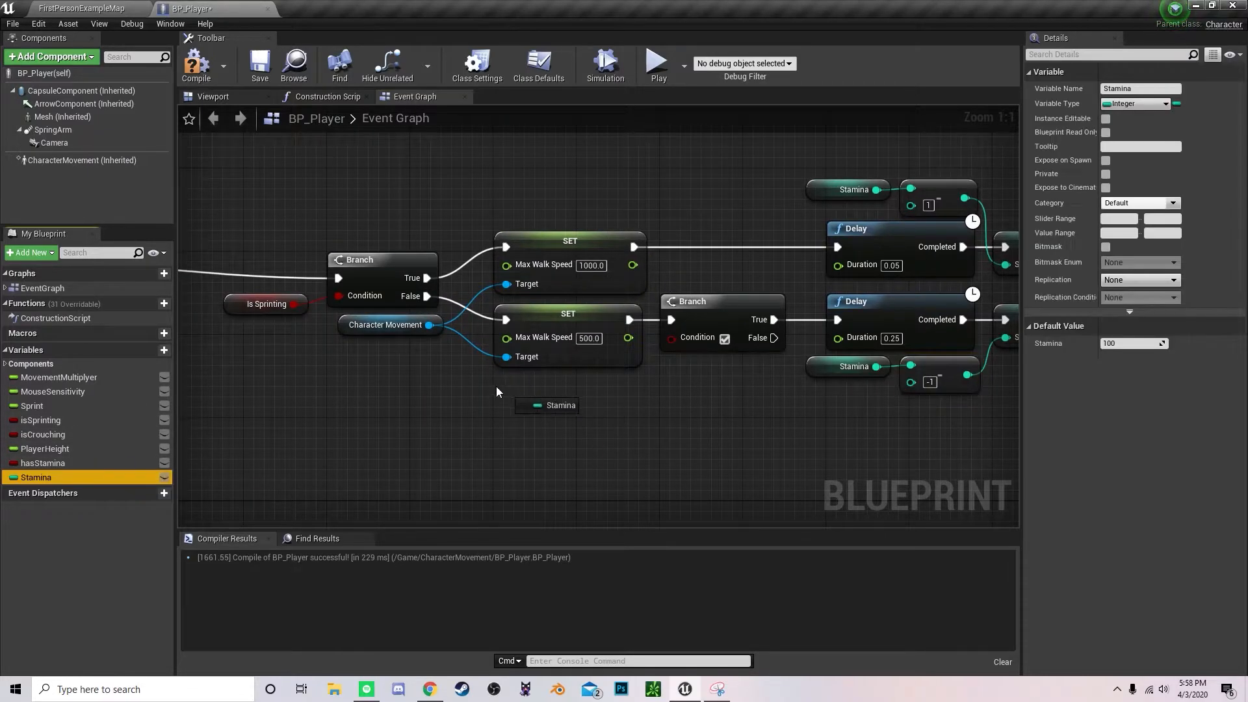
{"action": "left_click_drag", "start_coordinate": [547, 405], "coordinate": [593, 407]}
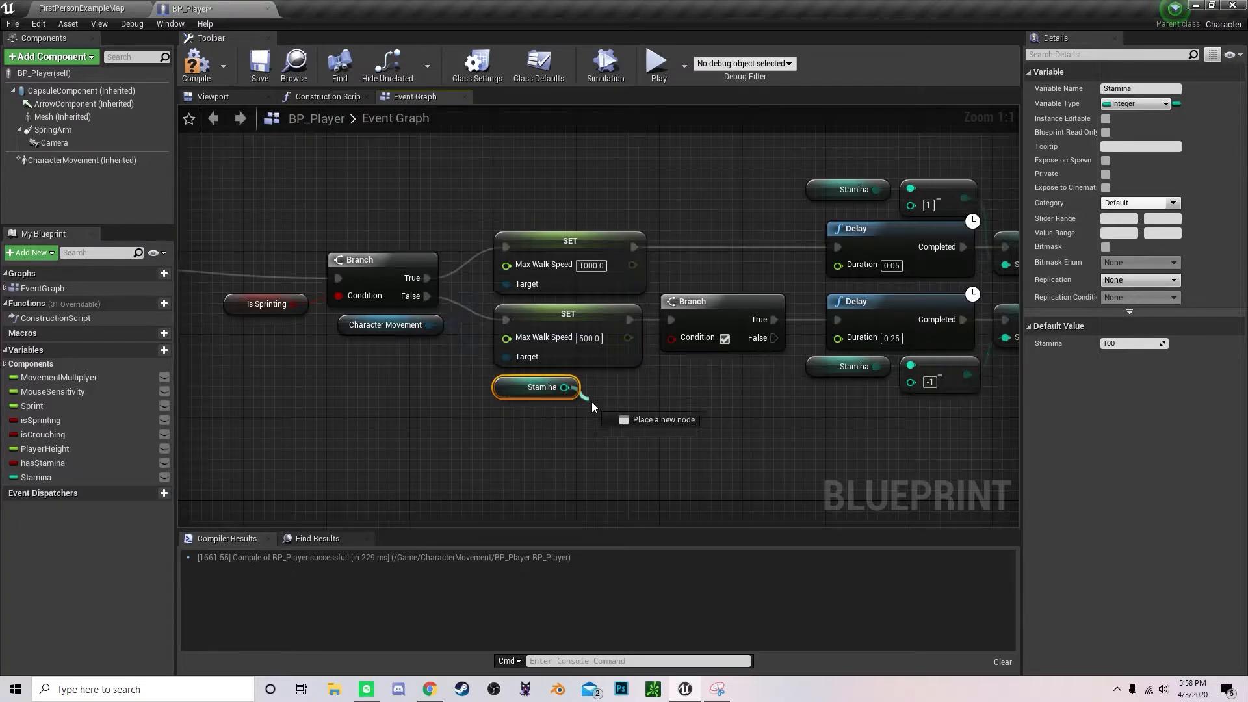
{"action": "left_click", "coordinate": [568, 388]}
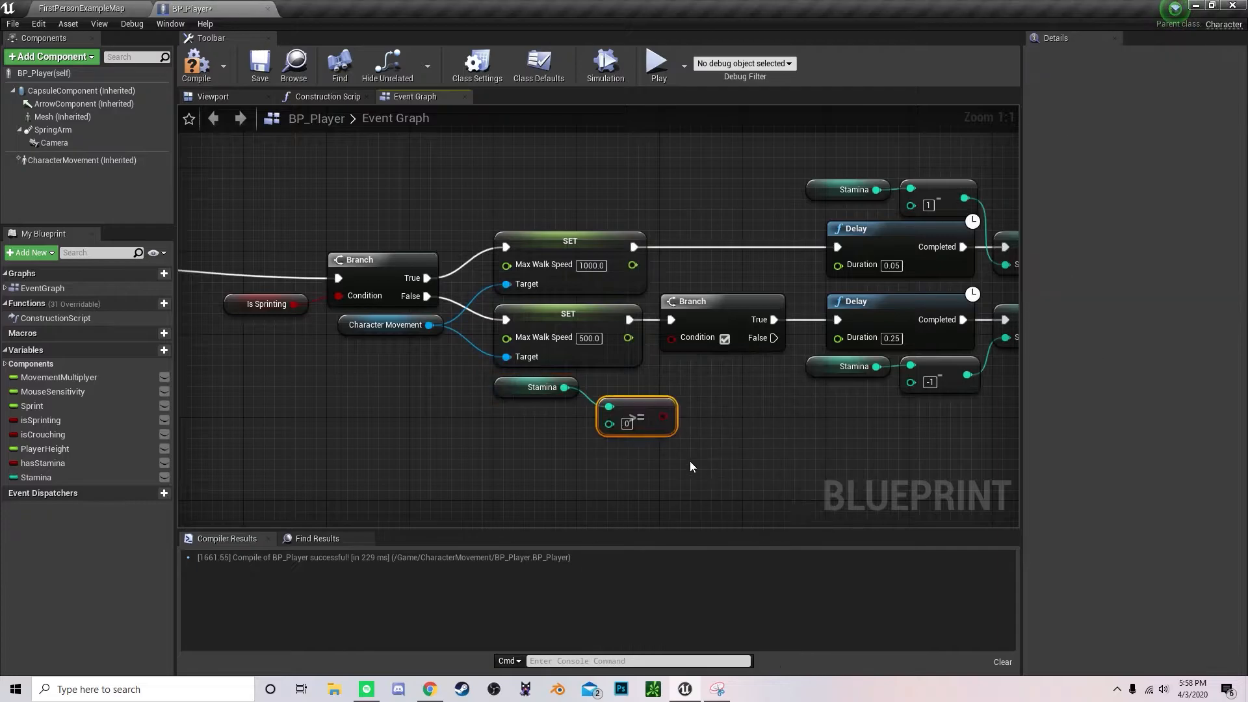
{"action": "mouse_move", "coordinate": [610, 424]}
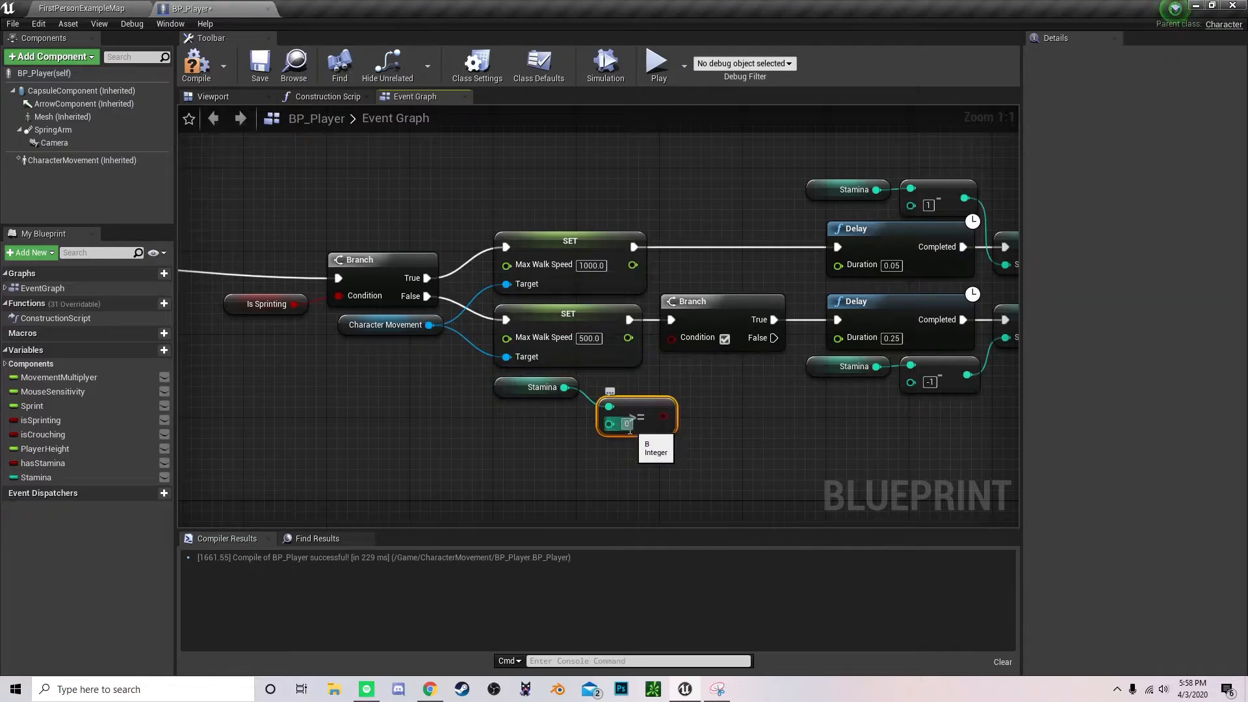
{"action": "type", "text": "100"}
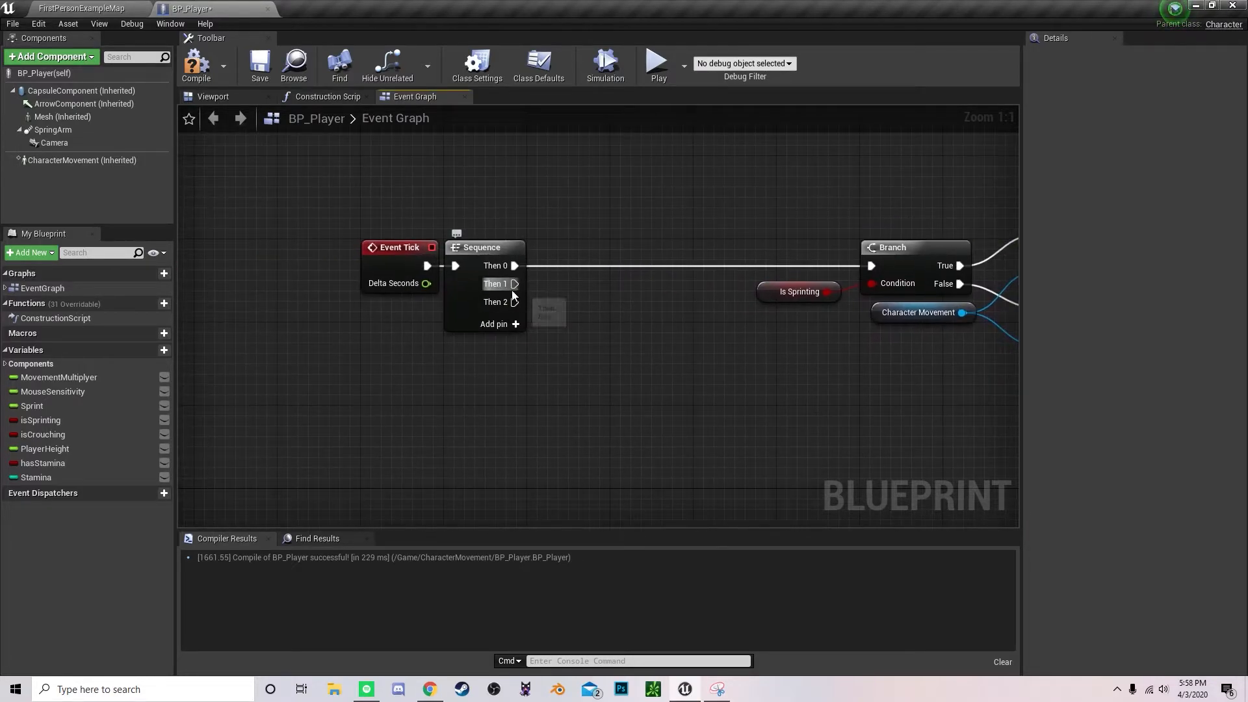
Step: Branch Sequence output 2 on Stamina <= 0, clearing isSprinting and hasStamina, else setting hasStamina
{"action": "left_click_drag", "start_coordinate": [516, 284], "coordinate": [693, 442]}
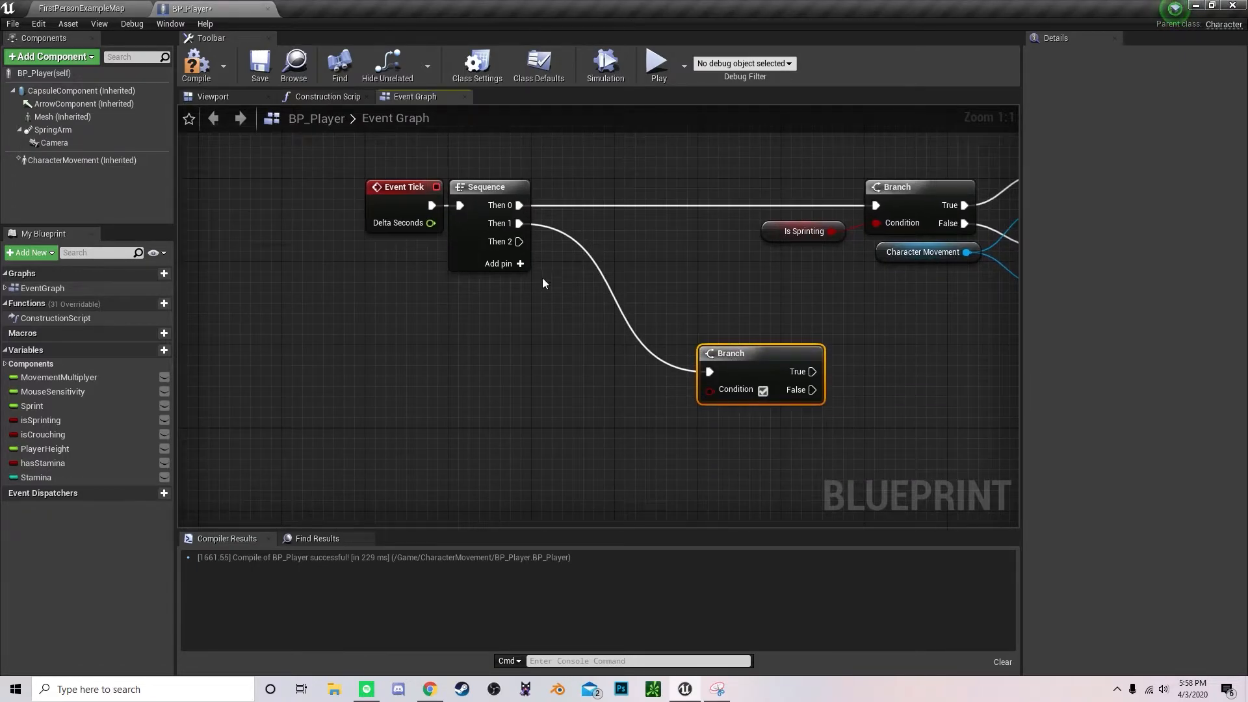
{"action": "left_click", "coordinate": [36, 478]}
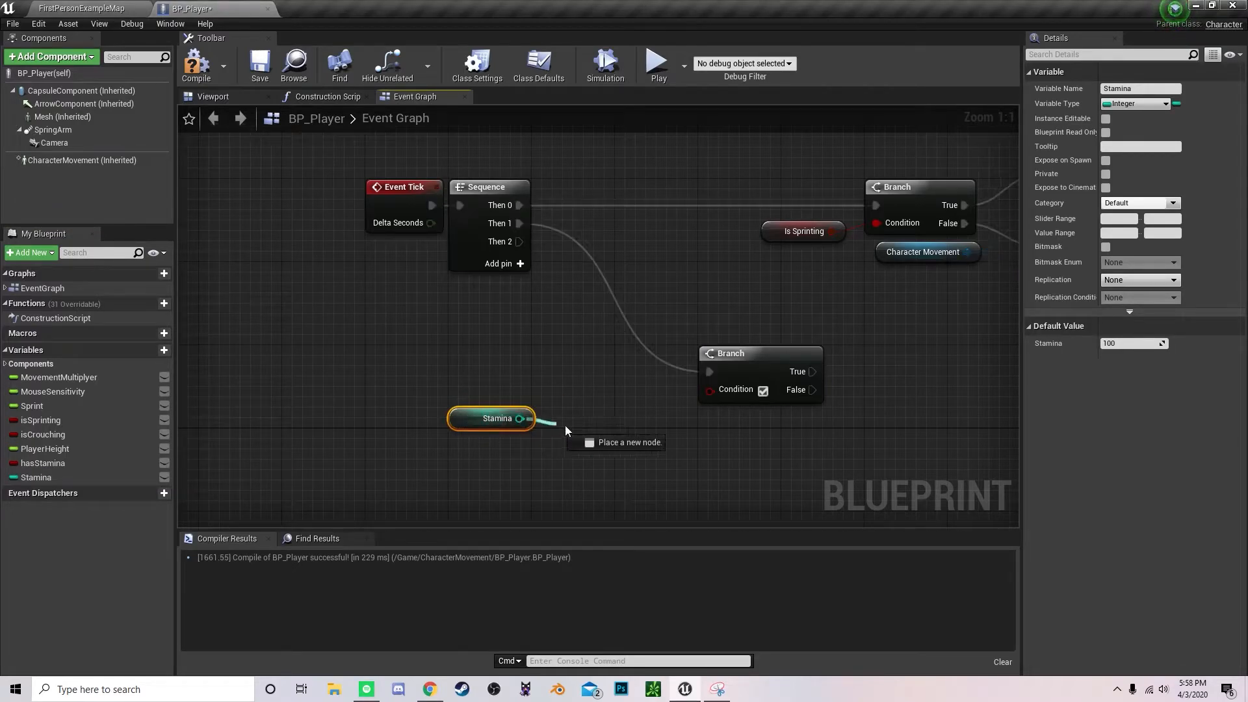
{"action": "left_click_drag", "start_coordinate": [524, 418], "coordinate": [575, 430]}
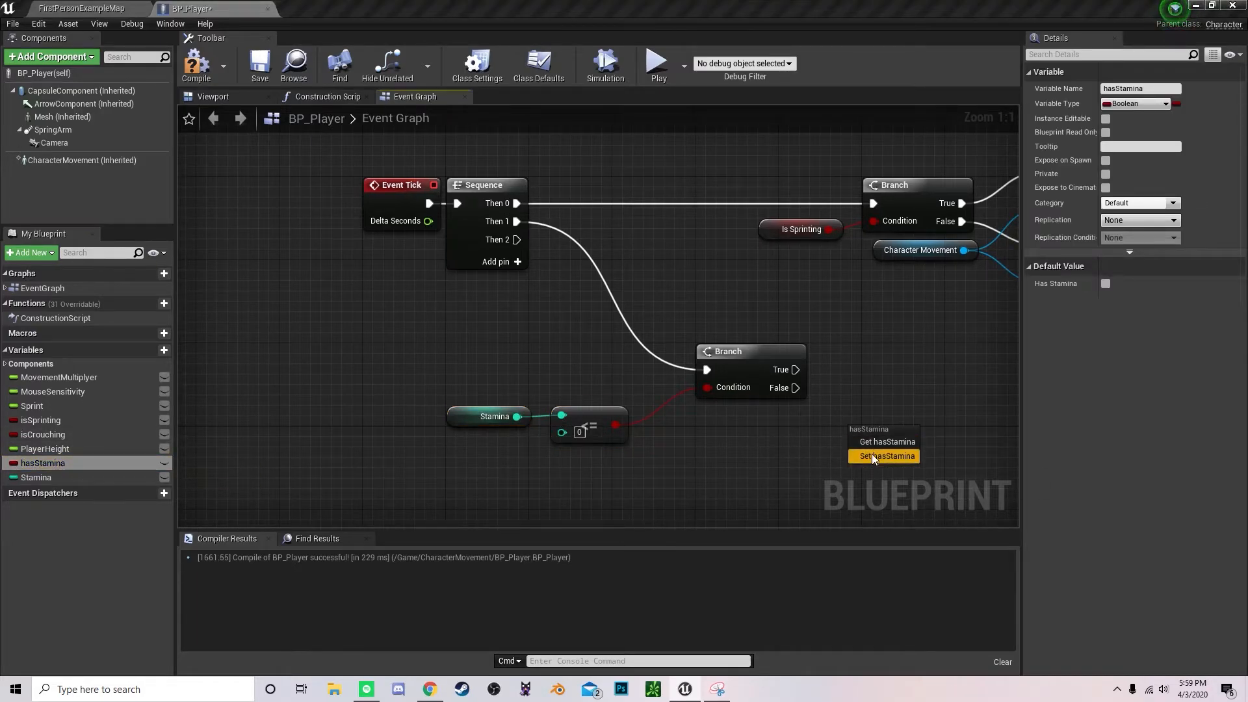
{"action": "left_click", "coordinate": [886, 456]}
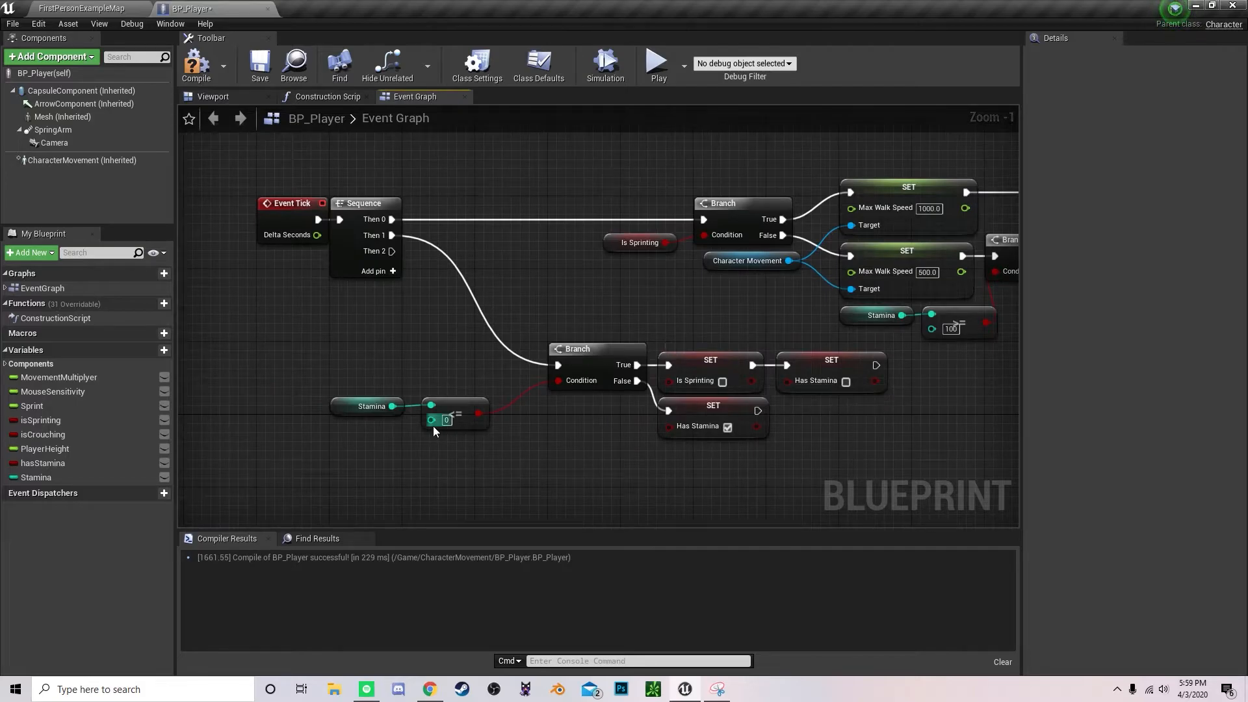
{"action": "mouse_move", "coordinate": [457, 430]}
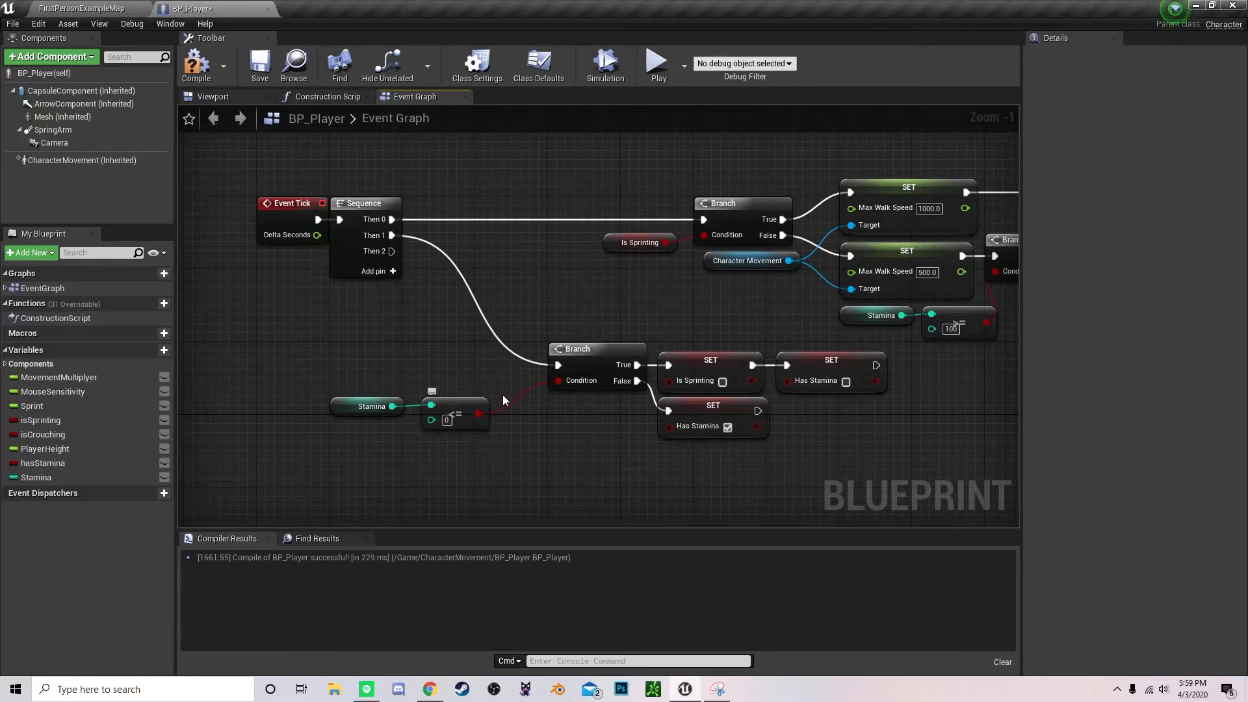
{"action": "mouse_move", "coordinate": [468, 423]}
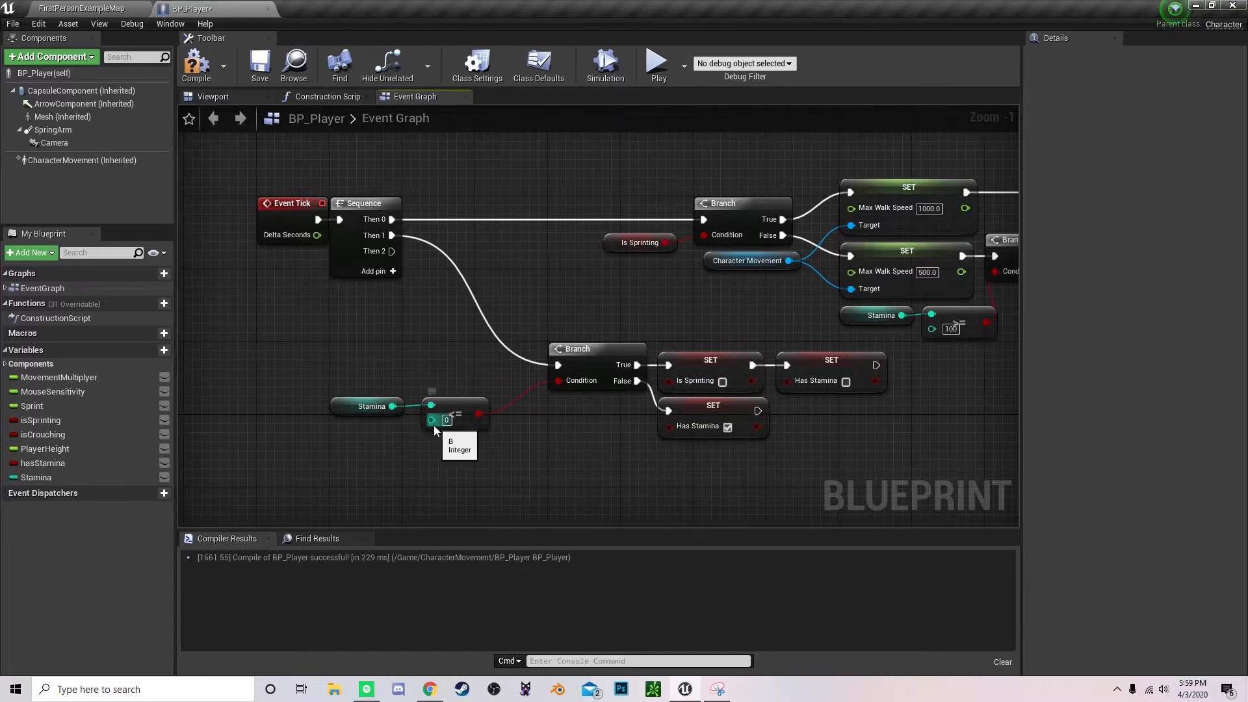
{"action": "mouse_move", "coordinate": [697, 381]}
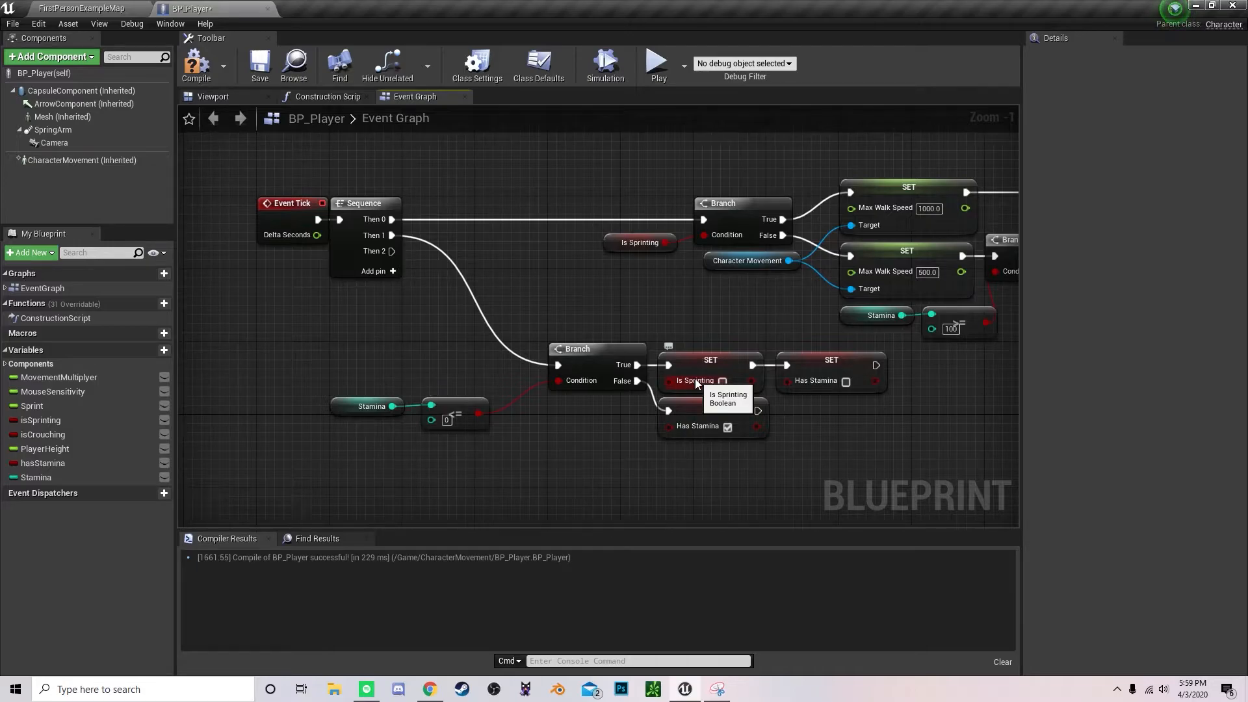
{"action": "mouse_move", "coordinate": [846, 393]}
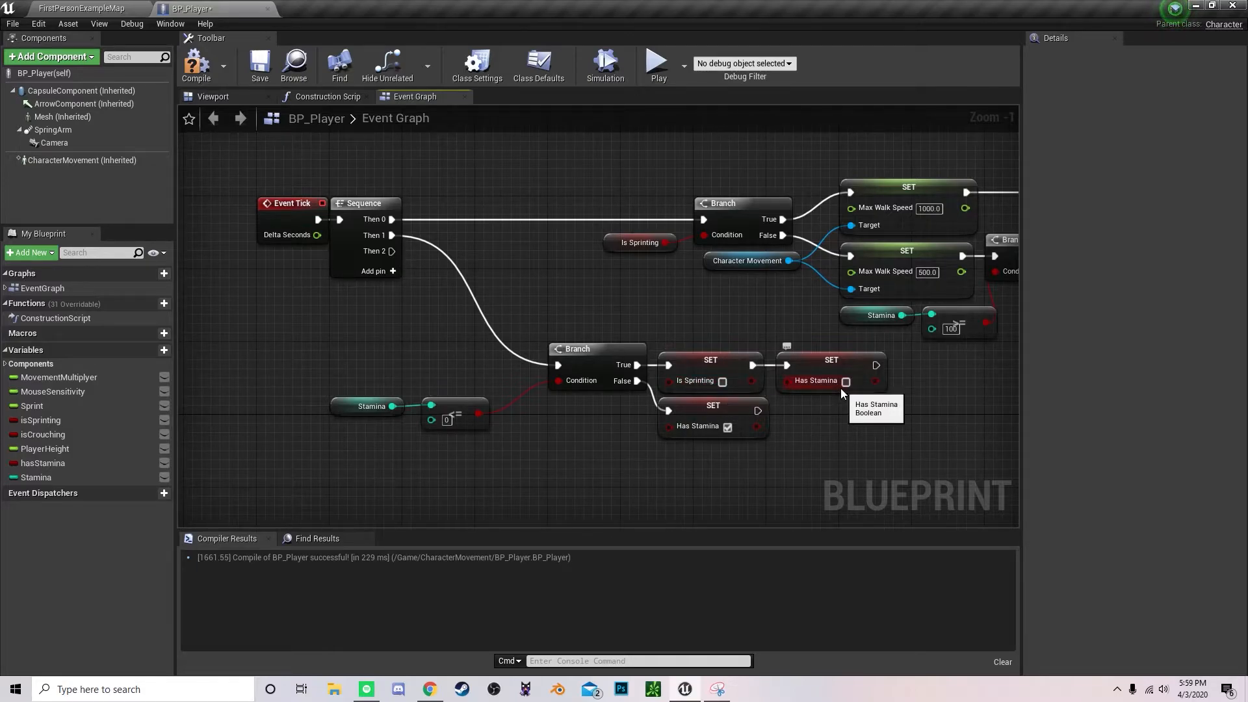
{"action": "mouse_move", "coordinate": [453, 428]}
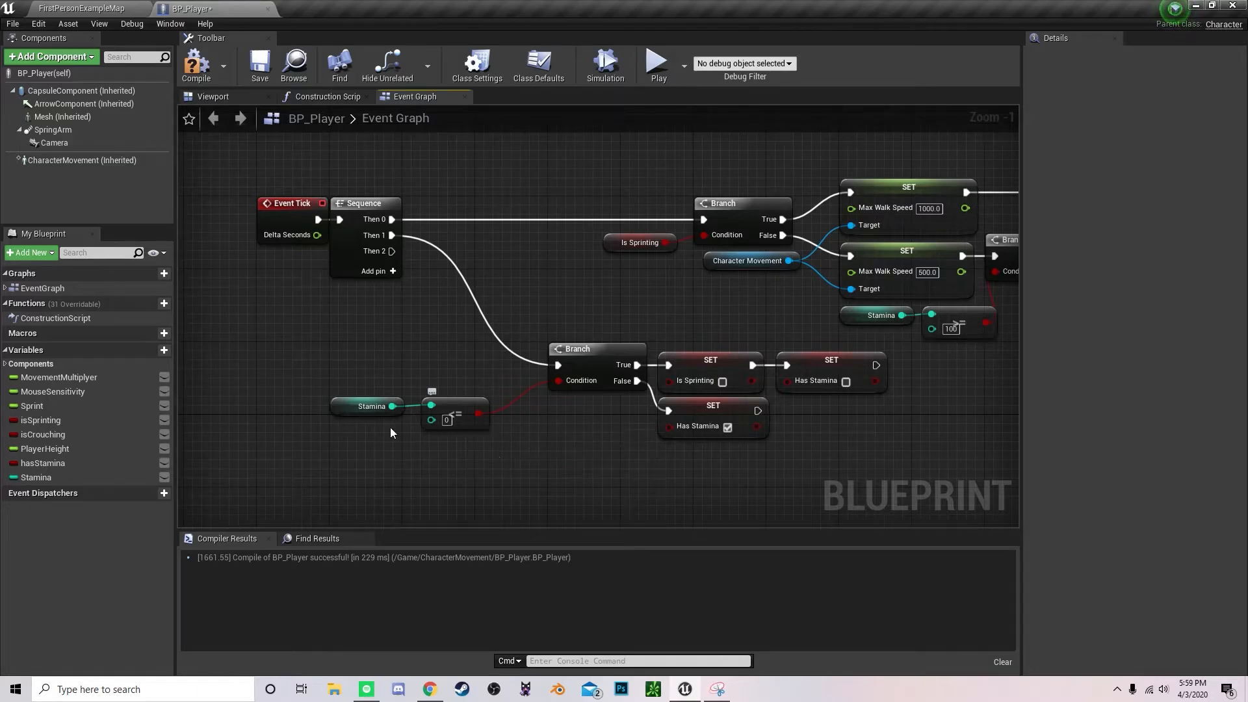
{"action": "mouse_move", "coordinate": [729, 425]}
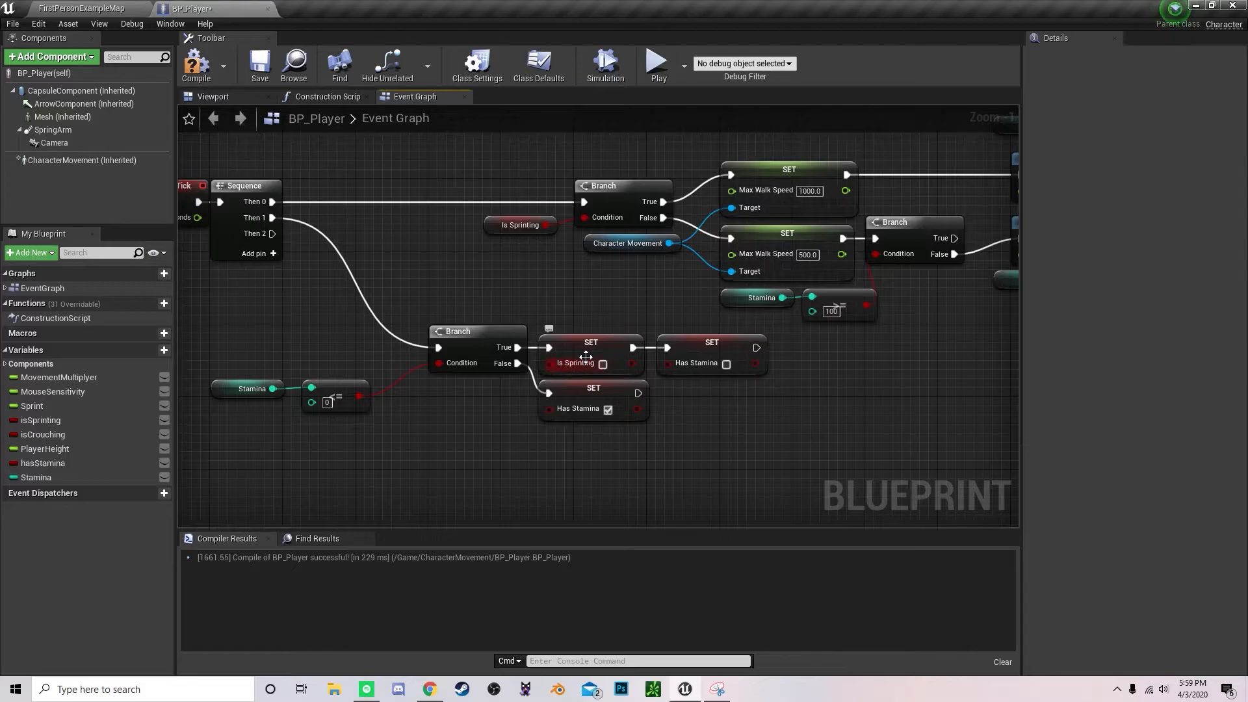
{"action": "scroll", "scroll_direction": "down", "scroll_amount": 3}
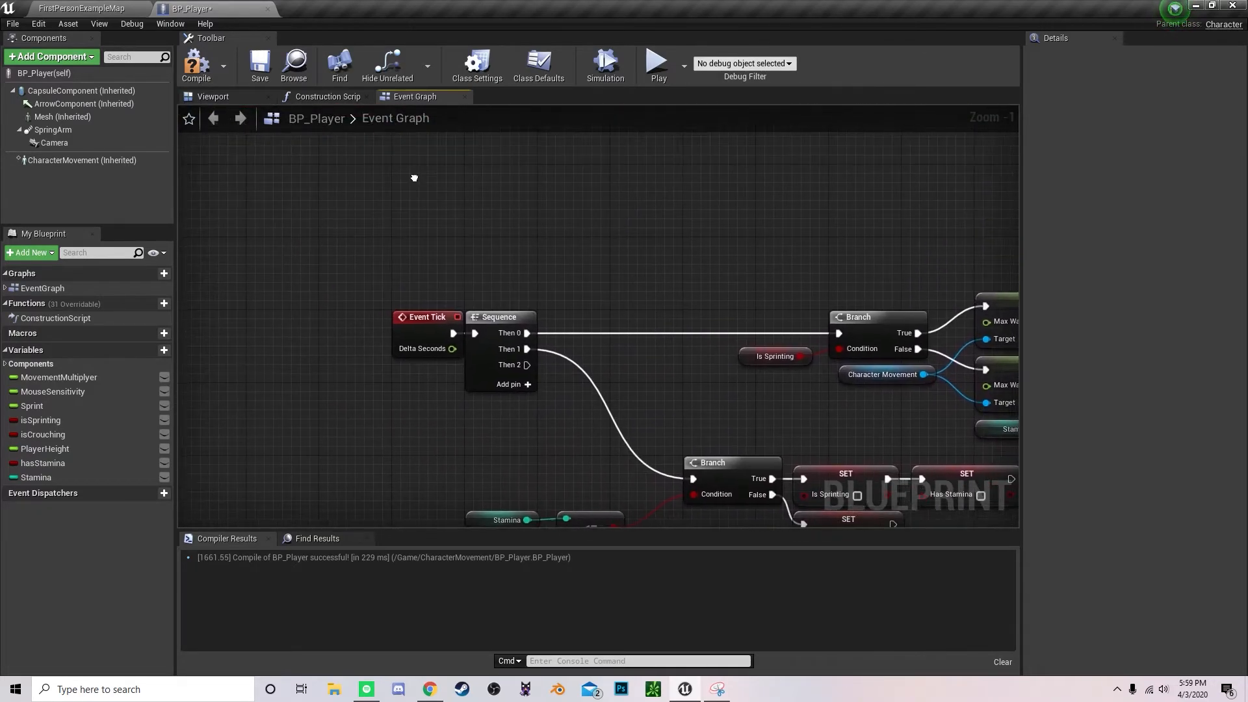
Step: Add InputAction Sprint with Pressed setting isSprinting true, and place a second isSprinting setter
{"action": "right_click", "coordinate": [415, 177]}
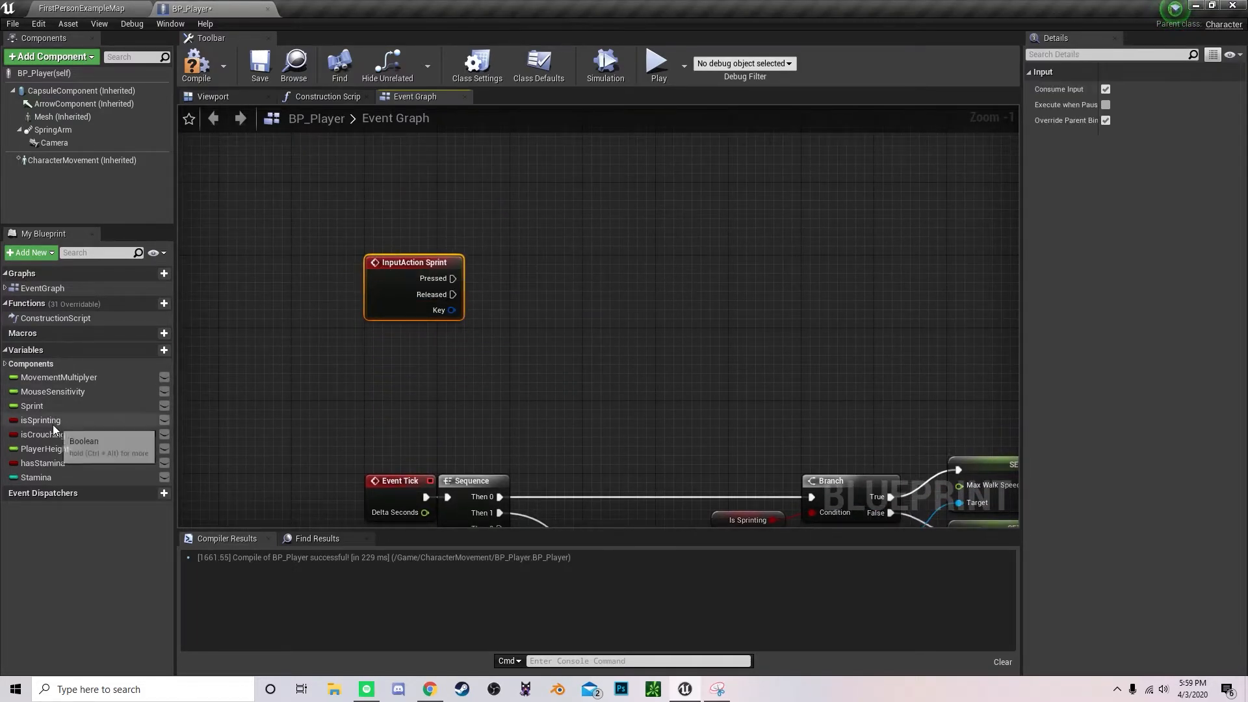
{"action": "left_click_drag", "start_coordinate": [39, 419], "coordinate": [599, 267]}
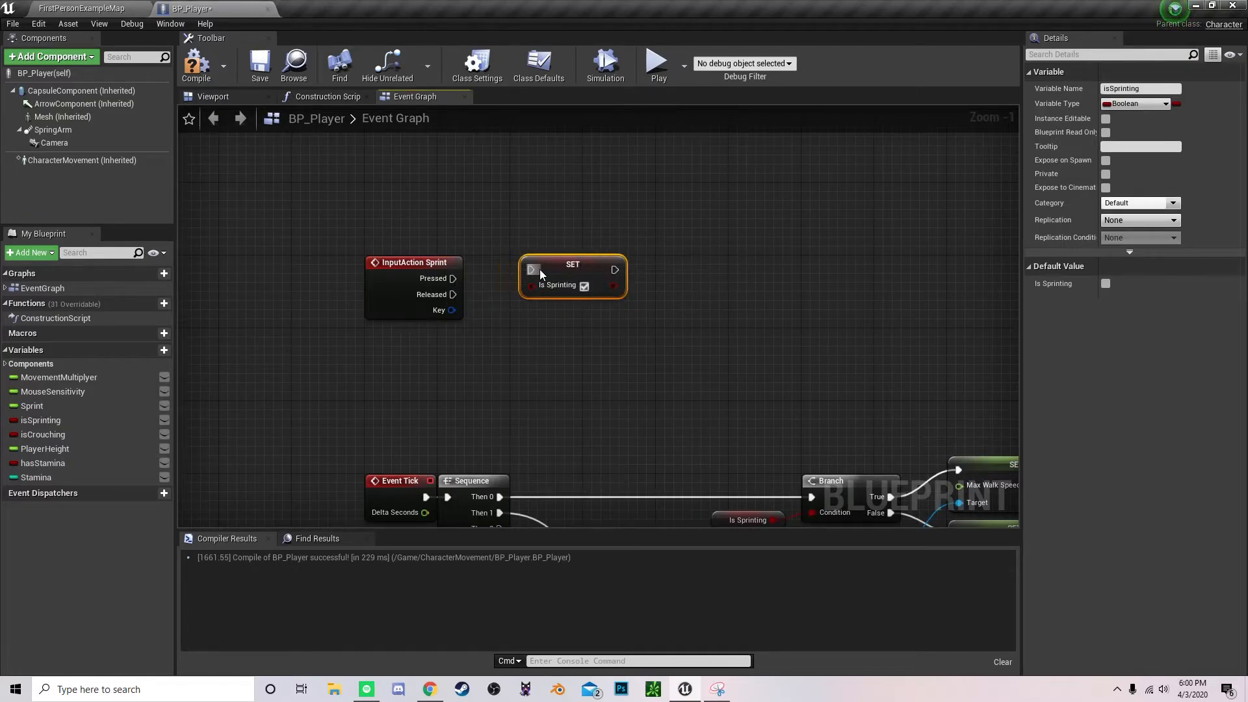
{"action": "left_click_drag", "start_coordinate": [571, 275], "coordinate": [590, 367]}
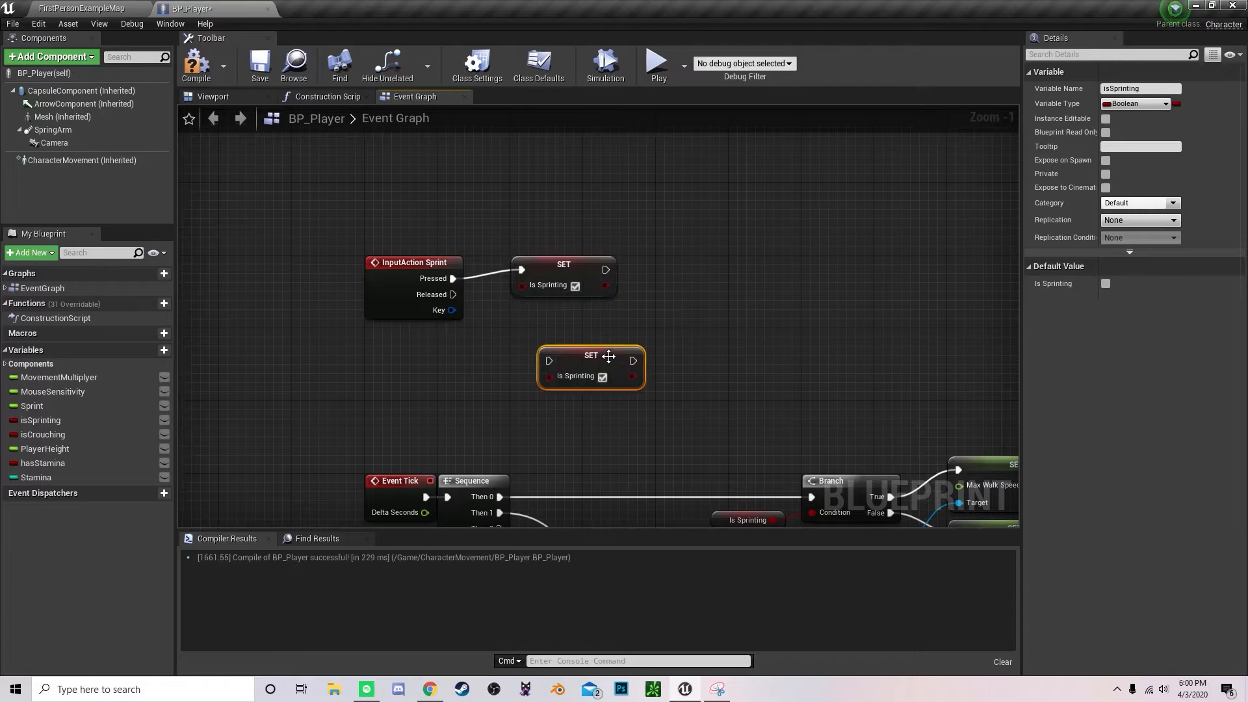
{"action": "left_click_drag", "start_coordinate": [591, 366], "coordinate": [563, 323]}
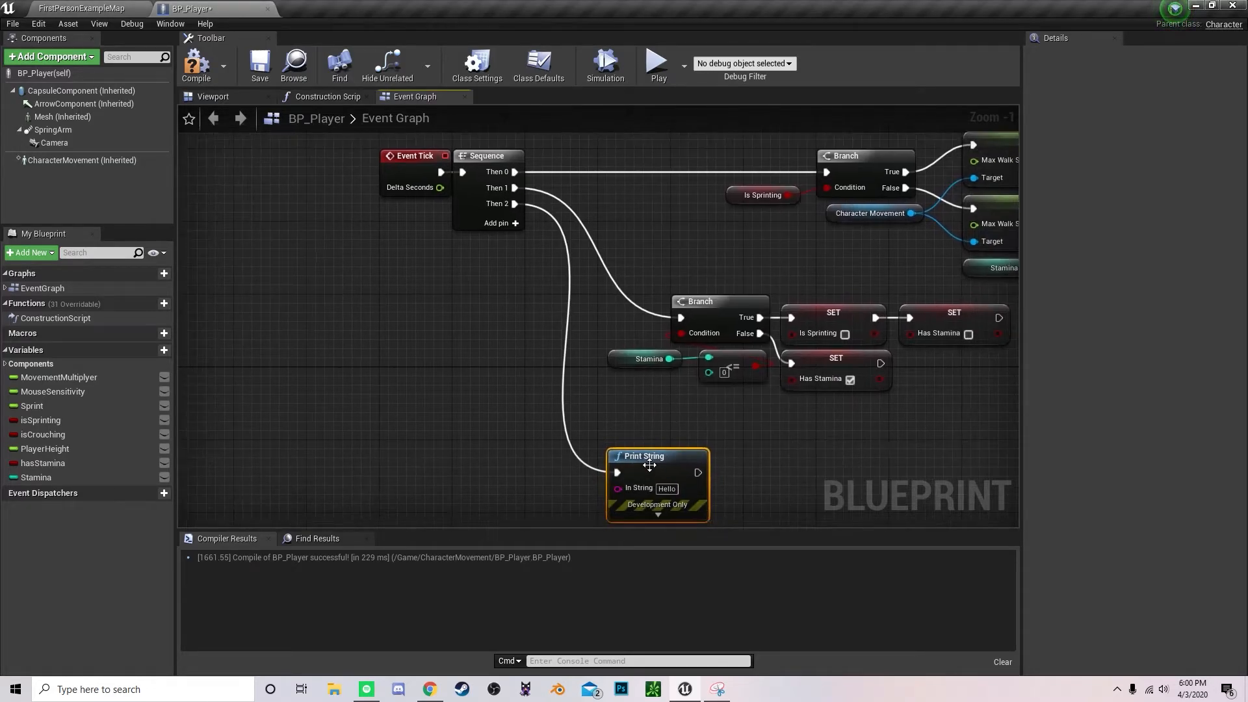
Step: Move the Print String node beneath the stamina branch
{"action": "left_click_drag", "start_coordinate": [645, 457], "coordinate": [563, 375]}
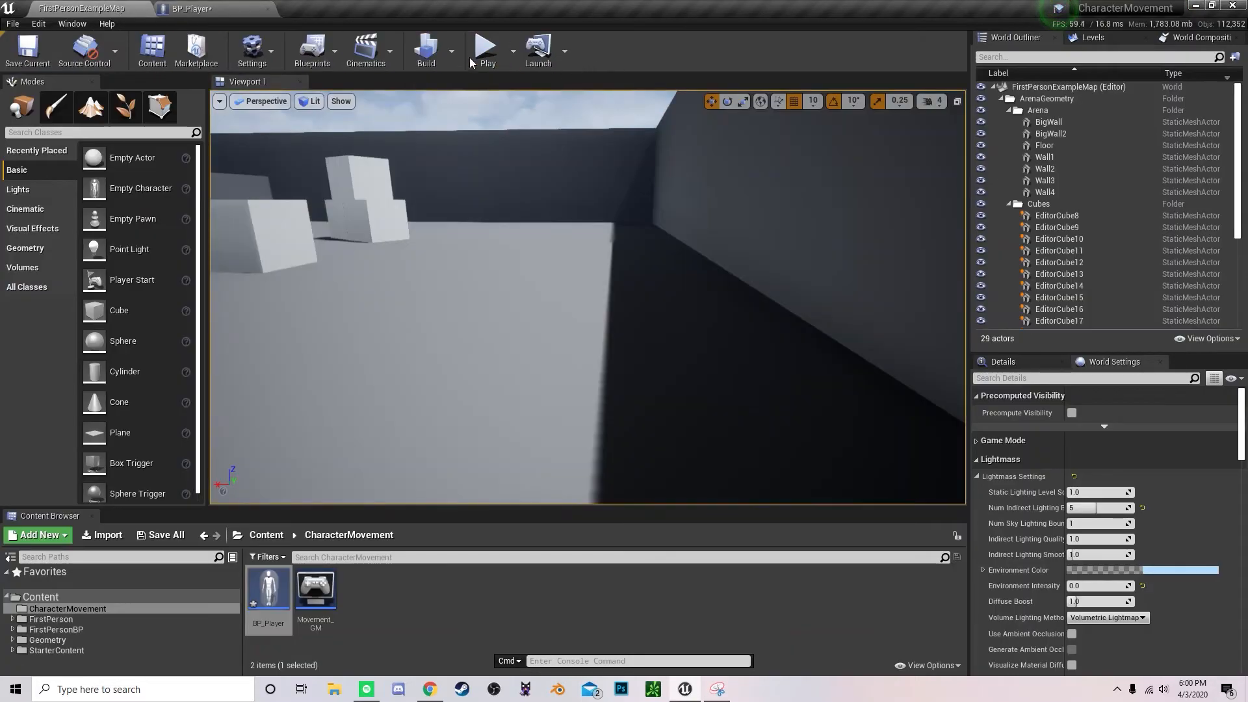
Step: Start playing the level to test sprinting
{"action": "left_click", "coordinate": [488, 45]}
{"action": "type", "text": "clamp"}
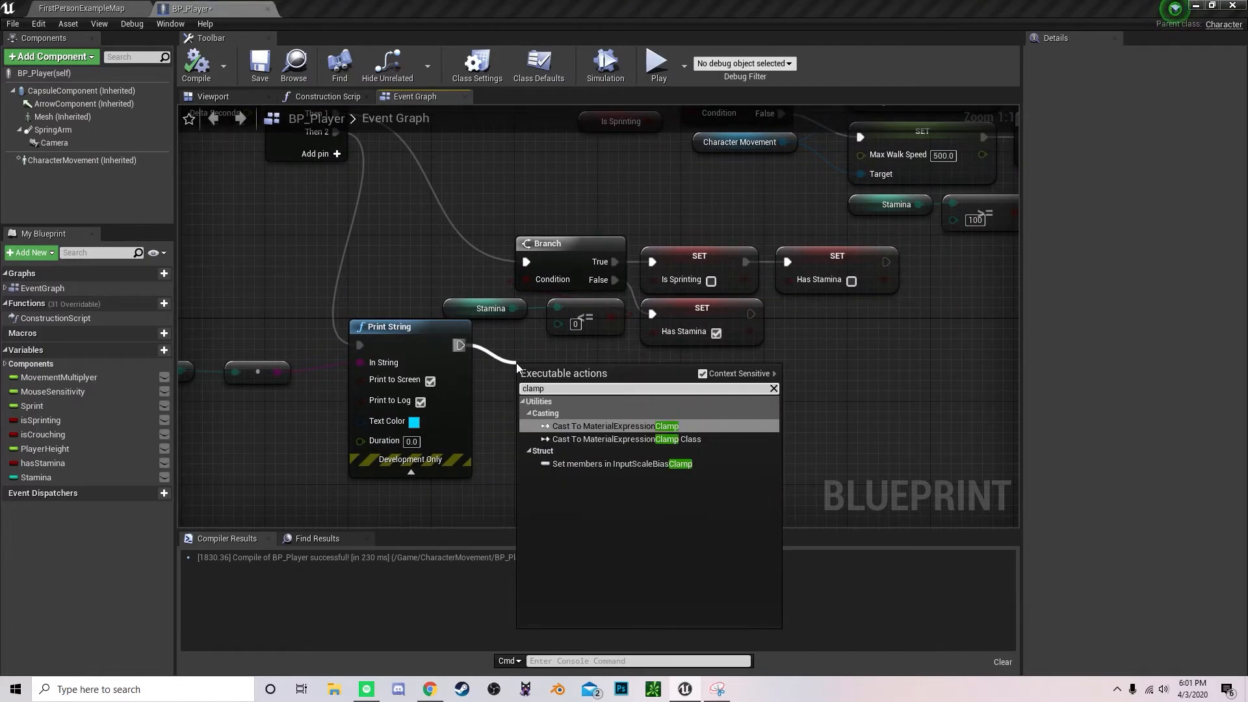
Step: Add an integer Clamp node for Stamina with Max set to 100
{"action": "left_click", "coordinate": [773, 389]}
{"action": "type", "text": "cla"}
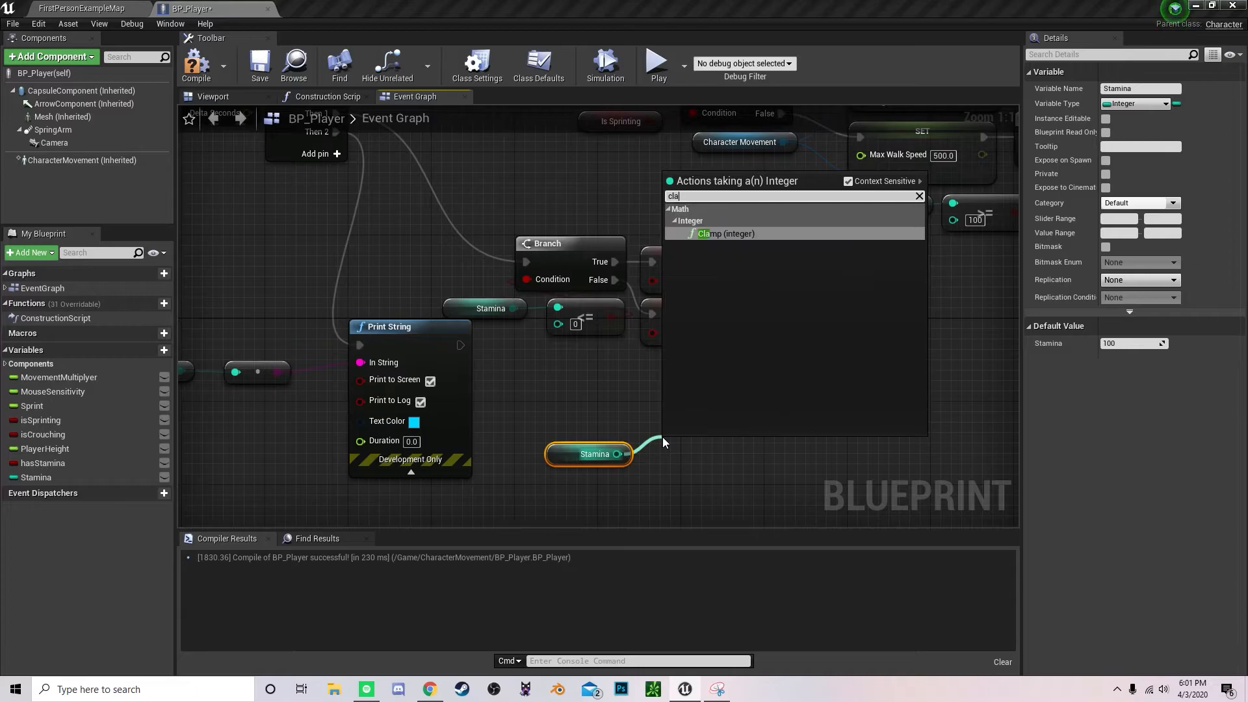
{"action": "left_click", "coordinate": [721, 234]}
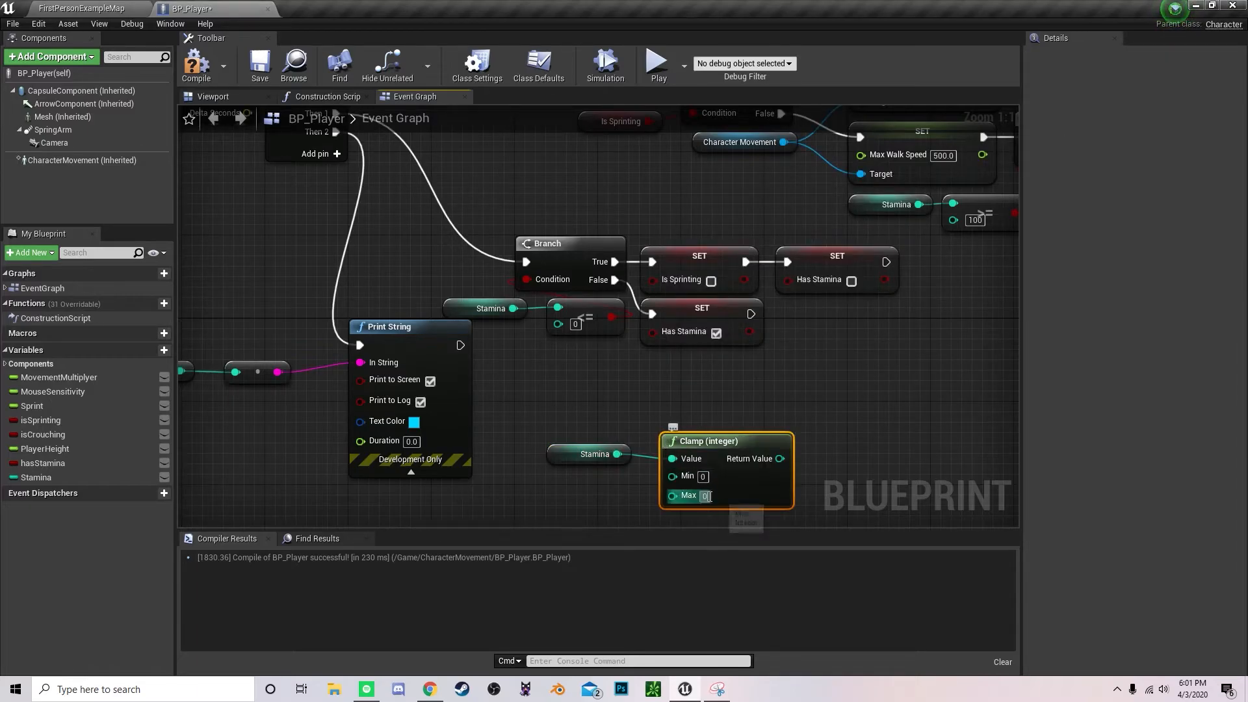
{"action": "type", "text": "100"}
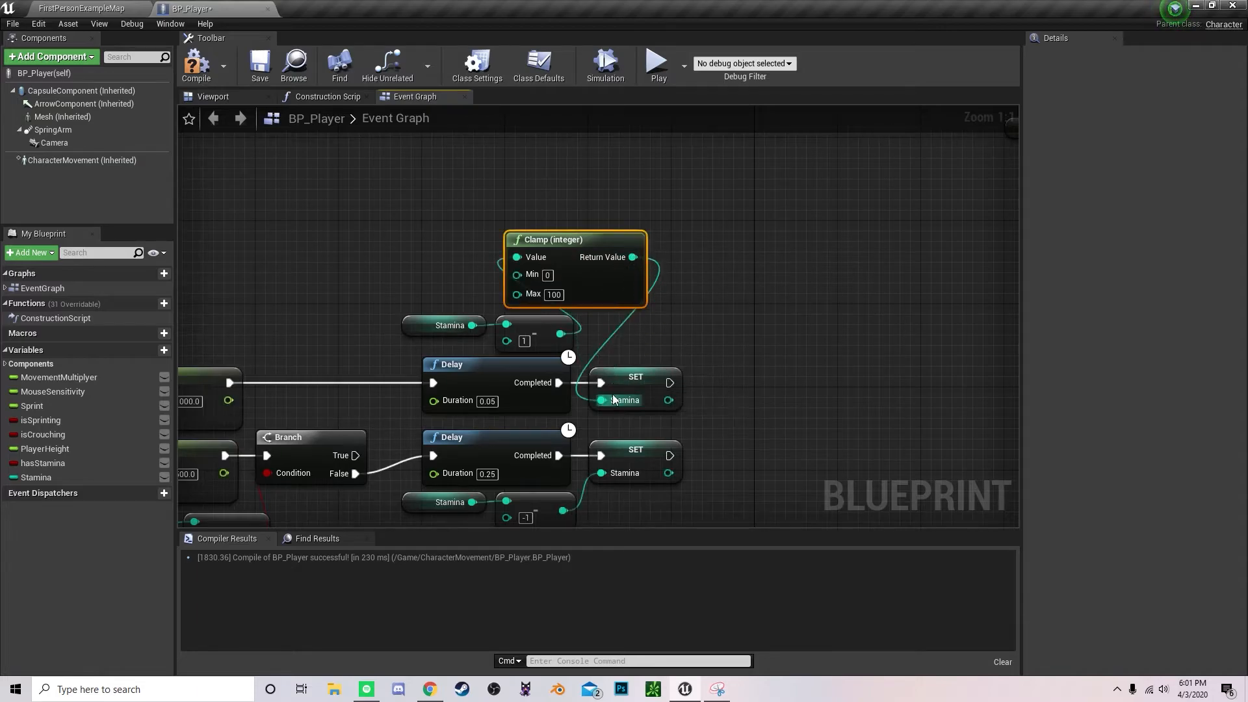
{"action": "mouse_move", "coordinate": [621, 257]}
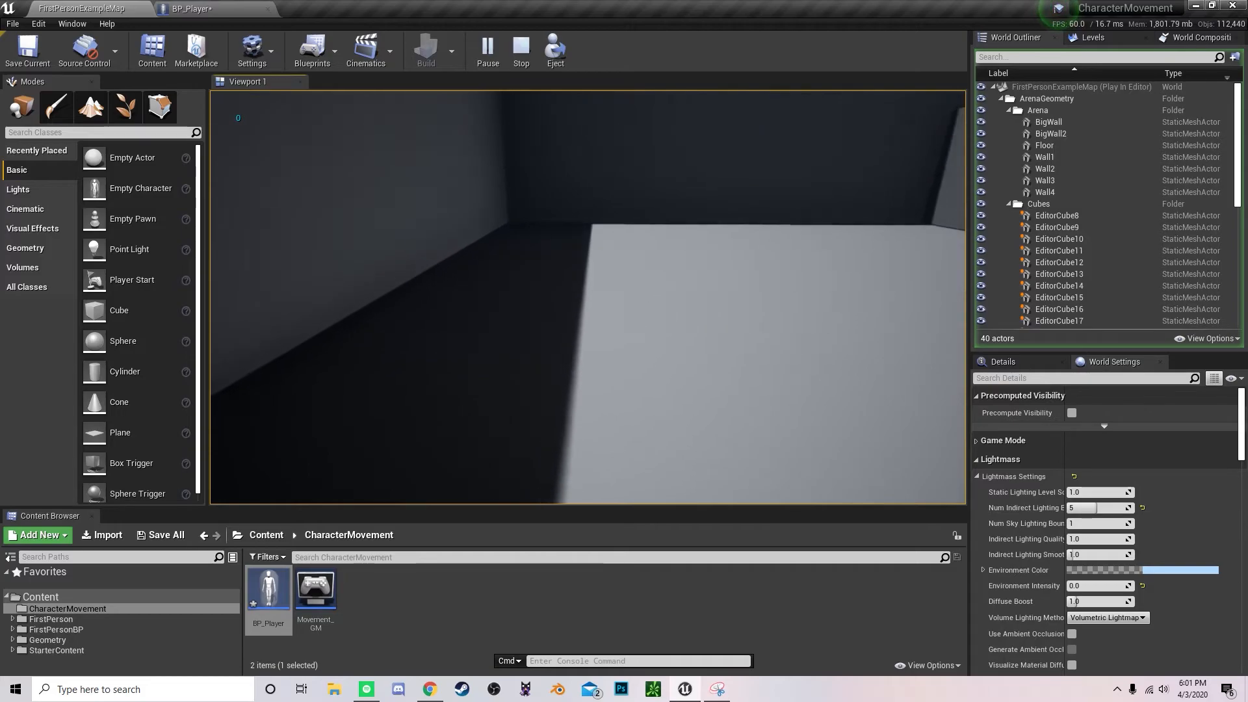
Step: Start a Play session to watch the printed Stamina value
{"action": "left_click", "coordinate": [522, 49]}
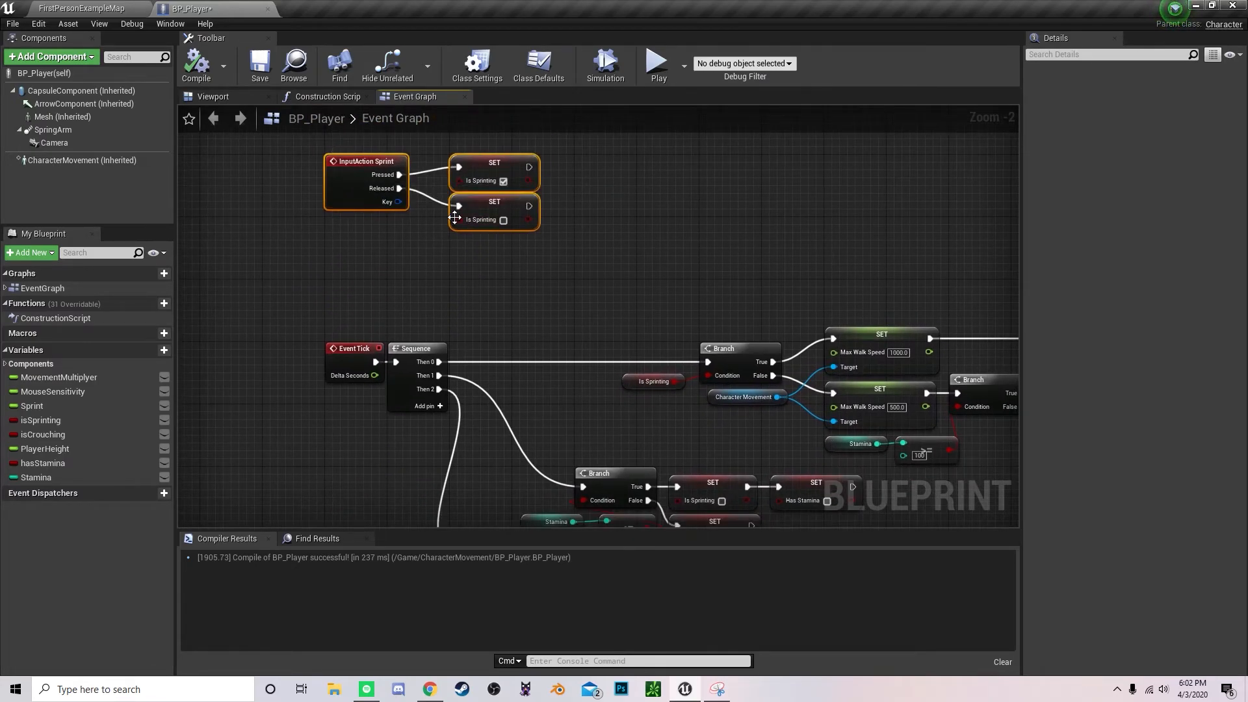
Step: Collapse the sprint and stamina nodes after Event Tick into a graph named Sprint_Graph
{"action": "scroll", "scroll_direction": "down", "scroll_amount": 3}
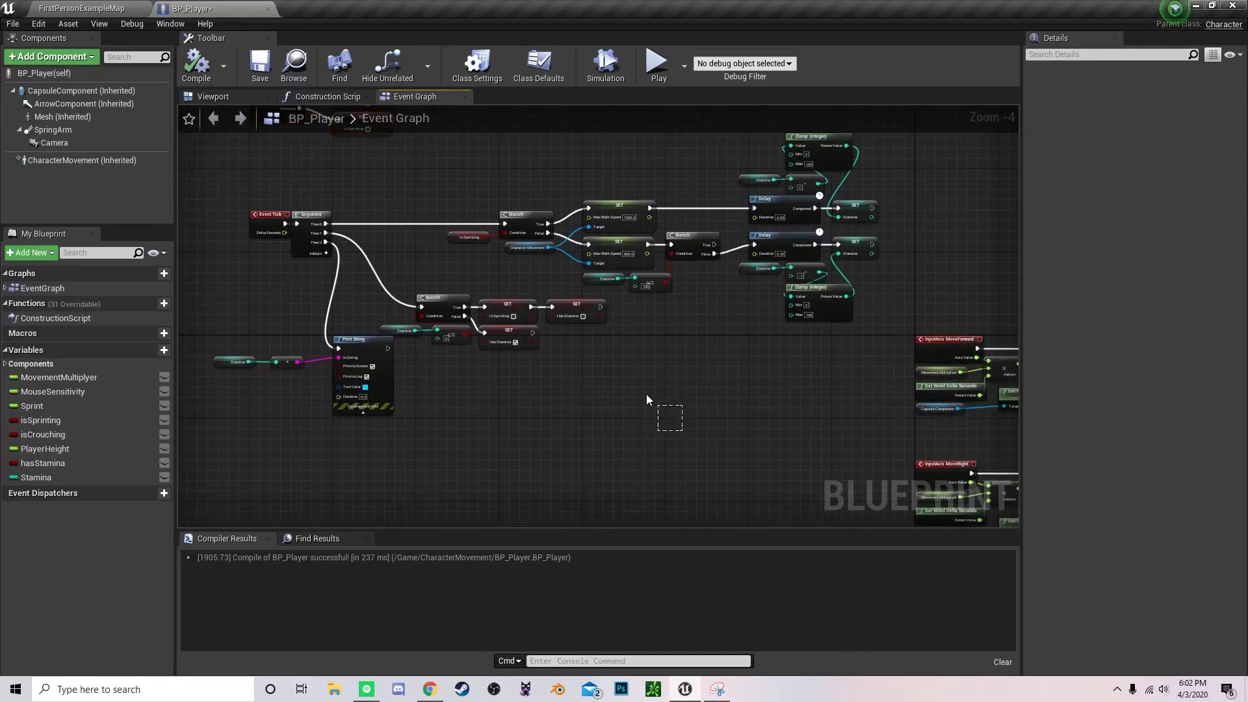
{"action": "mouse_move", "coordinate": [501, 305]}
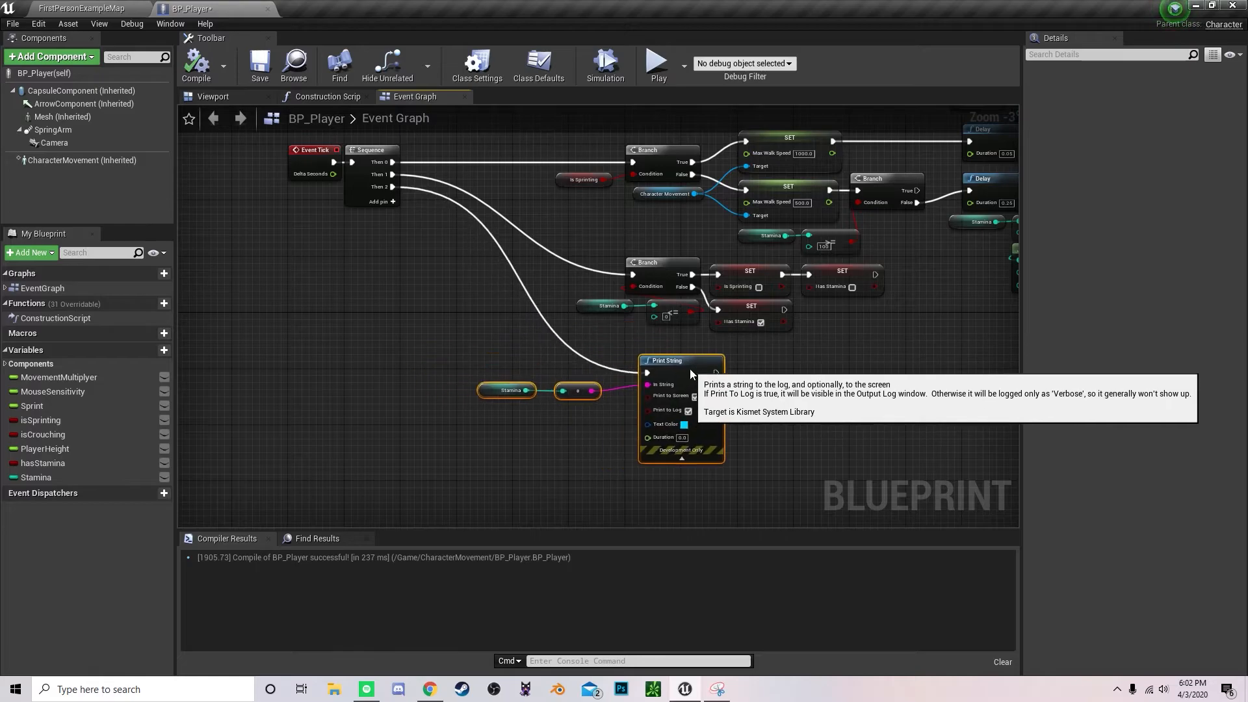
{"action": "scroll", "scroll_direction": "down", "scroll_amount": 3}
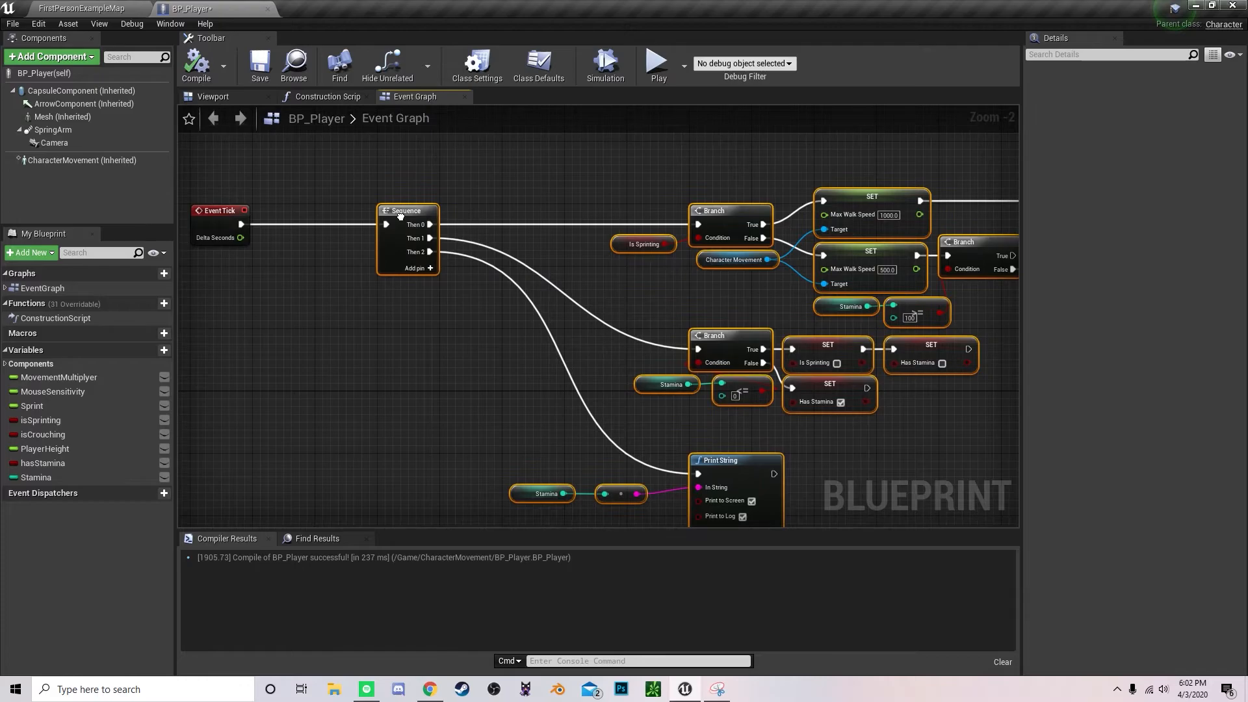
{"action": "right_click", "coordinate": [402, 214]}
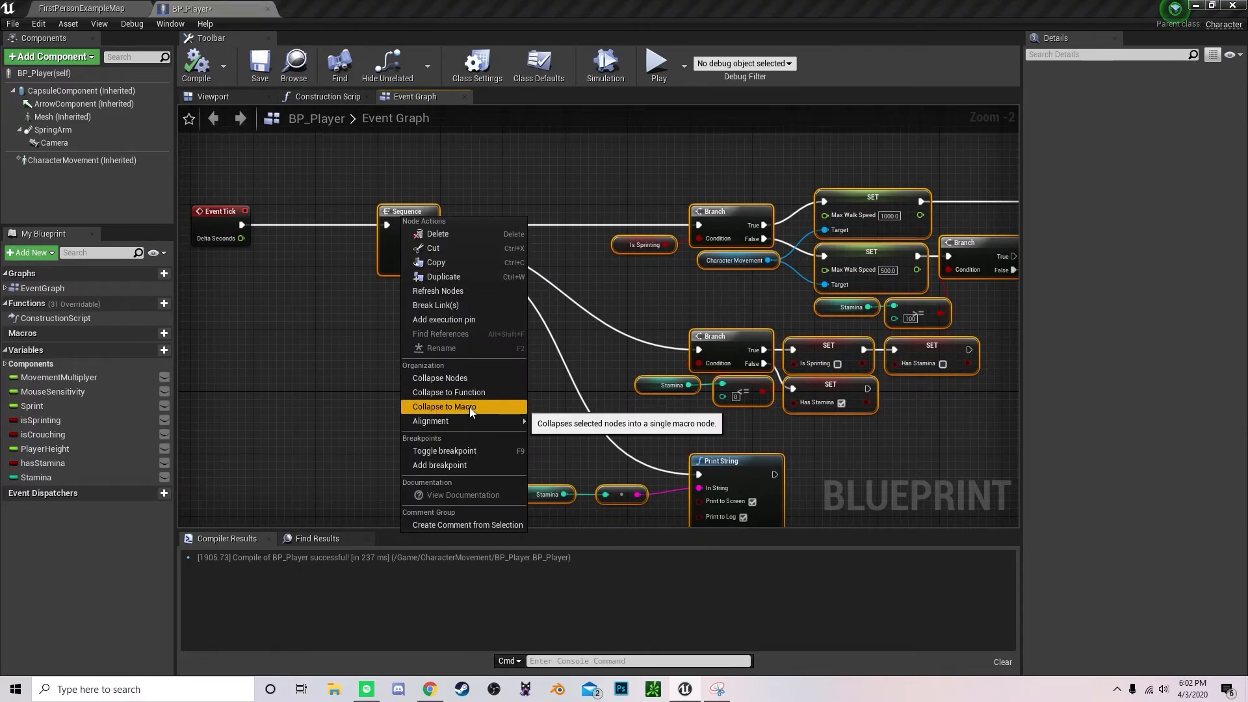
{"action": "left_click", "coordinate": [445, 407]}
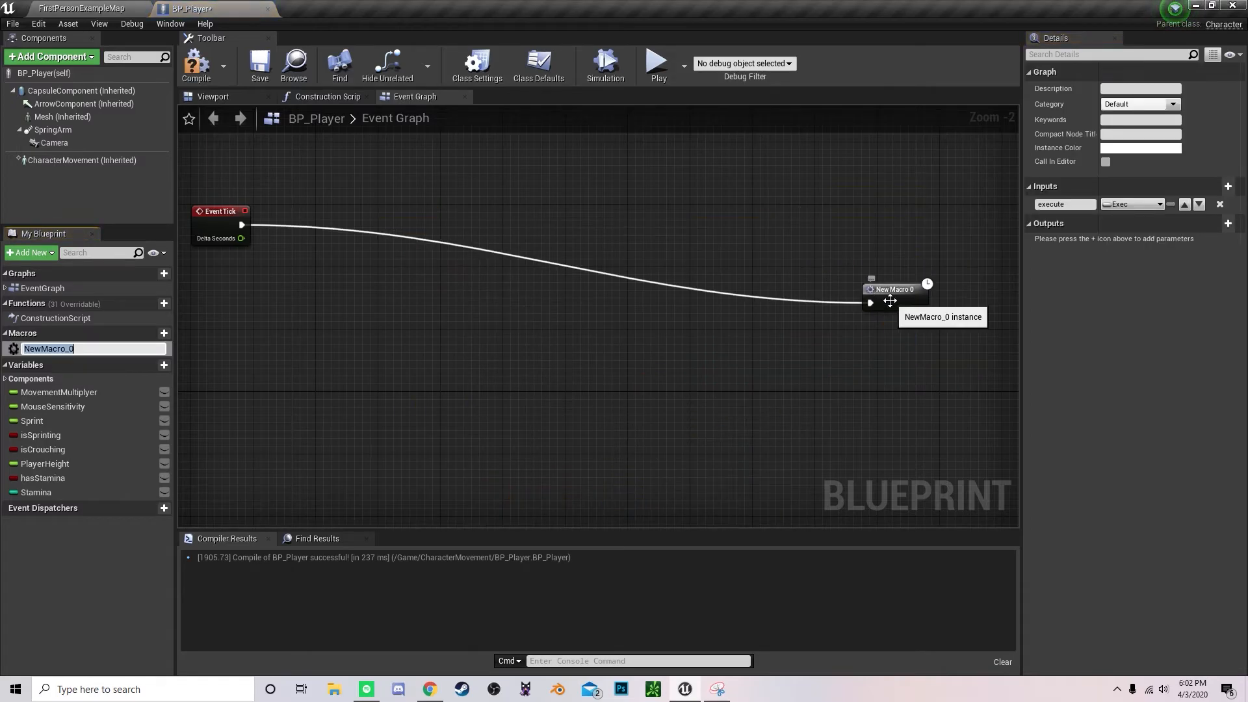
{"action": "key", "text": "Ctrl+Z"}
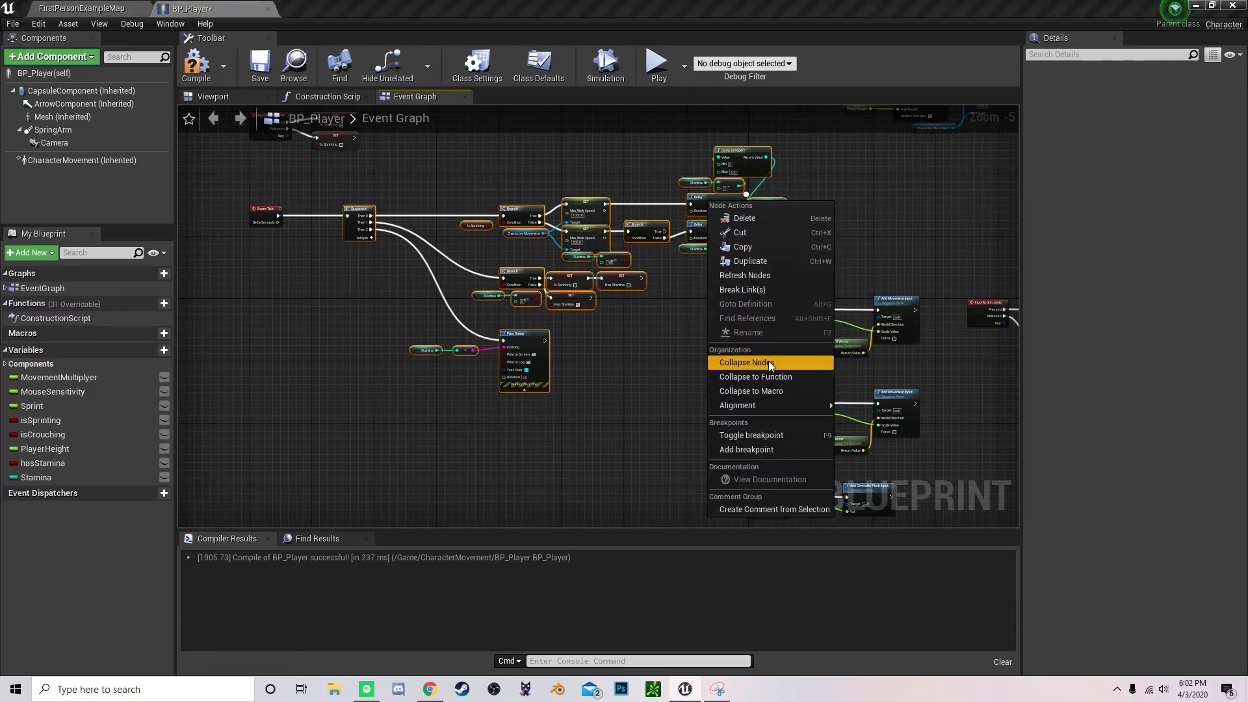
{"action": "left_click", "coordinate": [747, 362]}
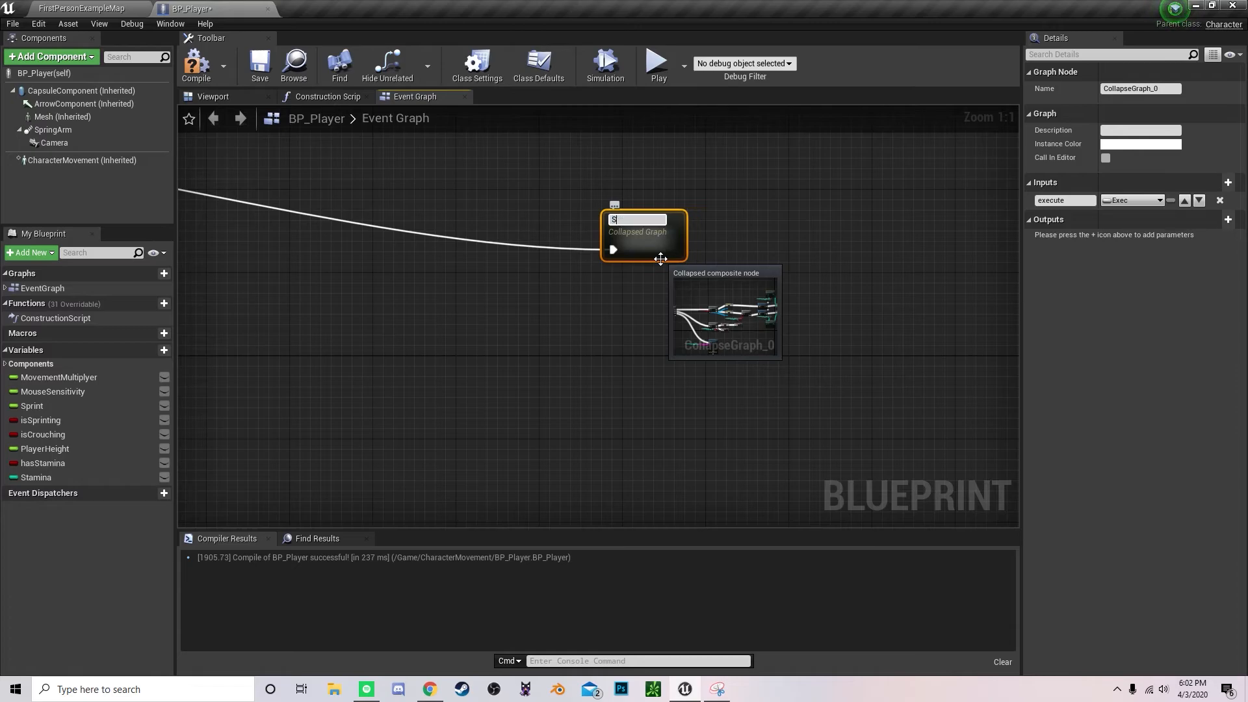
{"action": "type", "text": "Sprint_Graph"}
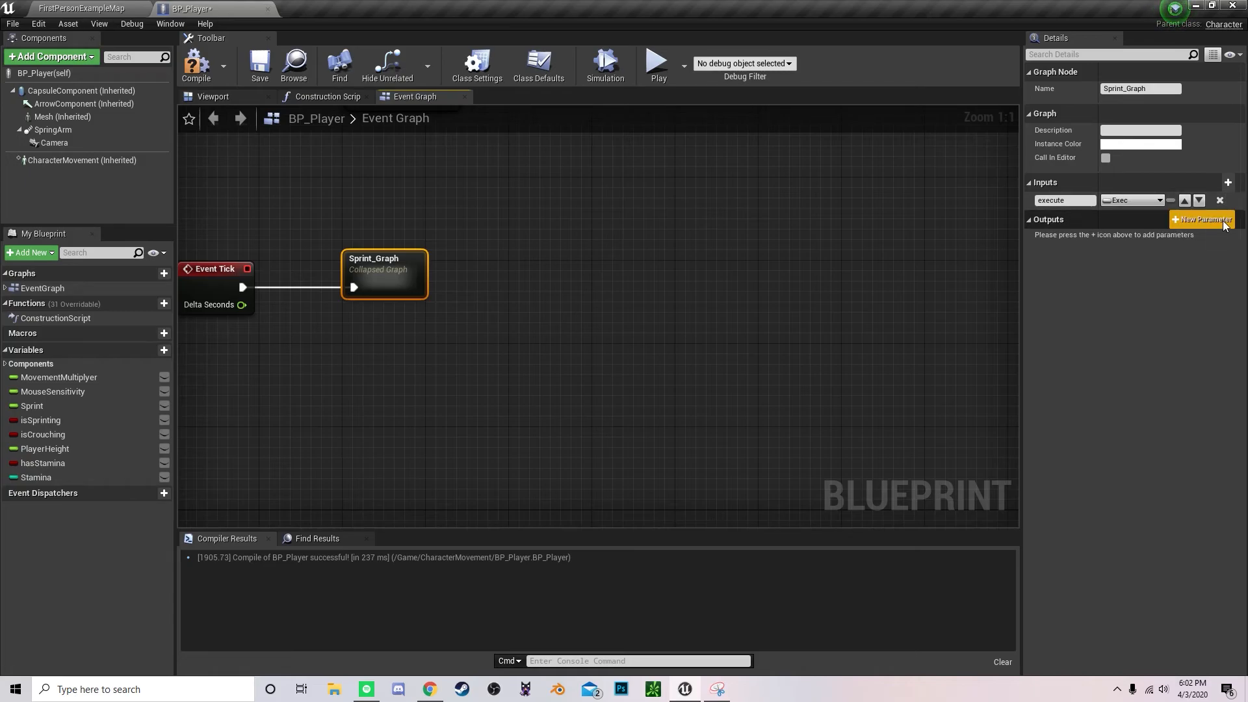
Step: Add an Exec output parameter to Sprint_Graph and open the collapsed graph
{"action": "left_click", "coordinate": [1203, 219]}
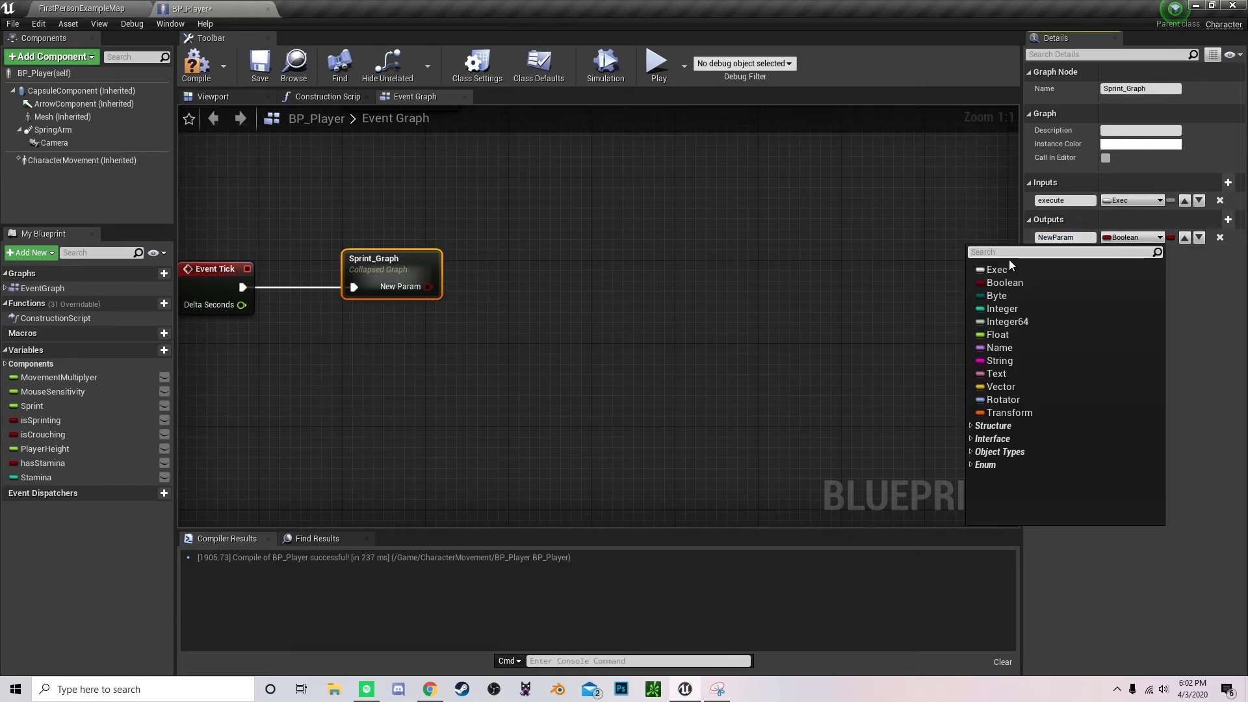
{"action": "left_click", "coordinate": [997, 270]}
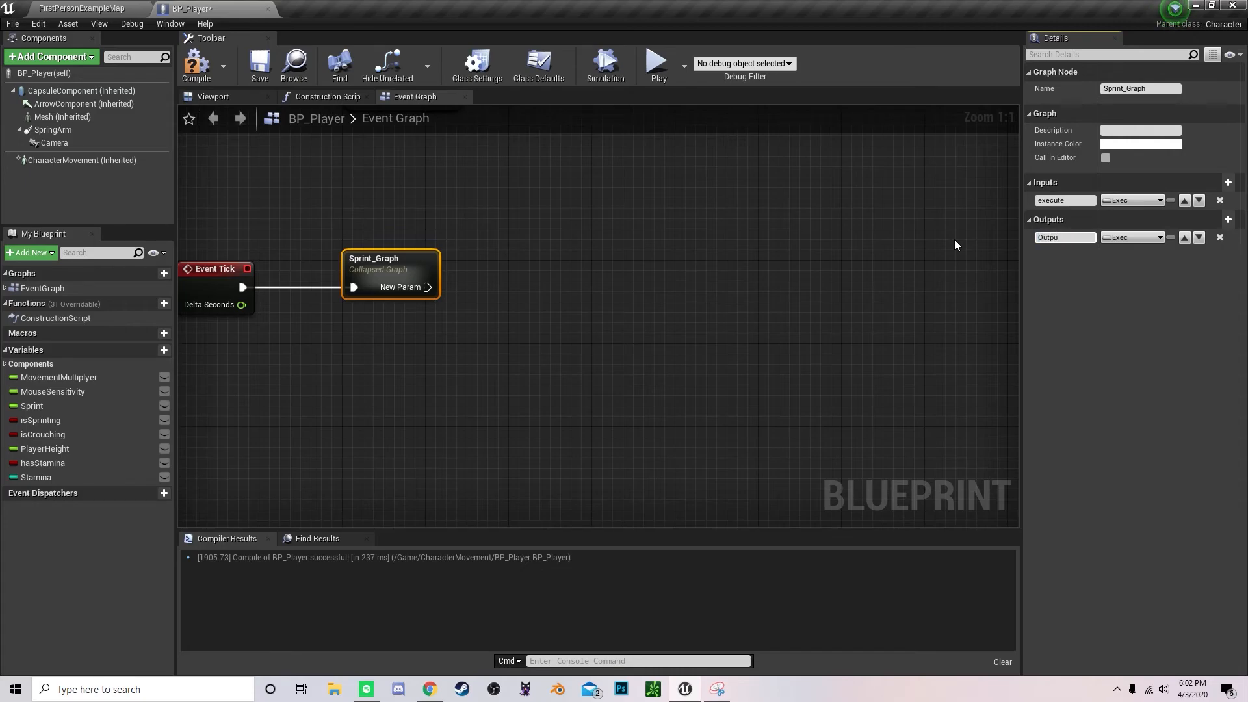
{"action": "mouse_move", "coordinate": [495, 258]}
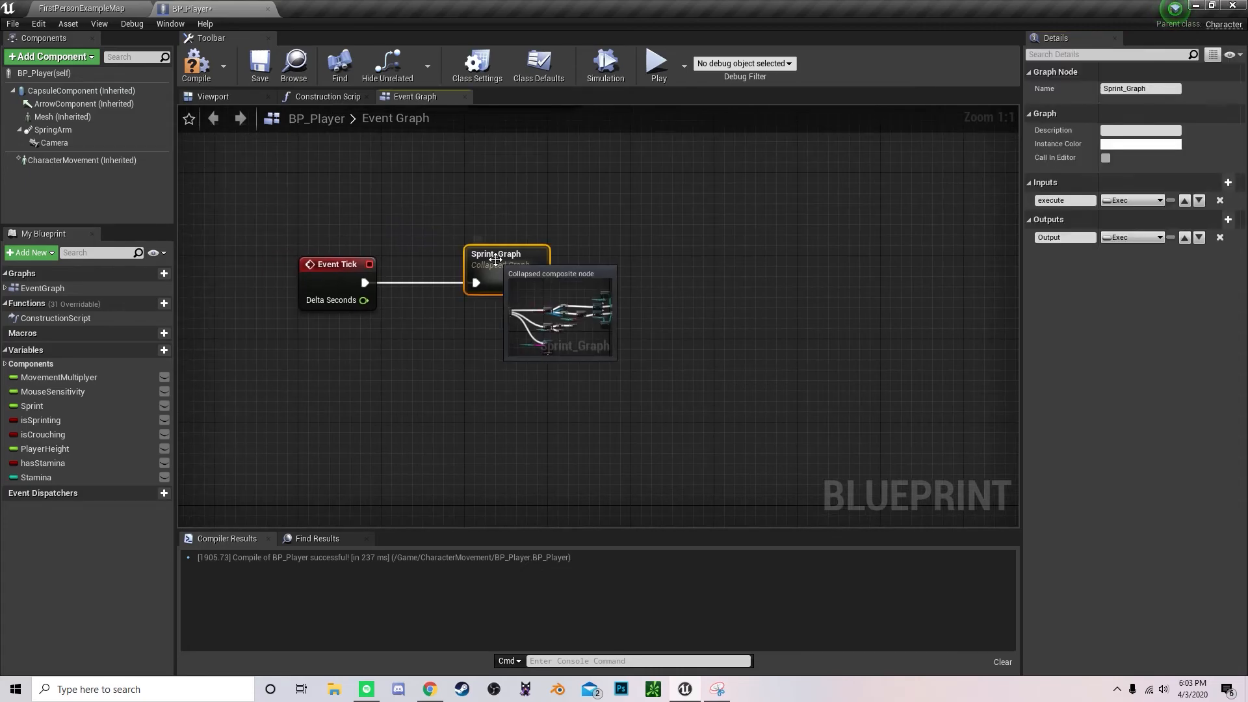
{"action": "double_click", "coordinate": [495, 258]}
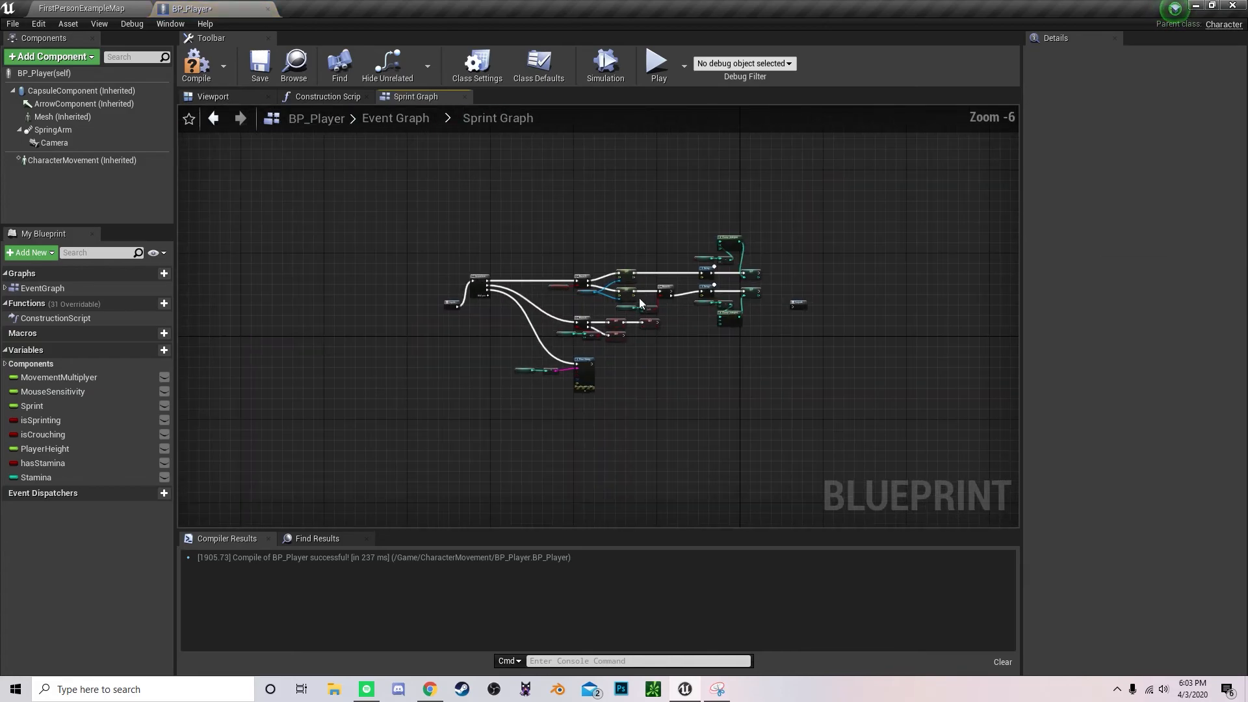
Step: Try wiring from Sprint_Graph's Output pin, then return to FirstPersonExampleMap
{"action": "scroll", "scroll_direction": "up", "scroll_amount": 3}
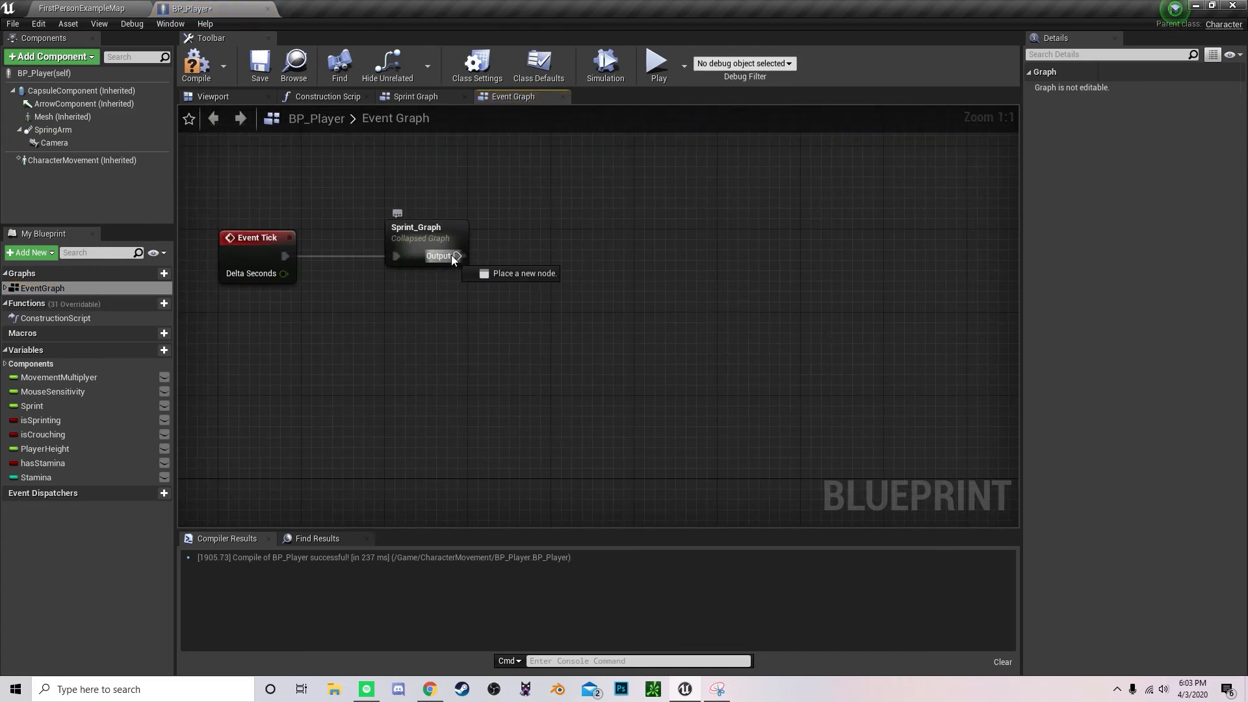
{"action": "left_click_drag", "start_coordinate": [458, 255], "coordinate": [613, 263]}
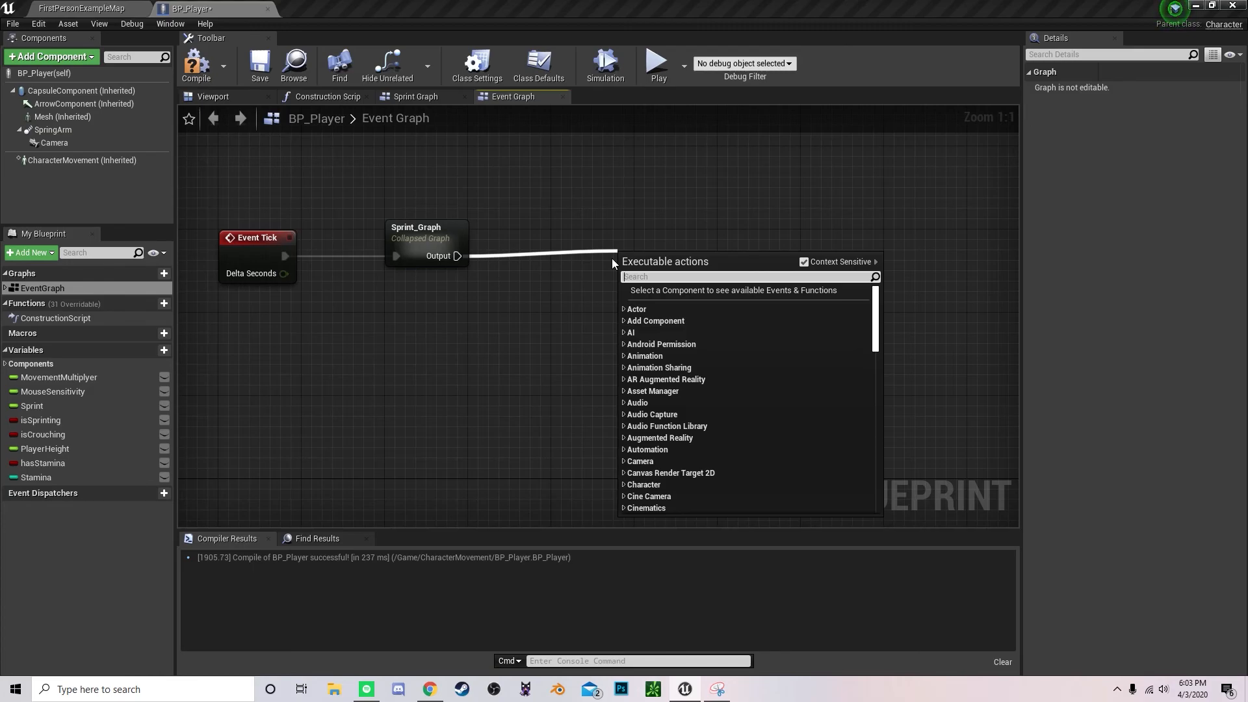
{"action": "left_click", "coordinate": [435, 273]}
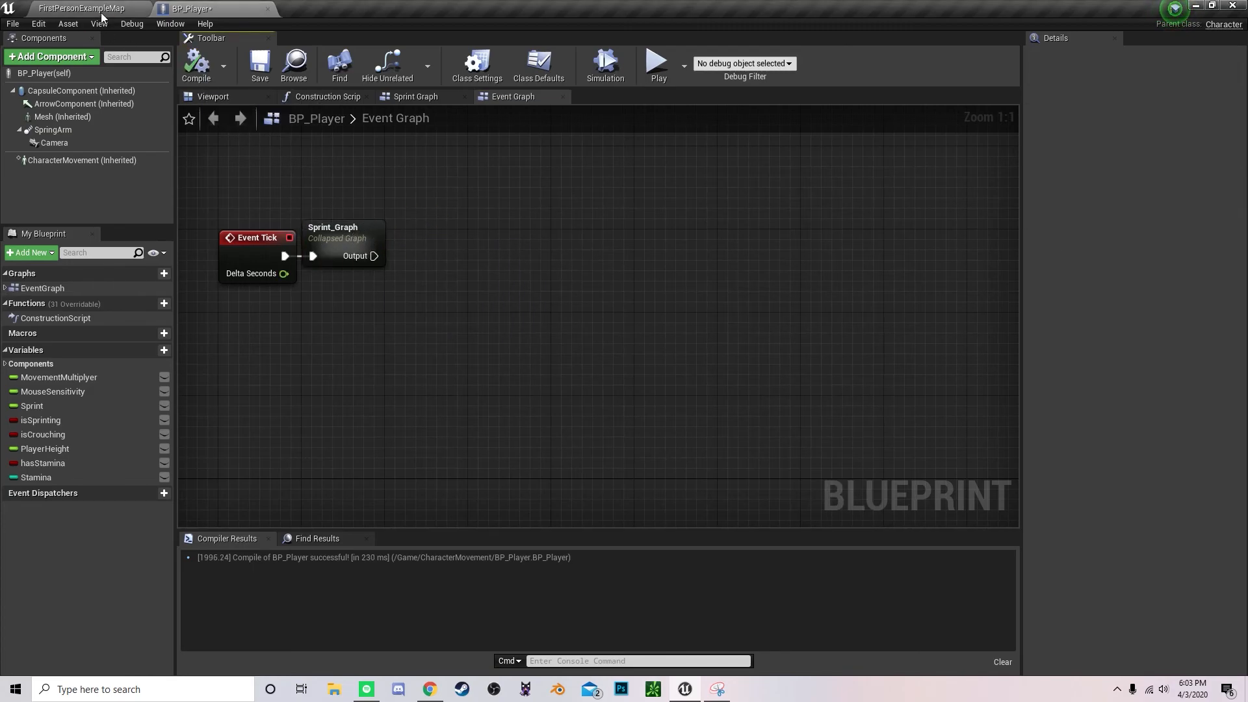
{"action": "left_click", "coordinate": [78, 8]}
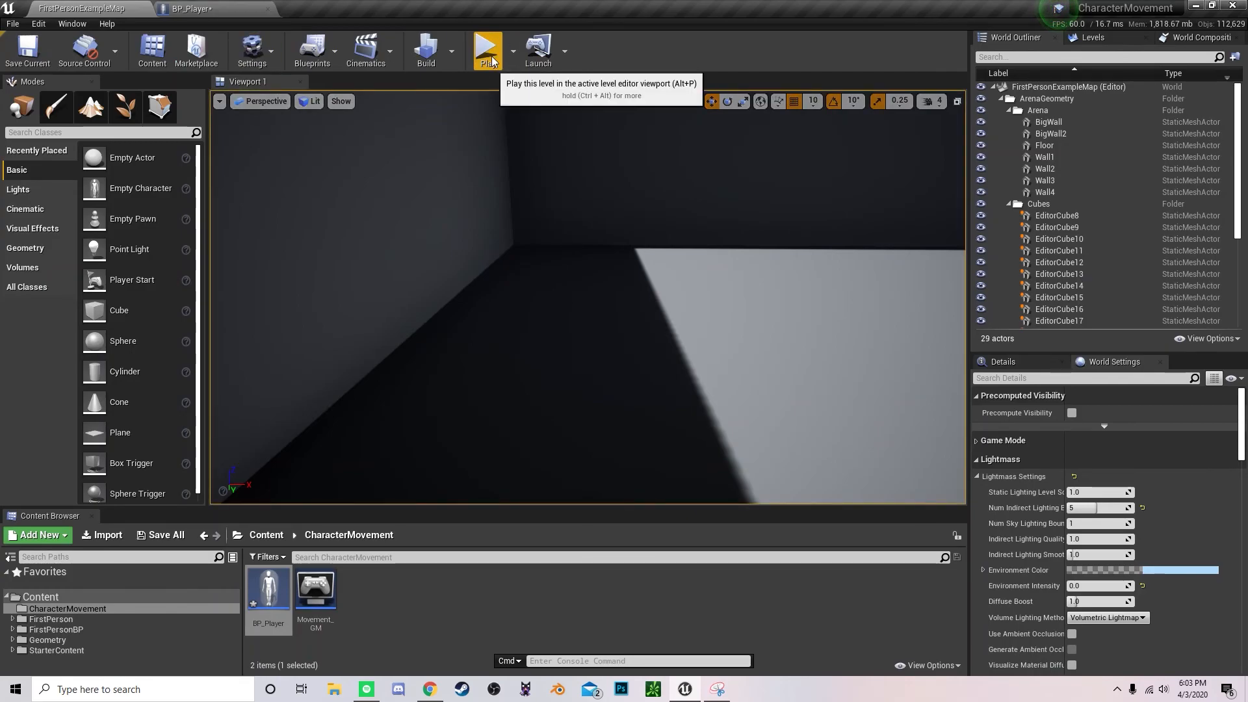